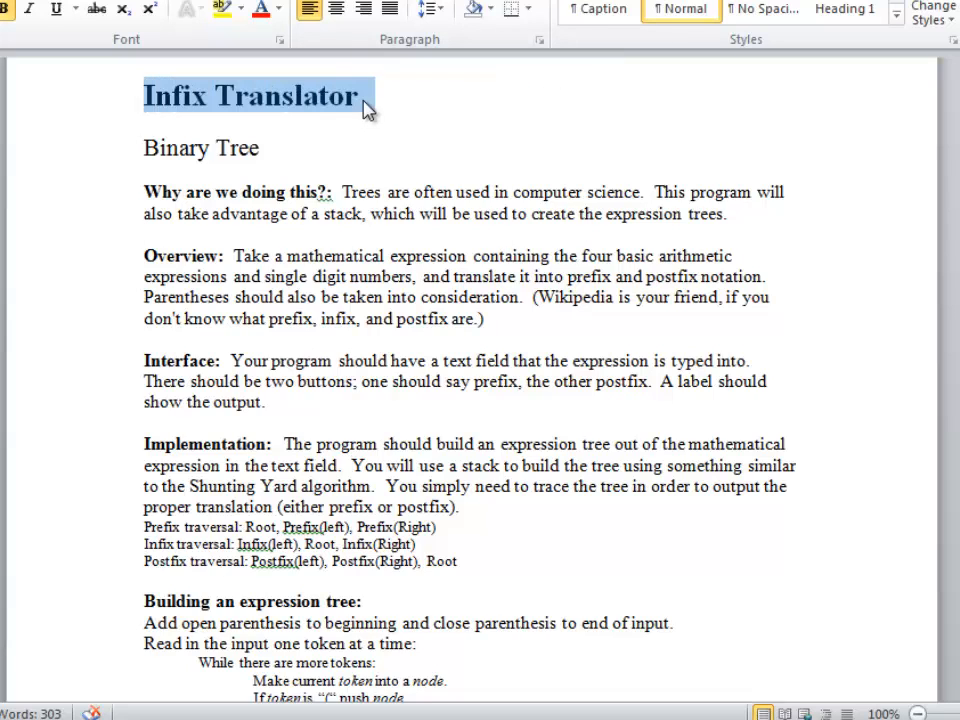
Review the binary tree diagram, then search the web for 'reverse polish notation'
left_click(302, 165)
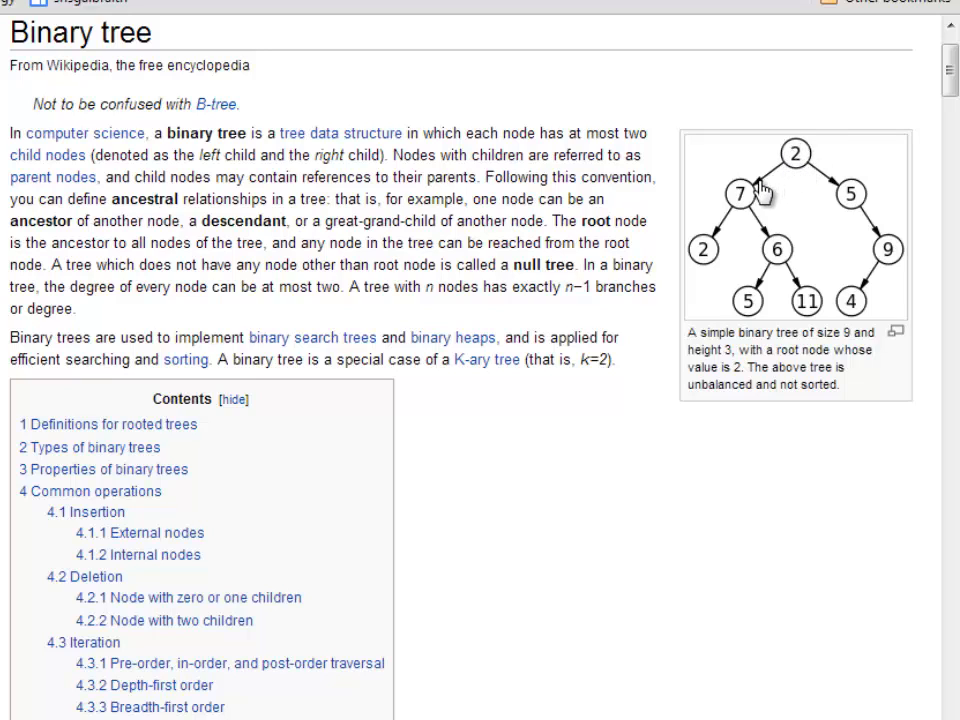
mouse_move(878, 205)
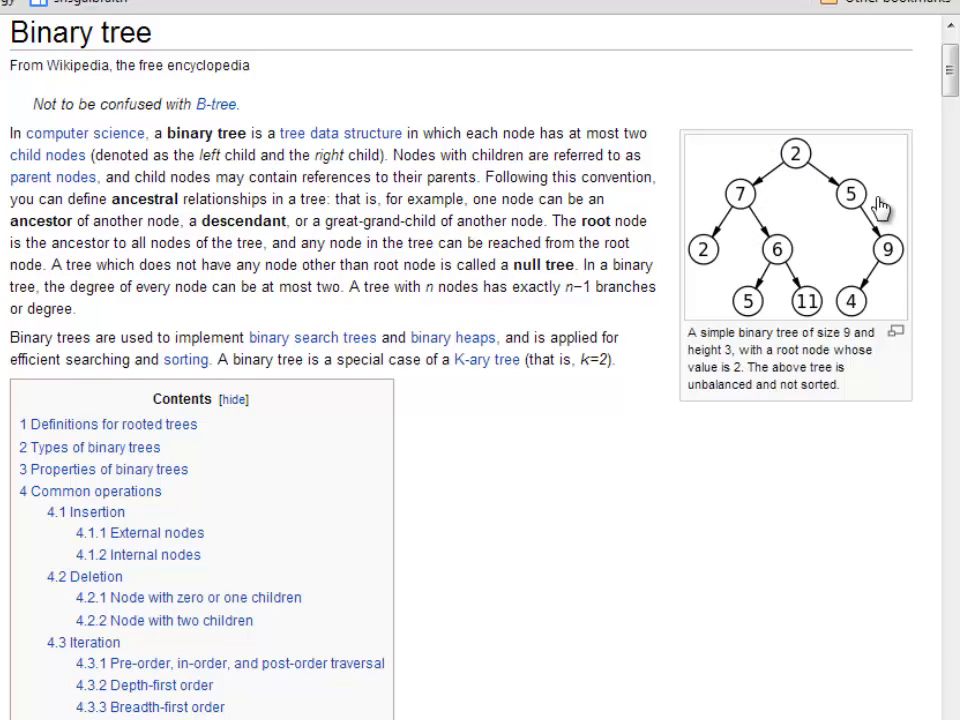
mouse_move(820, 170)
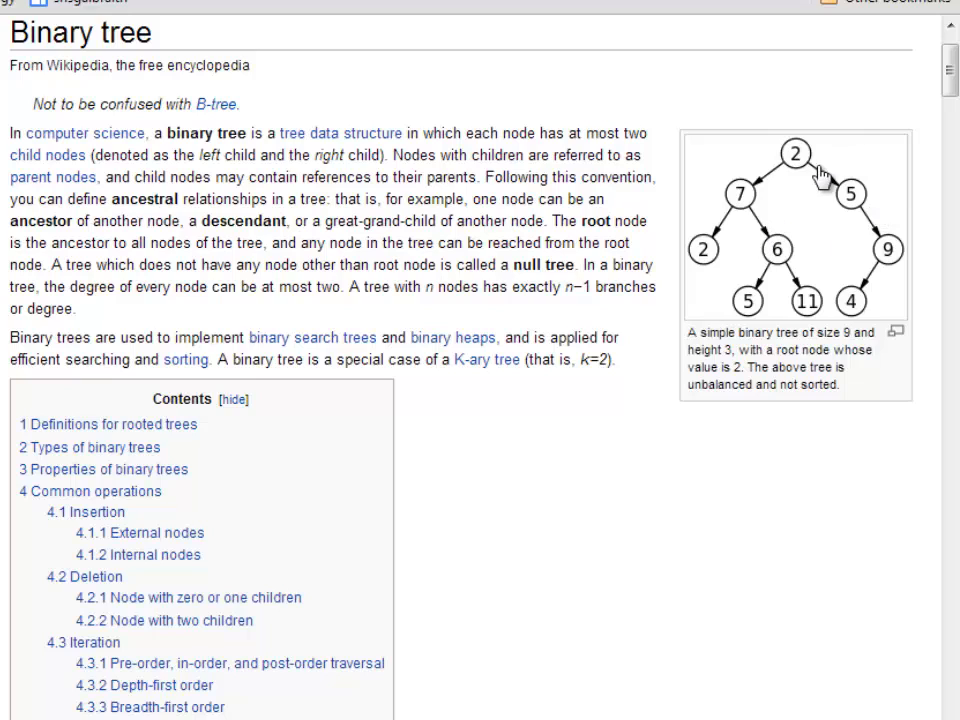
mouse_move(773, 148)
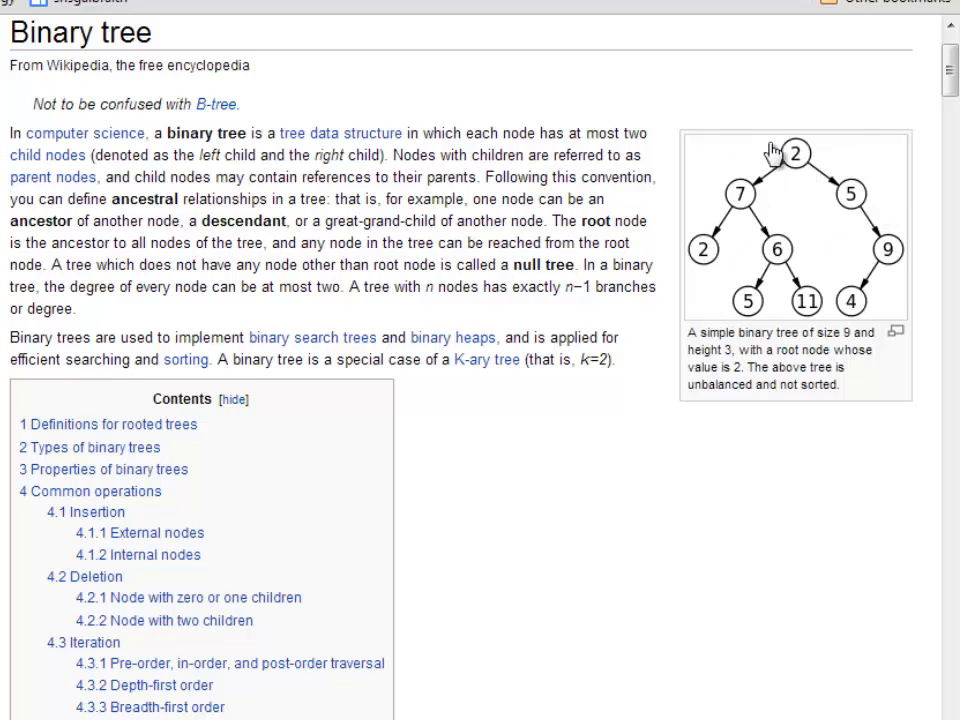
mouse_move(747, 203)
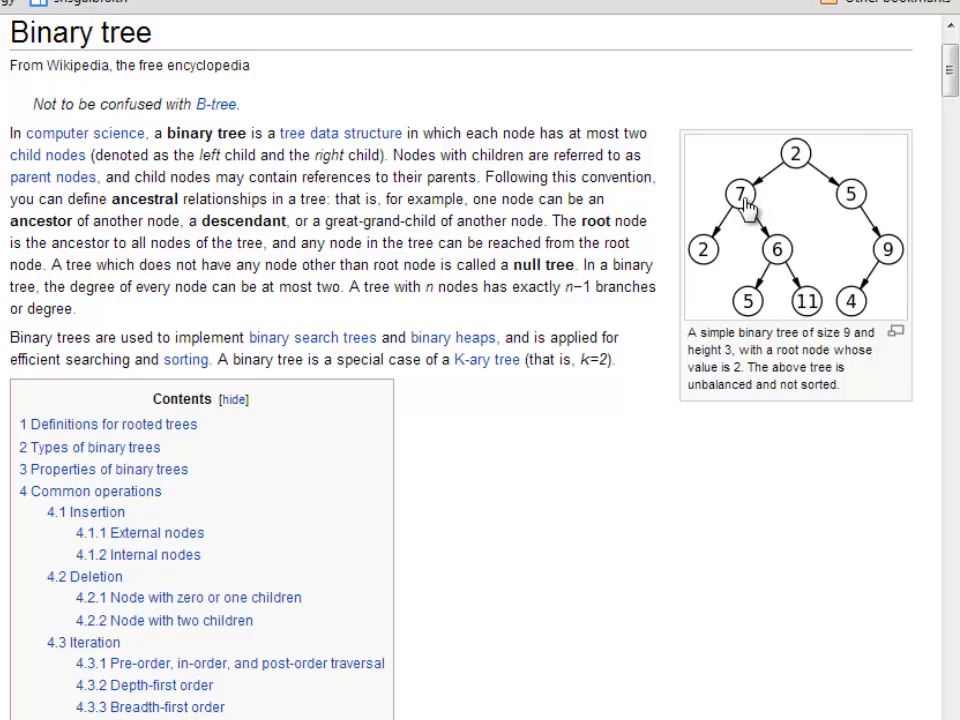
mouse_move(850, 205)
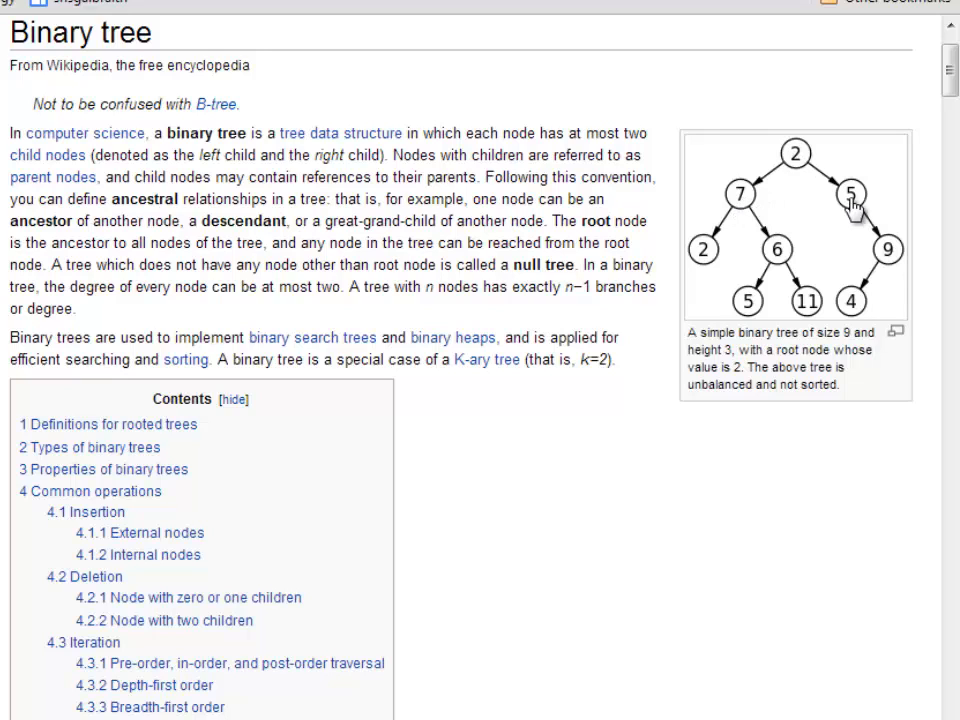
mouse_move(738, 205)
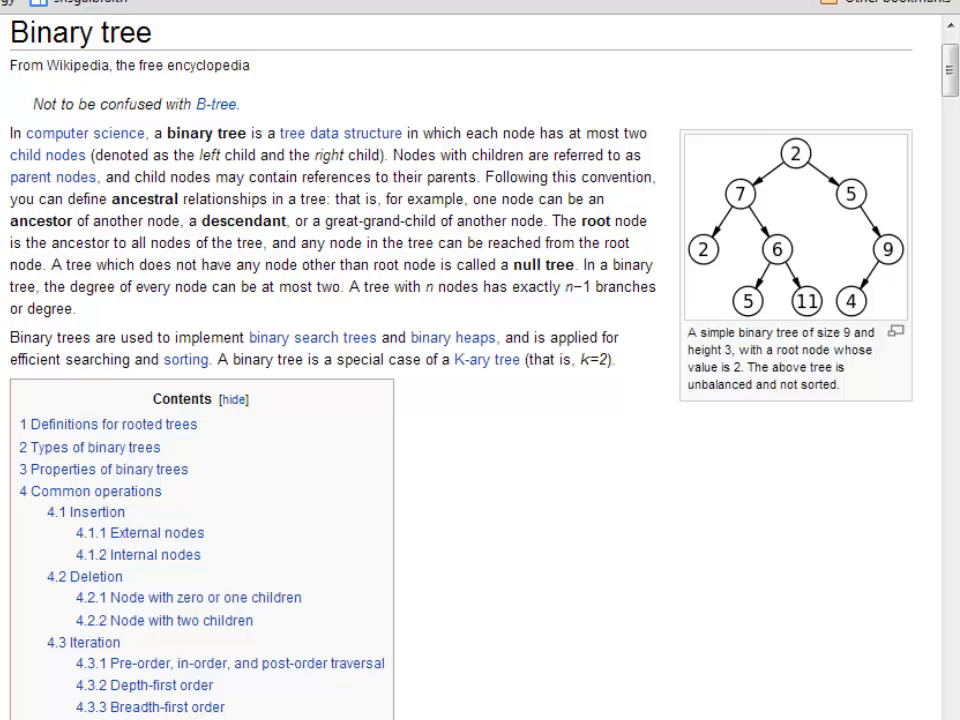
mouse_move(737, 203)
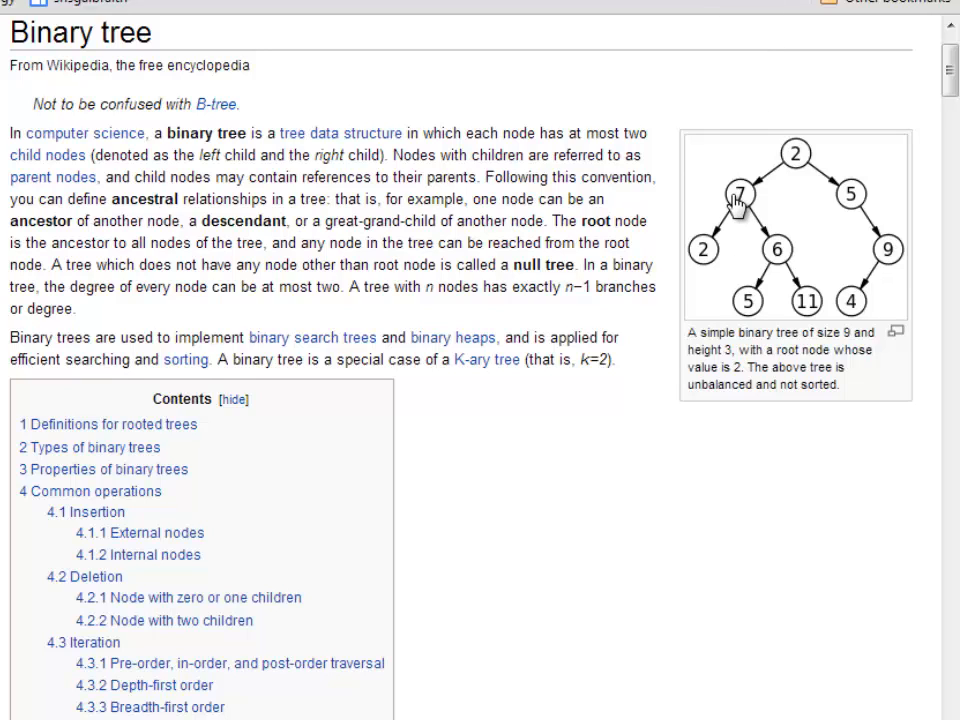
mouse_move(778, 197)
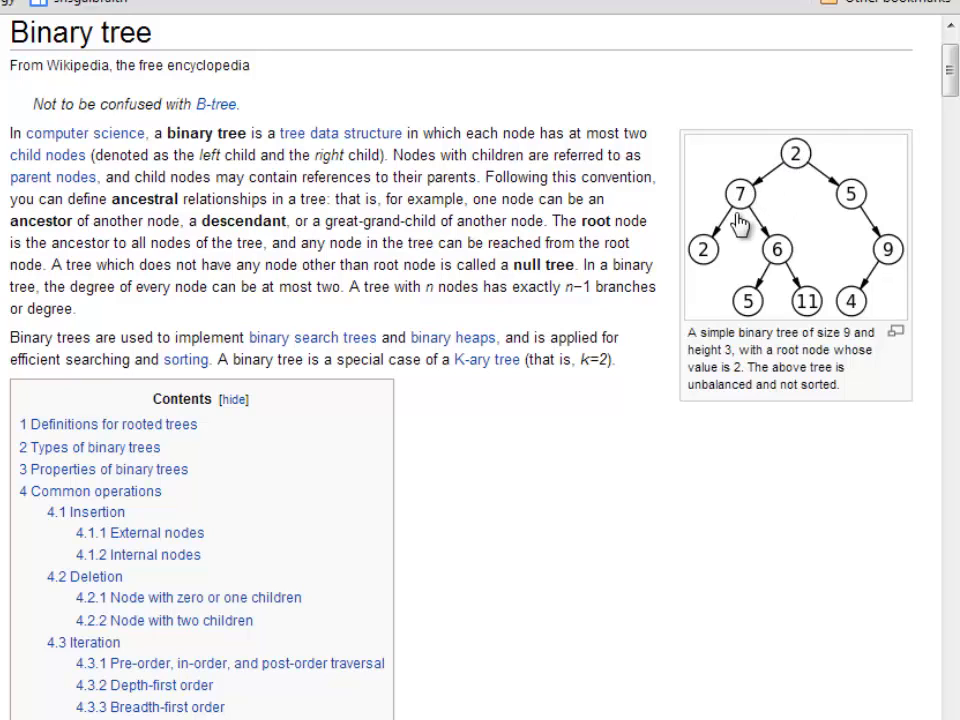
mouse_move(650, 487)
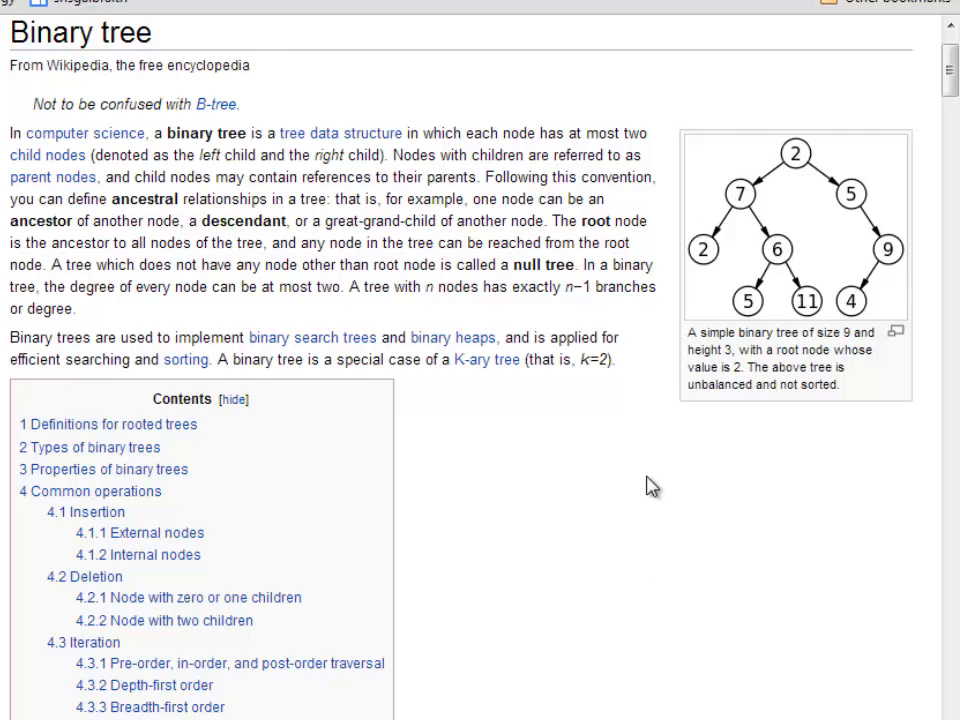
mouse_move(690, 248)
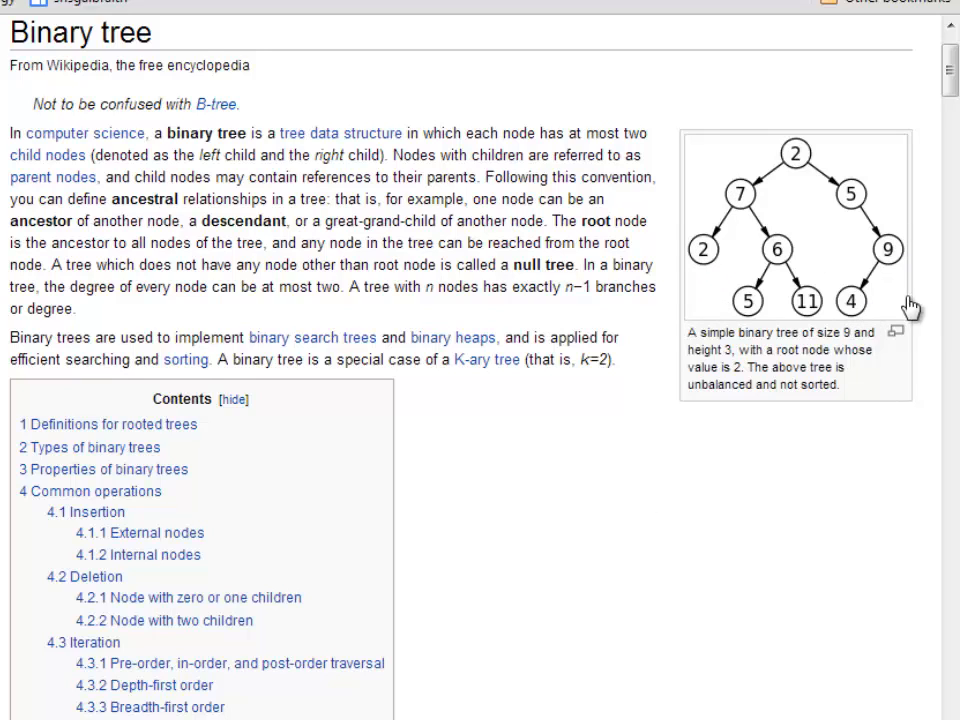
mouse_move(565, 525)
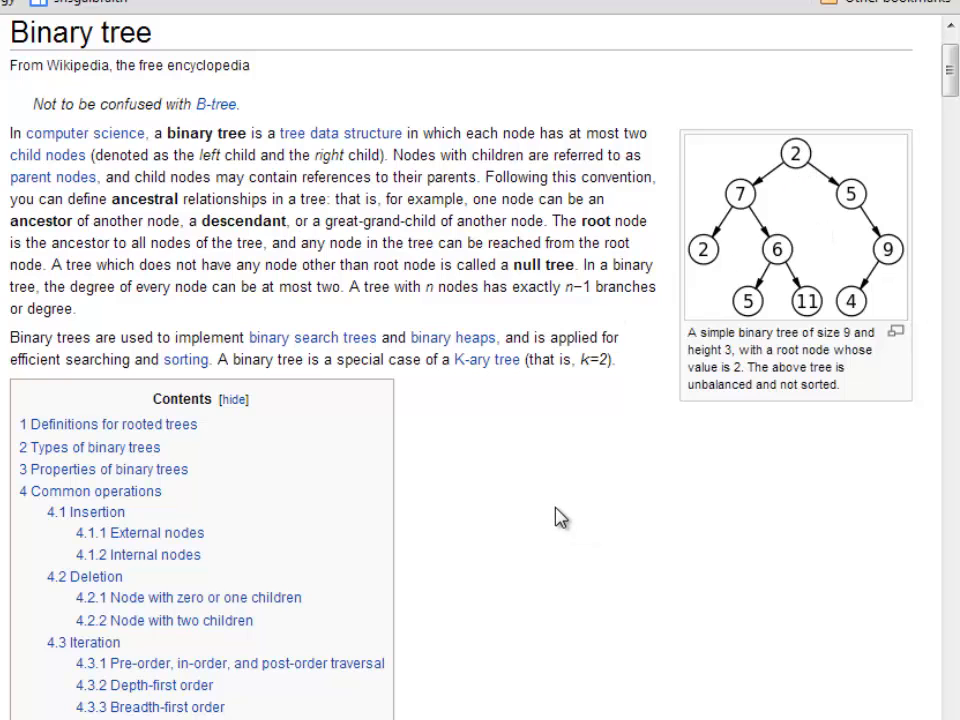
mouse_move(567, 465)
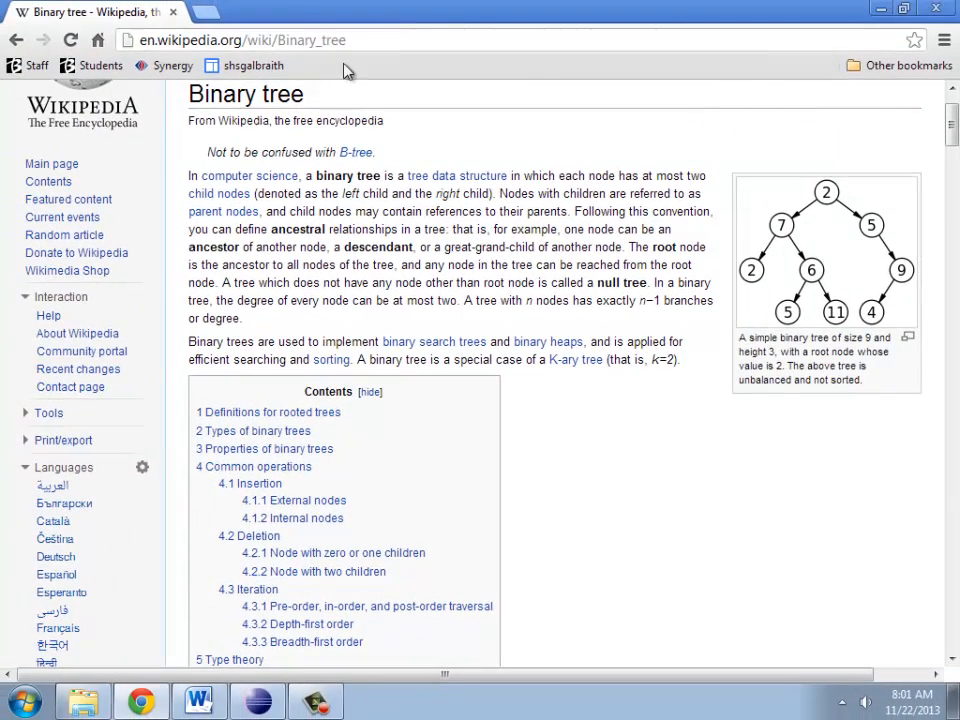
type("rev")
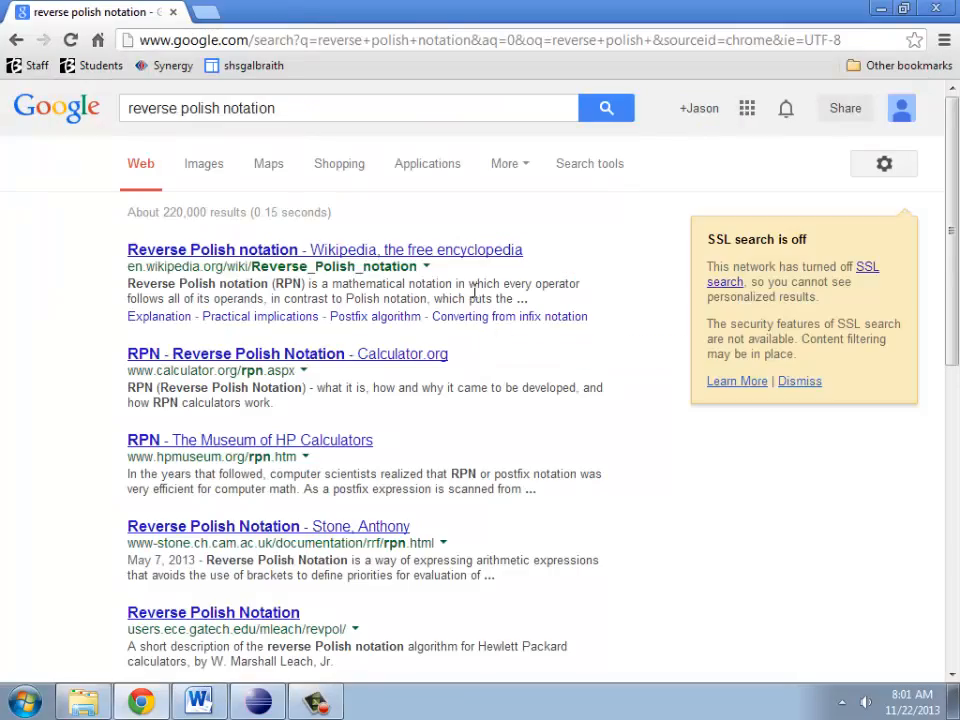
Open the Reverse Polish notation article, browse Prefix and Infix notation, then return to Postfix
left_click(212, 249)
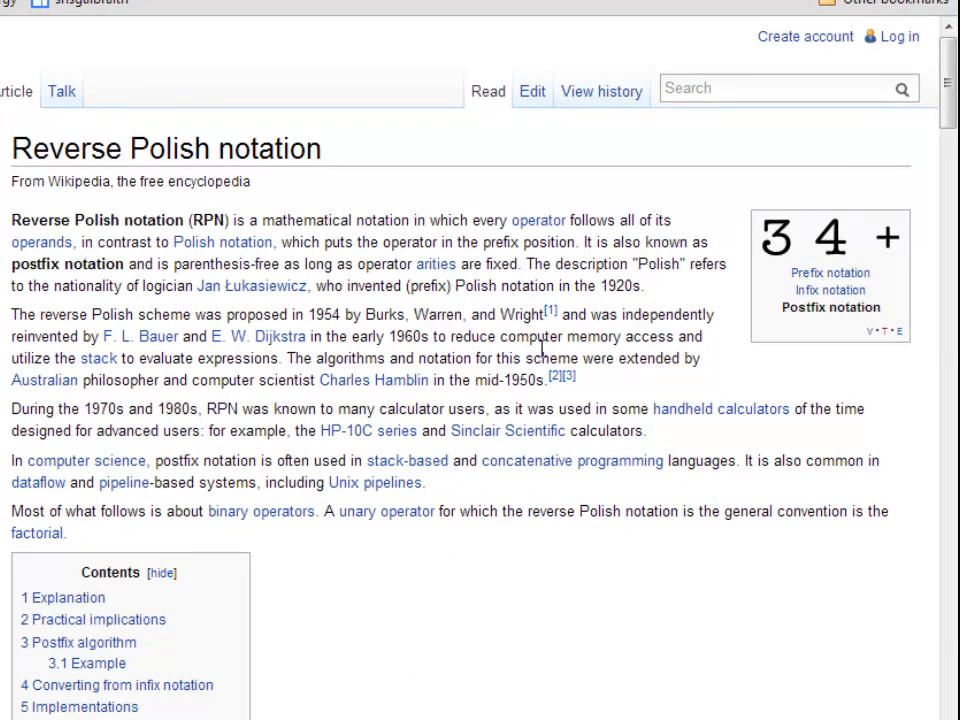
mouse_move(760, 276)
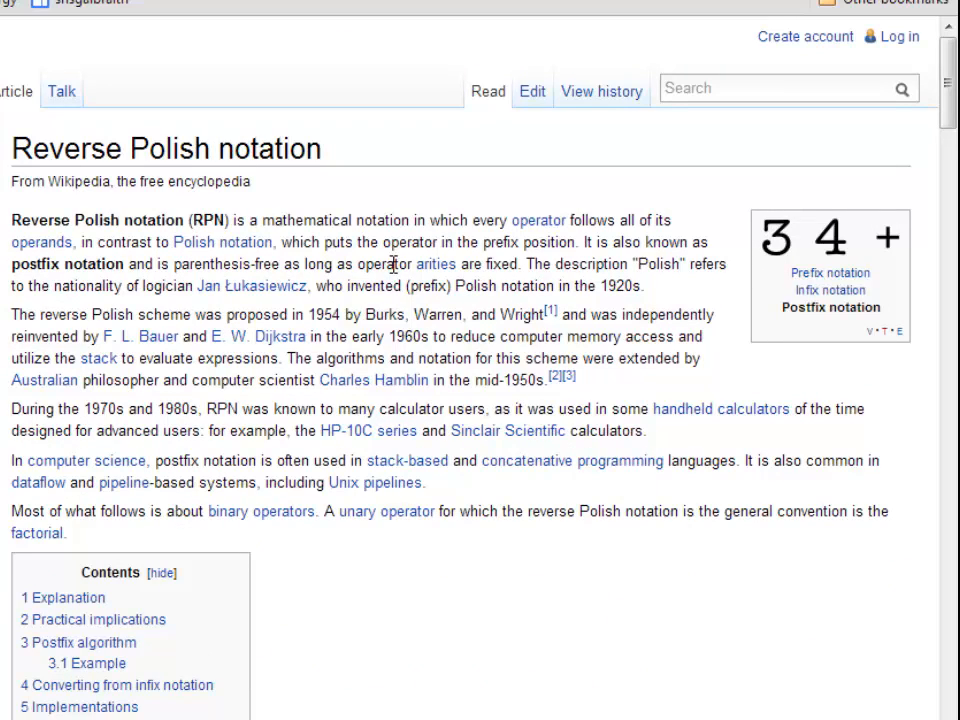
mouse_move(888, 237)
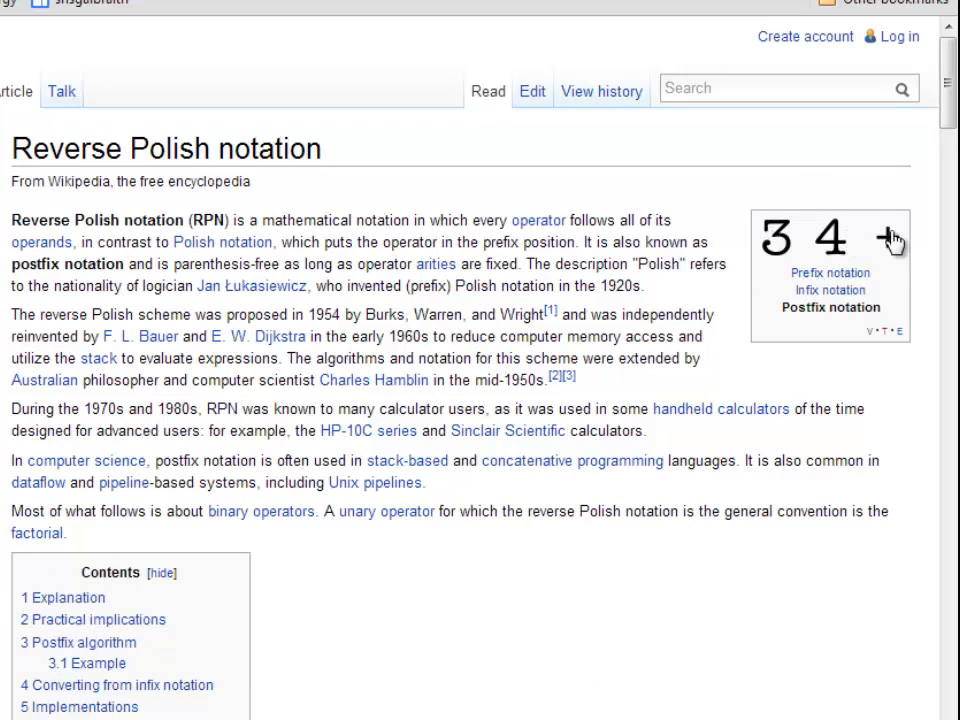
mouse_move(815, 235)
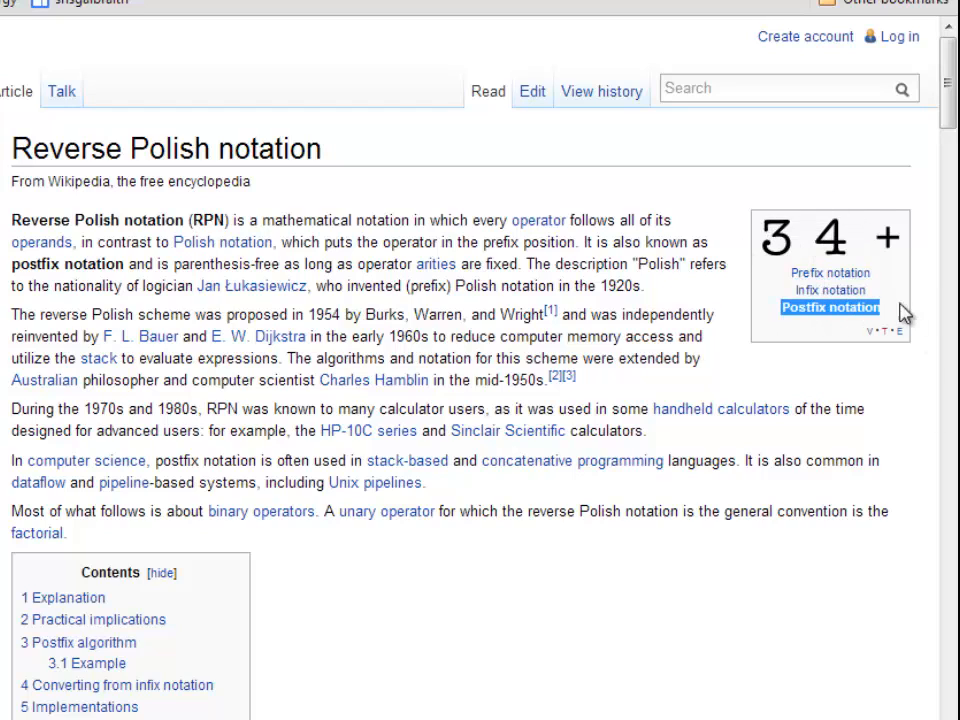
mouse_move(170, 490)
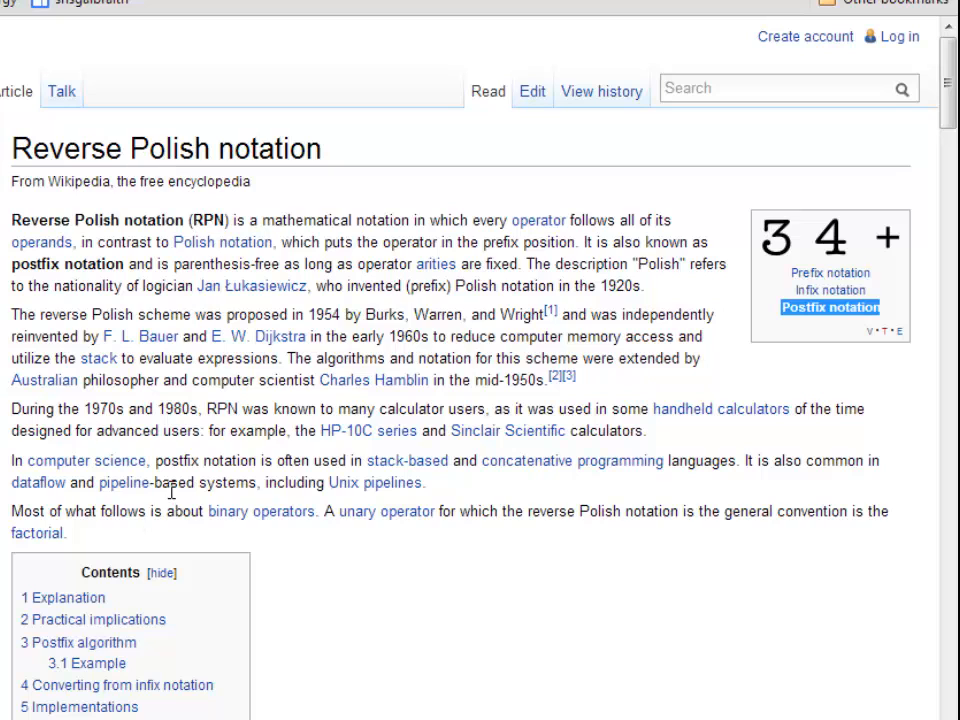
mouse_move(831, 273)
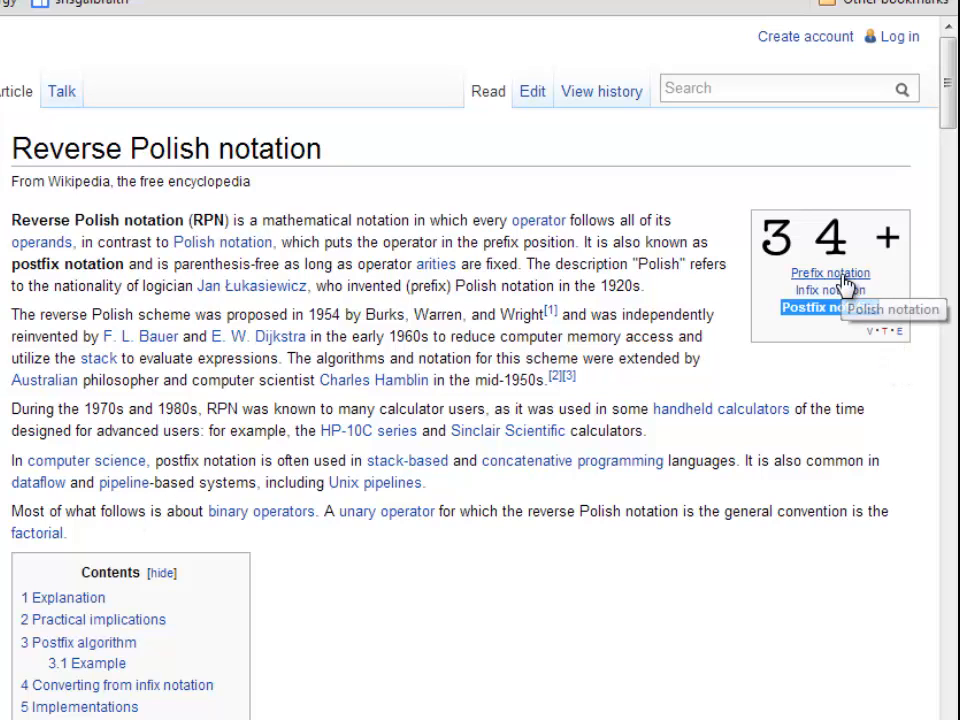
left_click(830, 272)
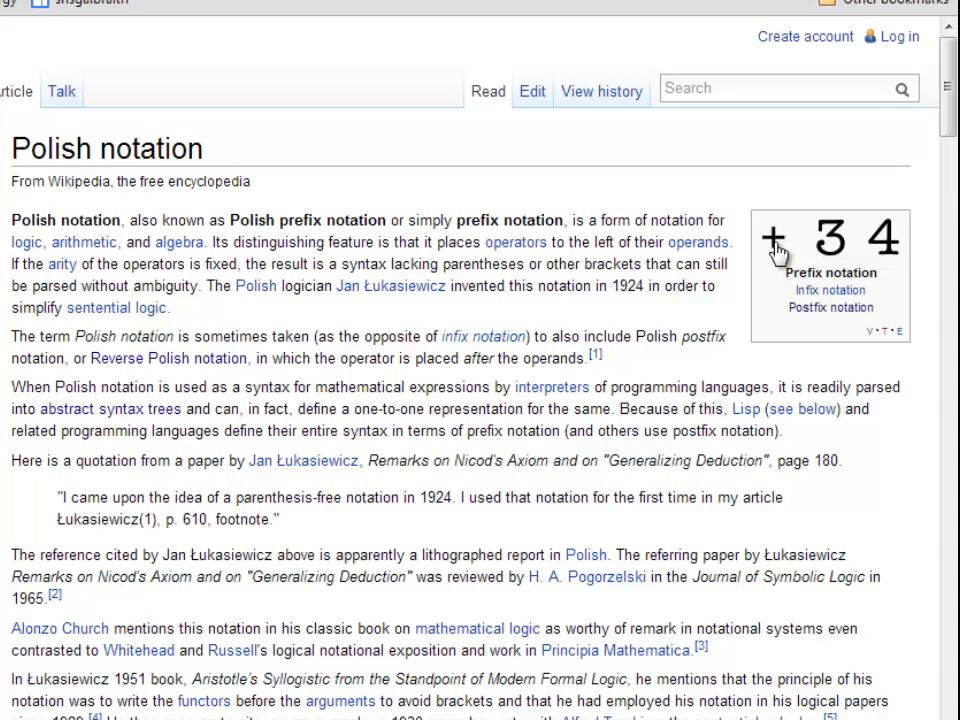
left_click(829, 290)
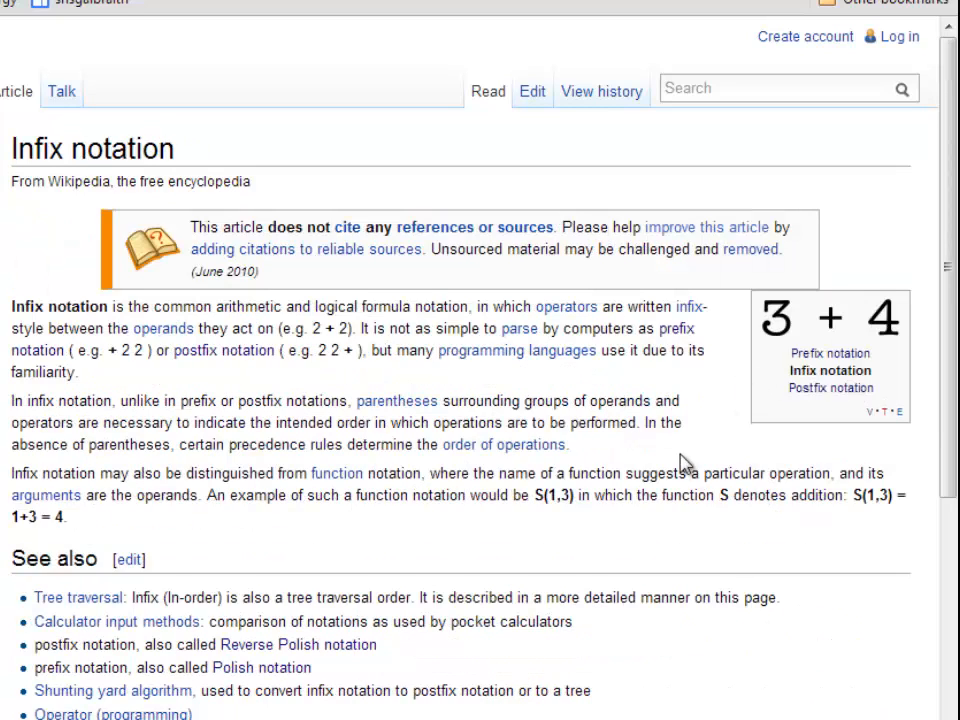
mouse_move(442, 494)
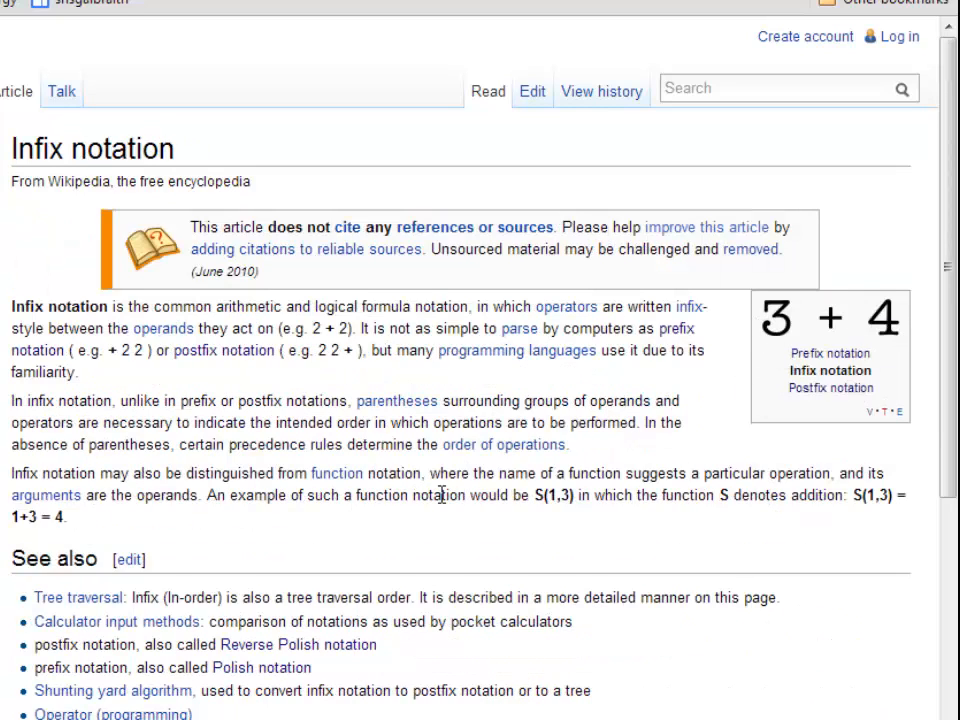
mouse_move(408, 480)
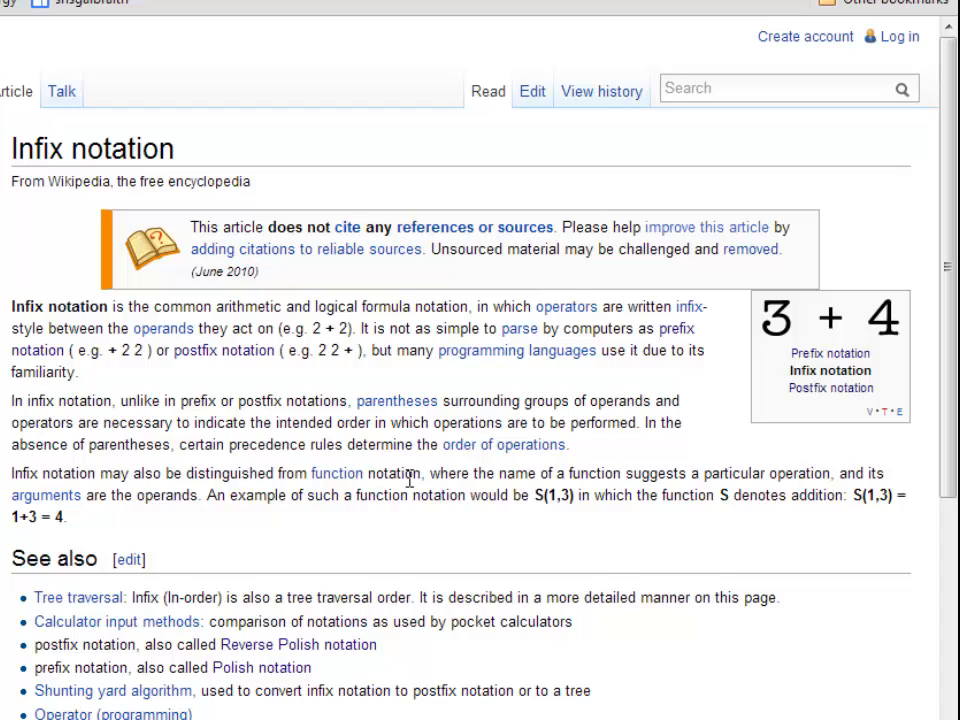
mouse_move(900, 332)
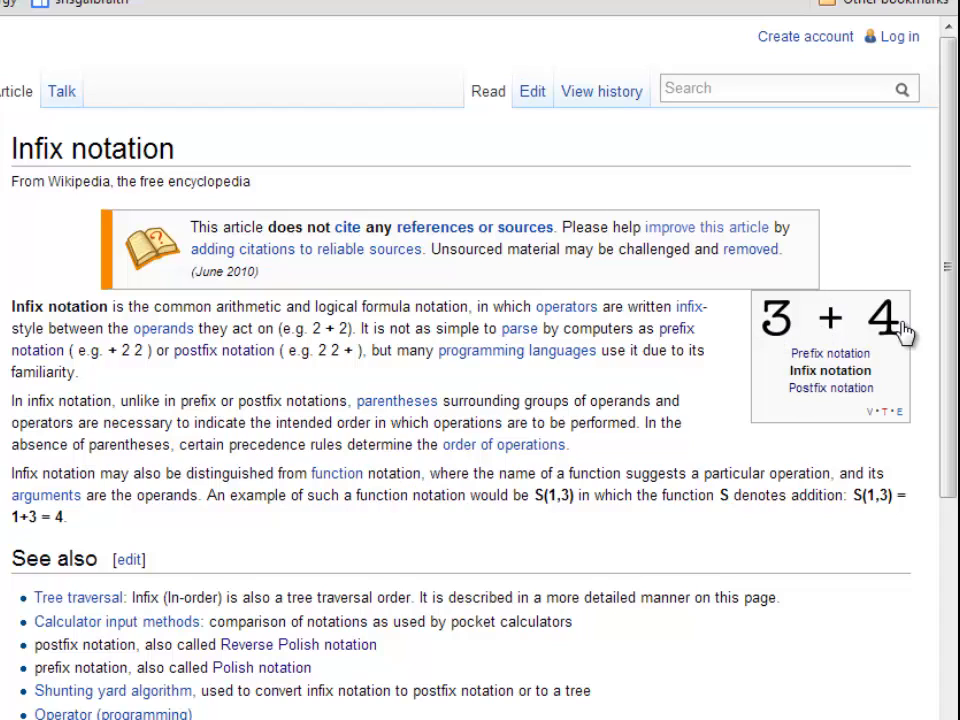
mouse_move(840, 330)
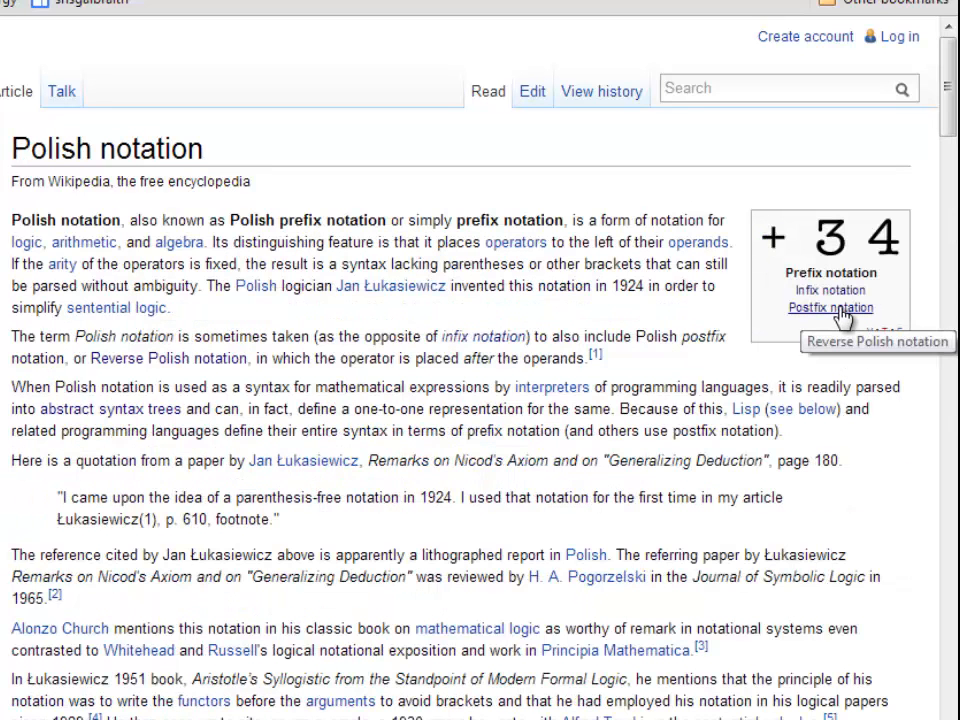
left_click(830, 307)
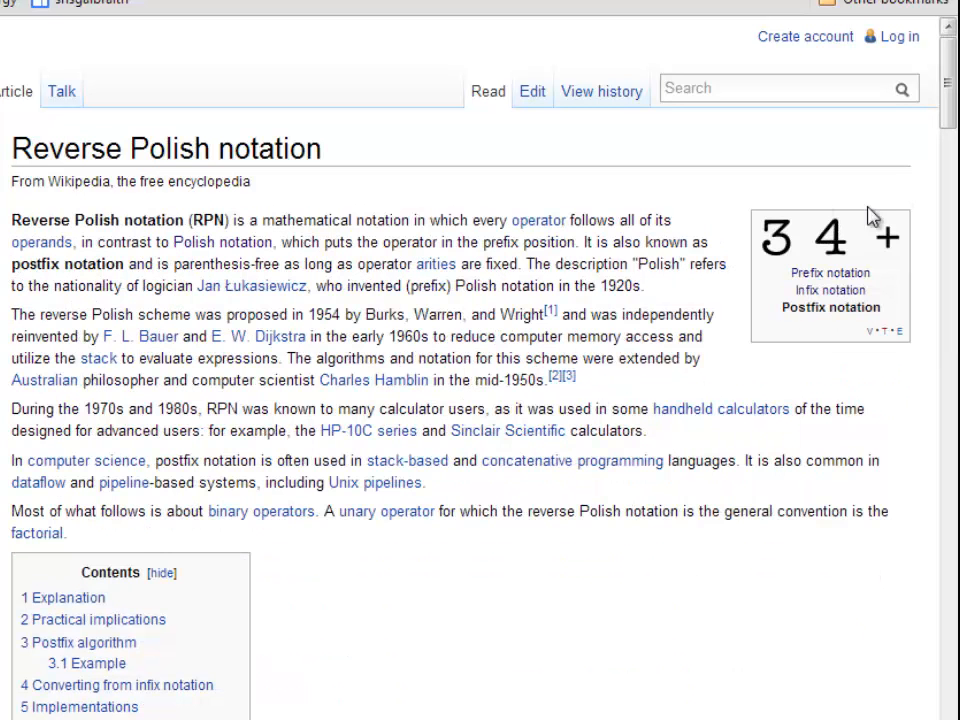
mouse_move(655, 601)
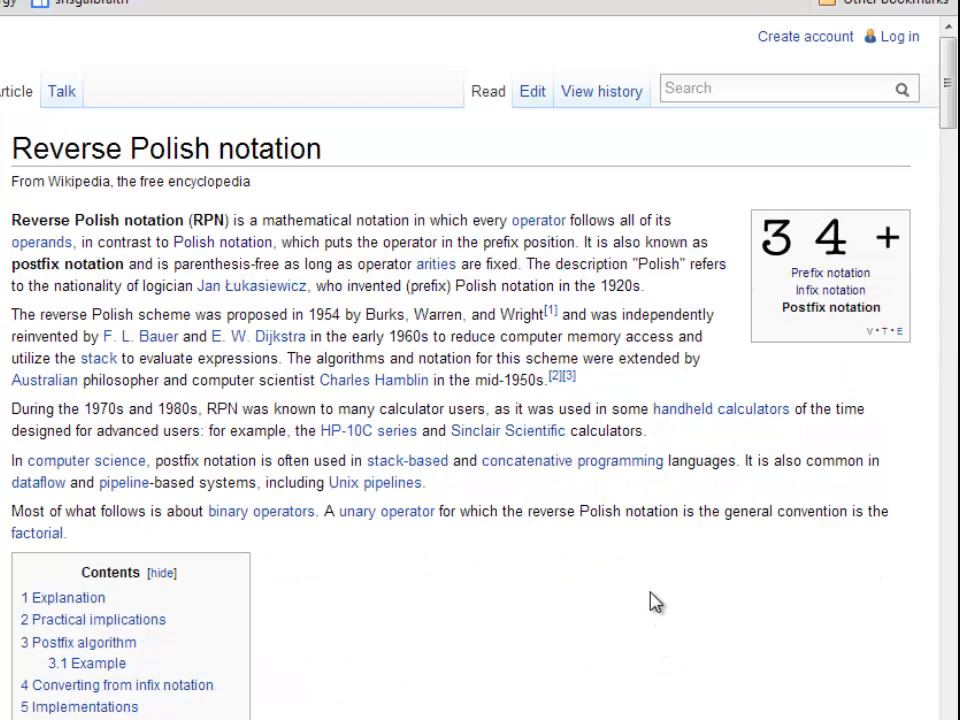
mouse_move(418, 103)
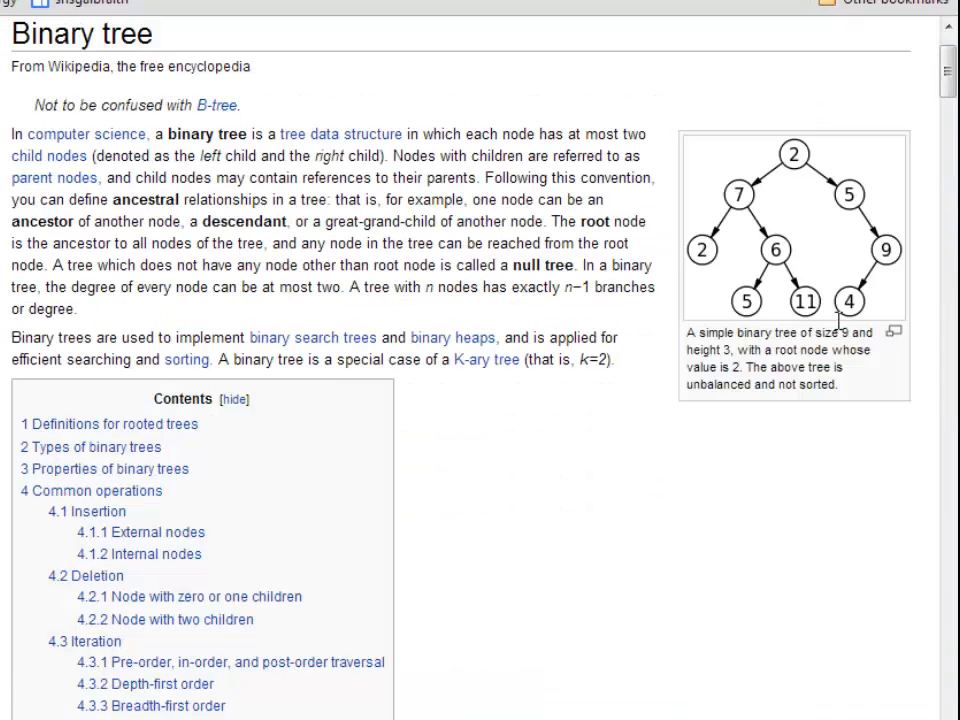
mouse_move(672, 310)
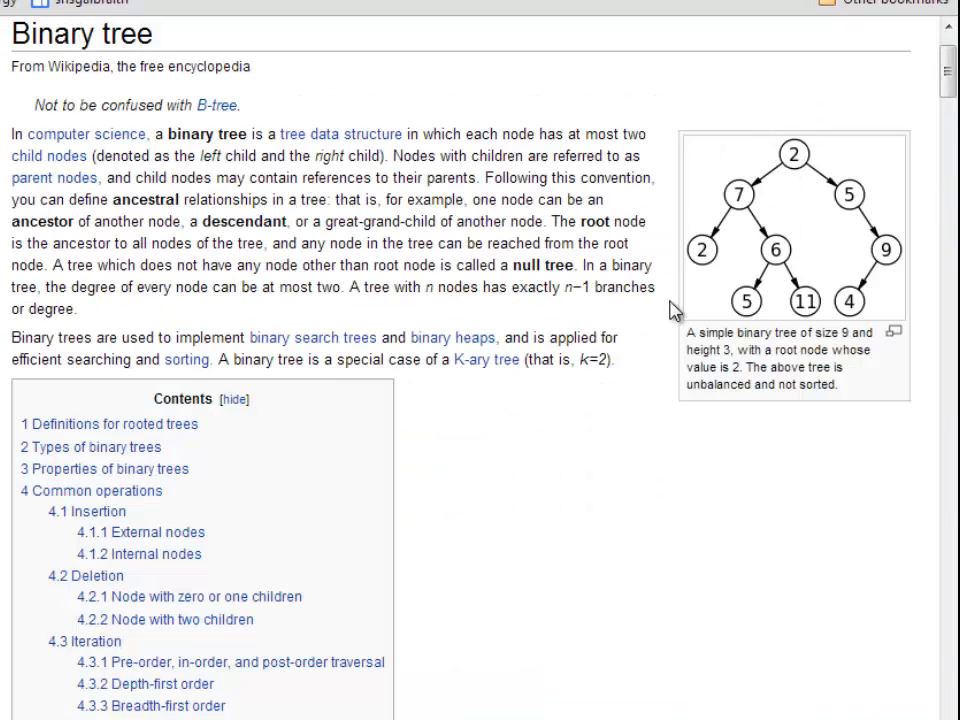
mouse_move(768, 218)
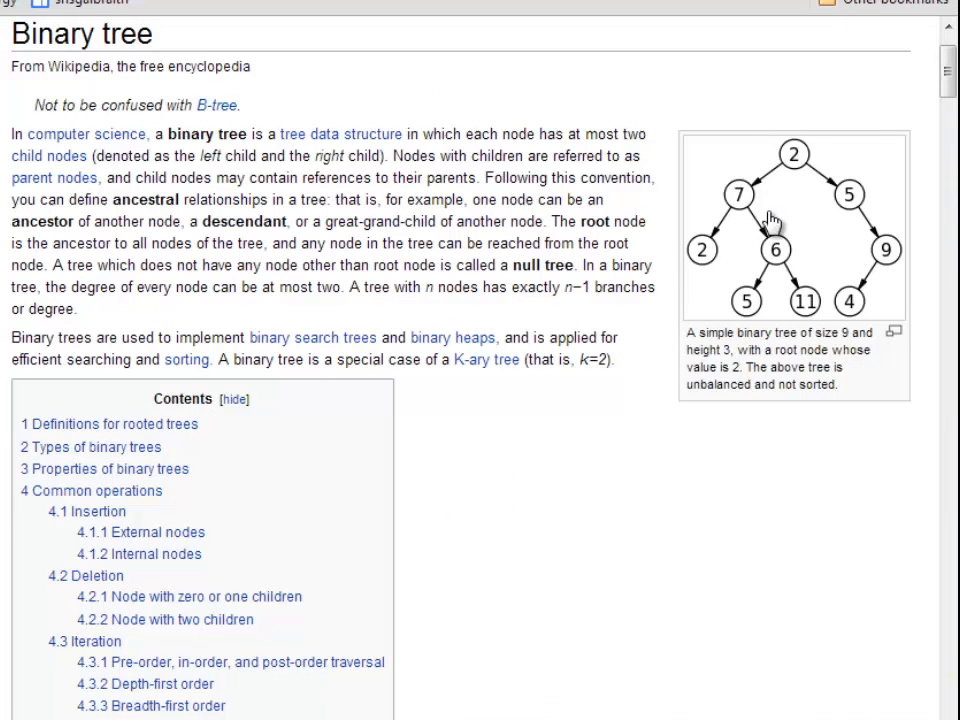
mouse_move(835, 283)
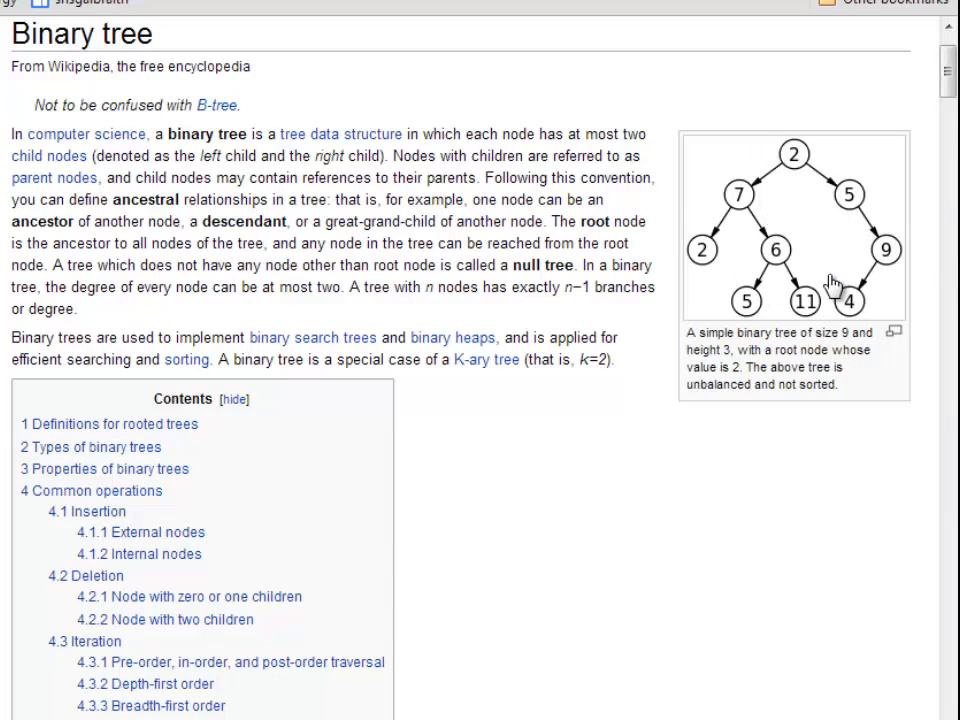
mouse_move(840, 248)
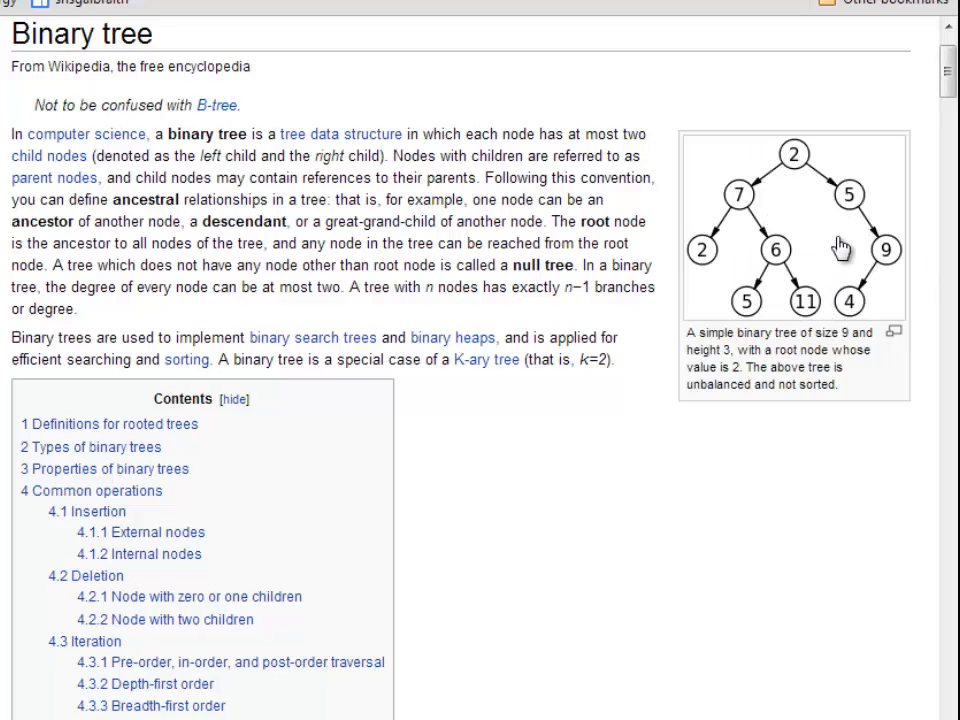
mouse_move(668, 336)
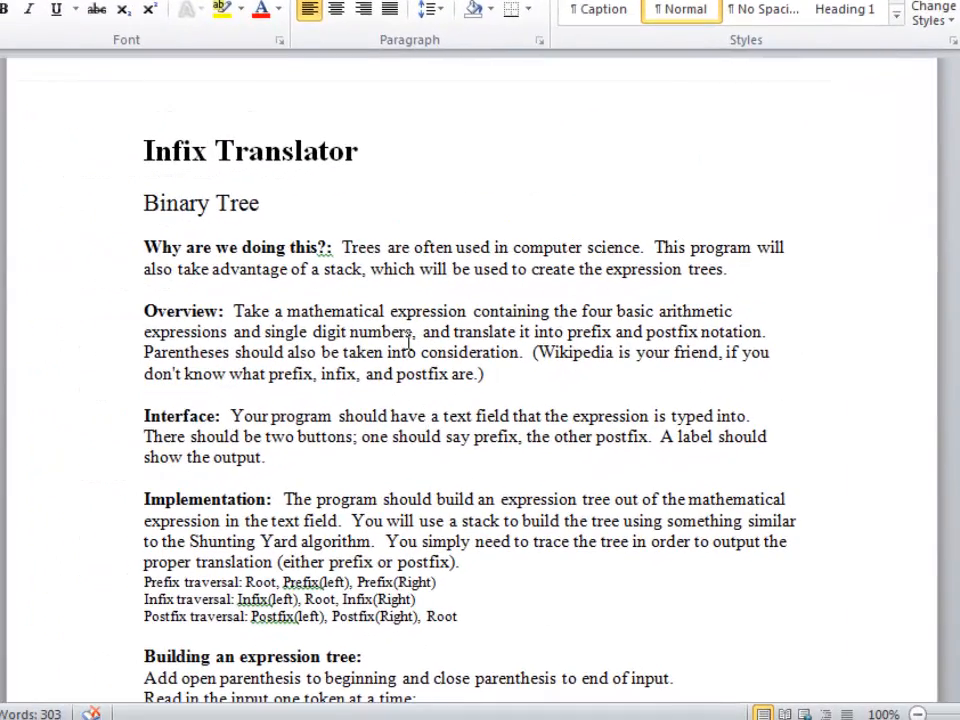
Highlight the overview text of the Infix Translator assignment document
left_click_drag(143, 247, 729, 269)
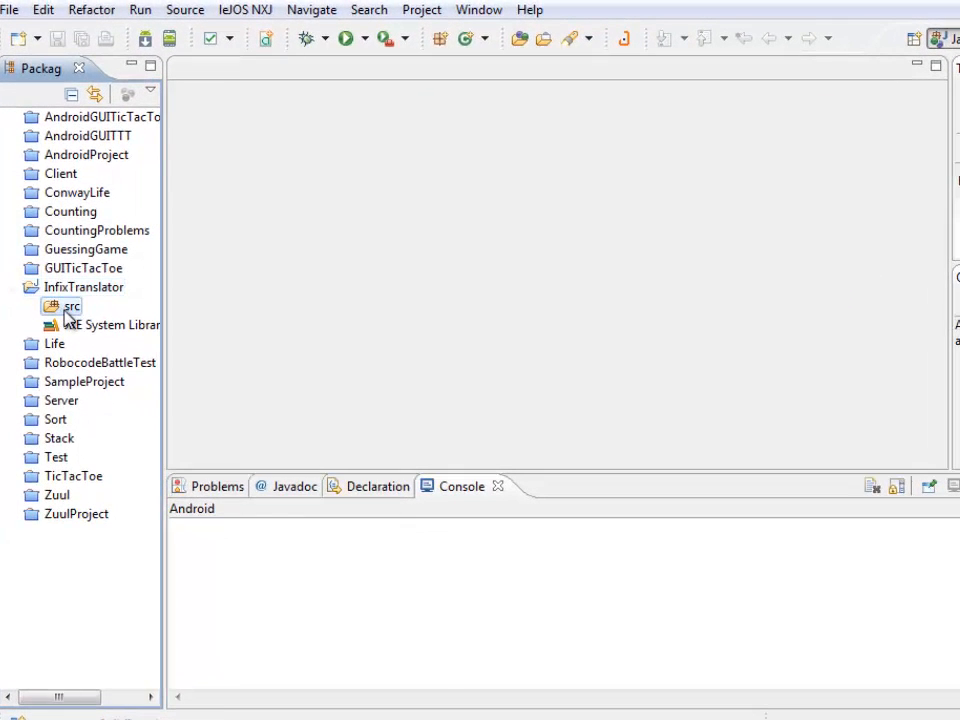
Create the InfixTranslator class with a main method stub in src
right_click(71, 306)
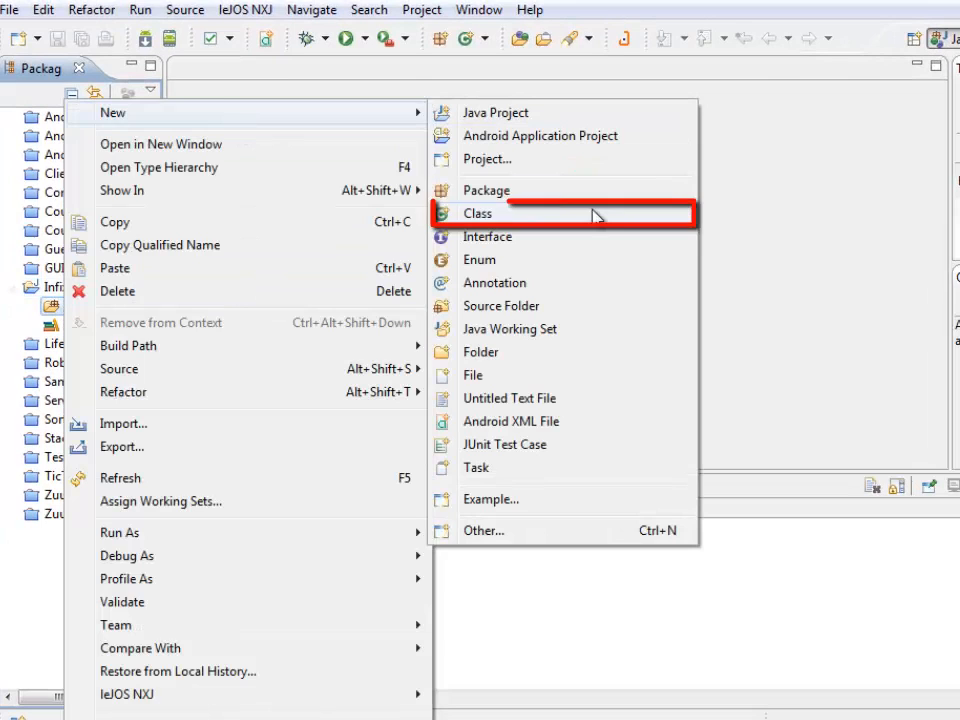
left_click(477, 213)
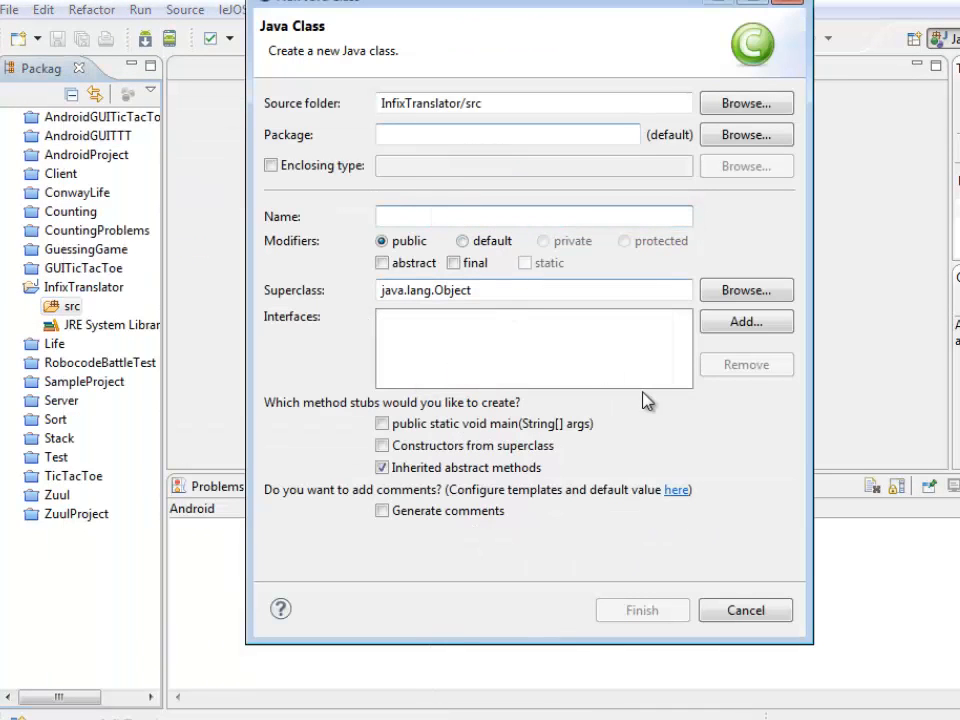
type("InfixTr")
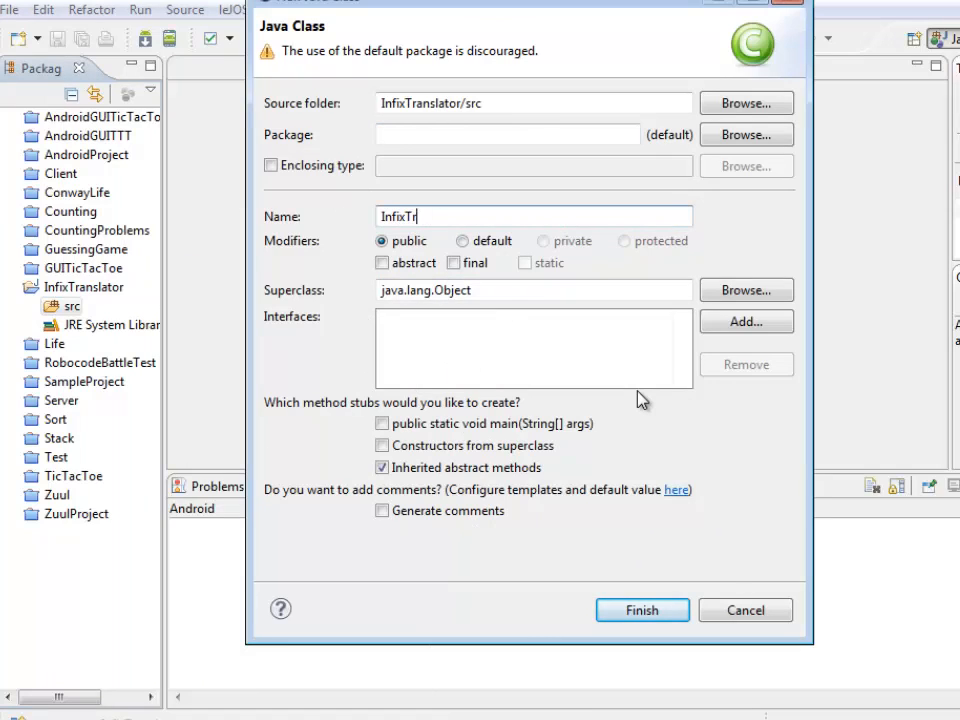
type("anslator")
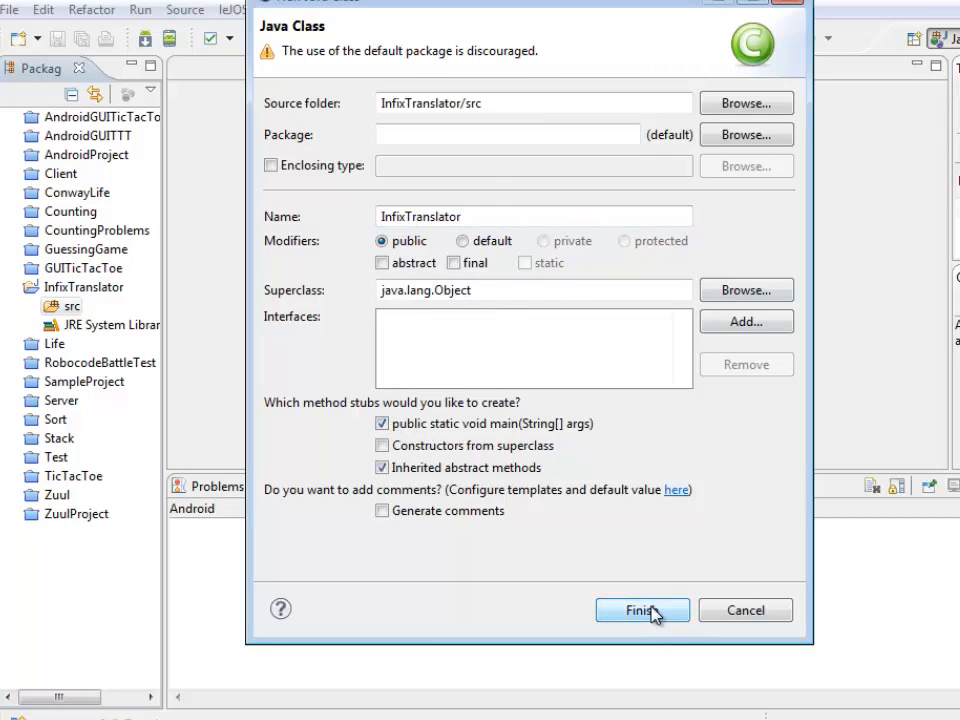
left_click(642, 610)
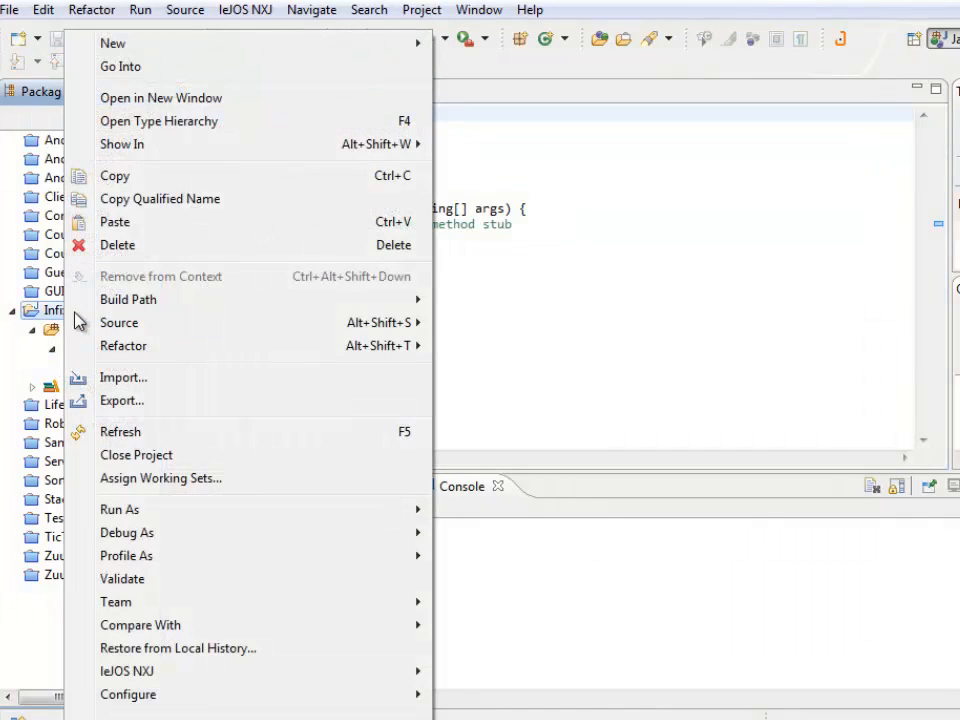
mouse_move(113, 42)
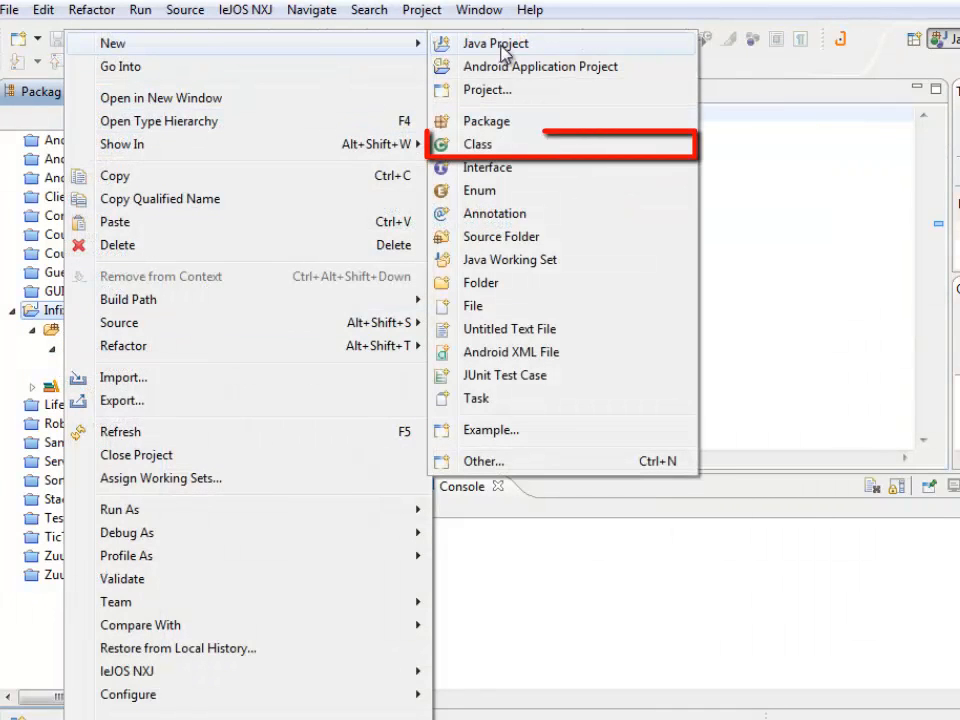
Create an empty BinaryNode class in the same project
left_click(478, 144)
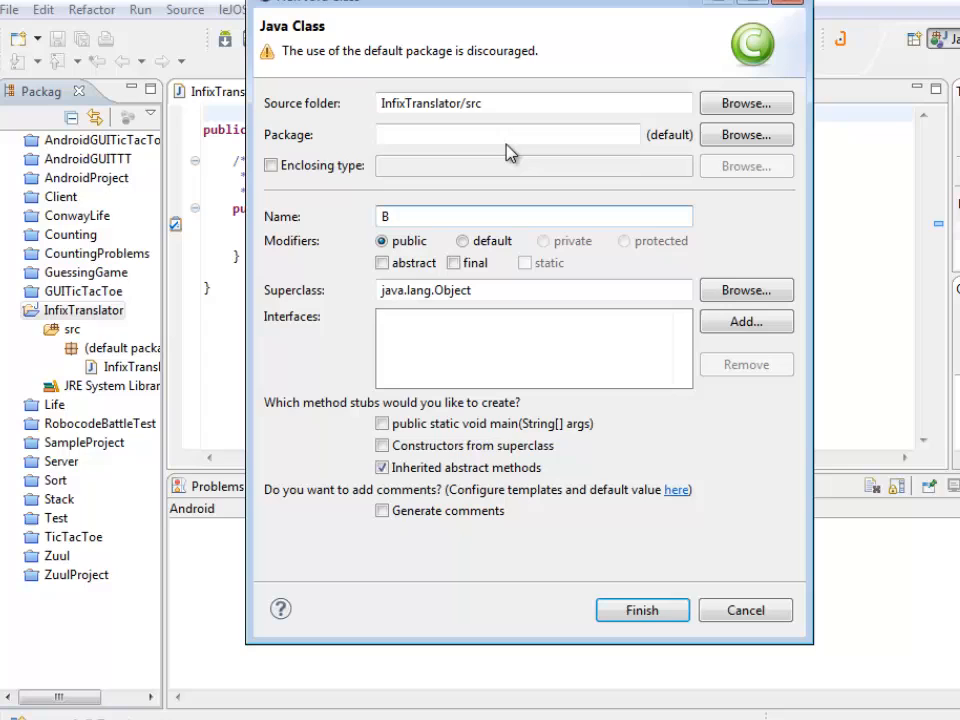
type("inaryNode")
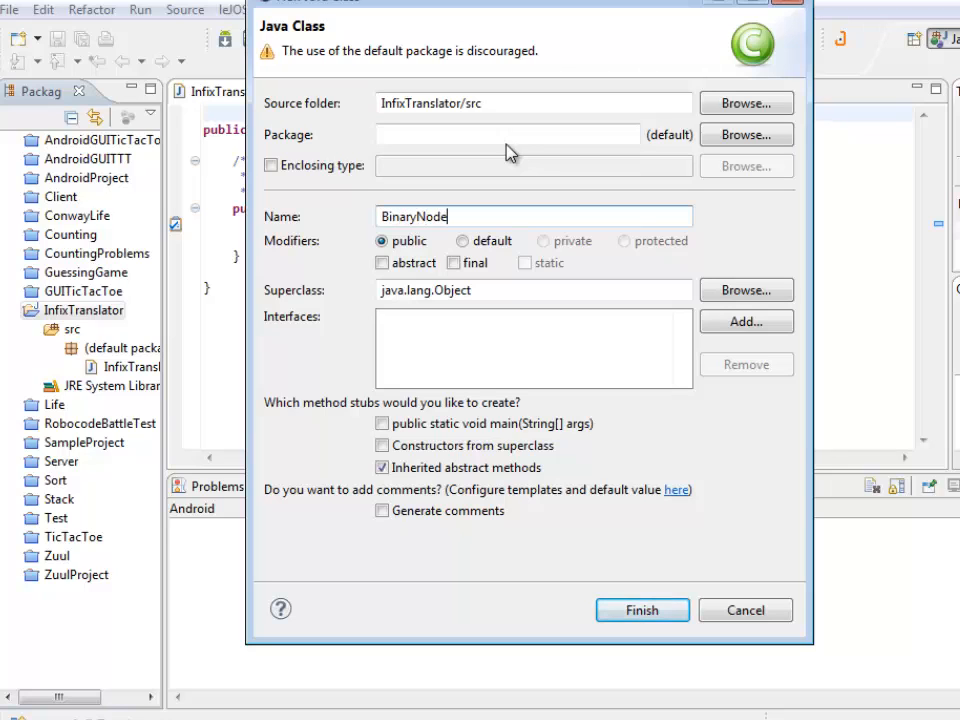
left_click(642, 610)
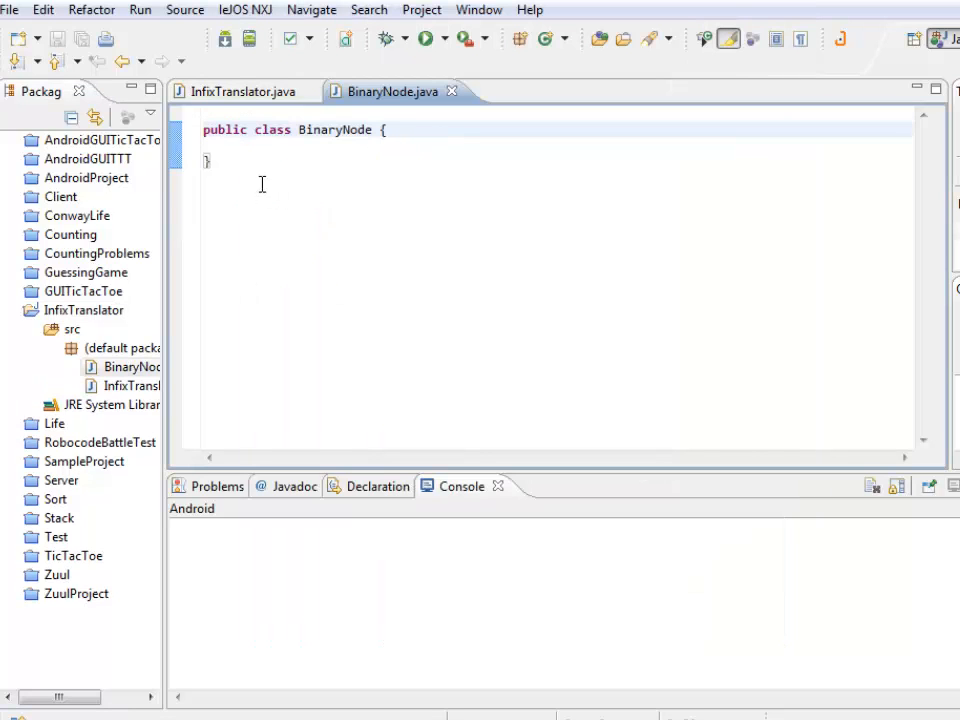
Declare fields String value, BinaryNode left and BinaryNode right in BinaryNode
left_click(385, 130)
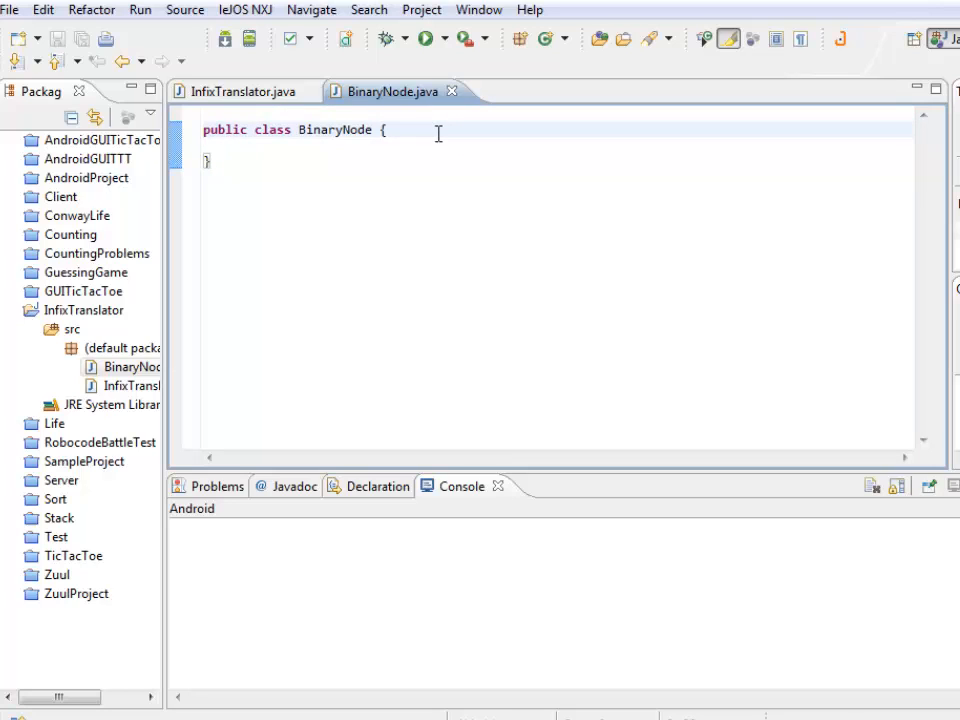
type("st")
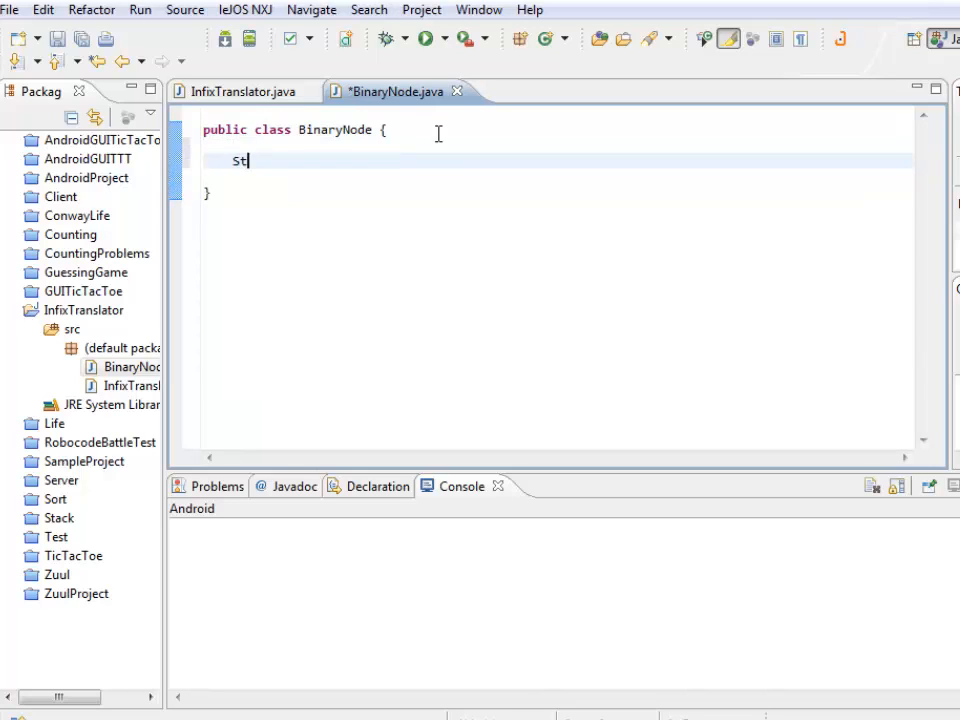
type("ring")
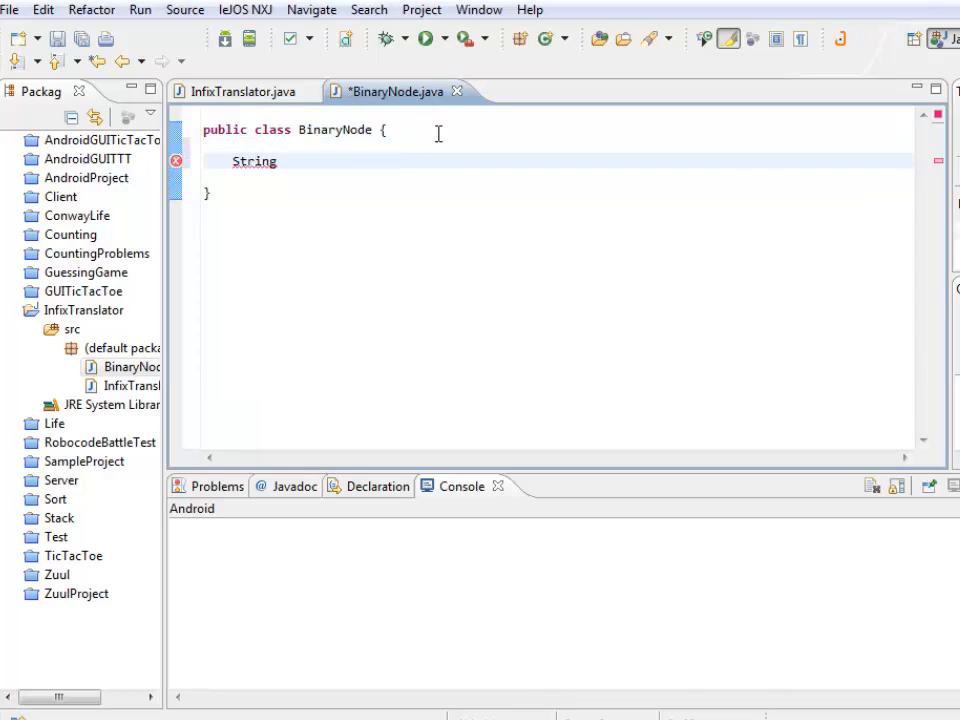
type("value")
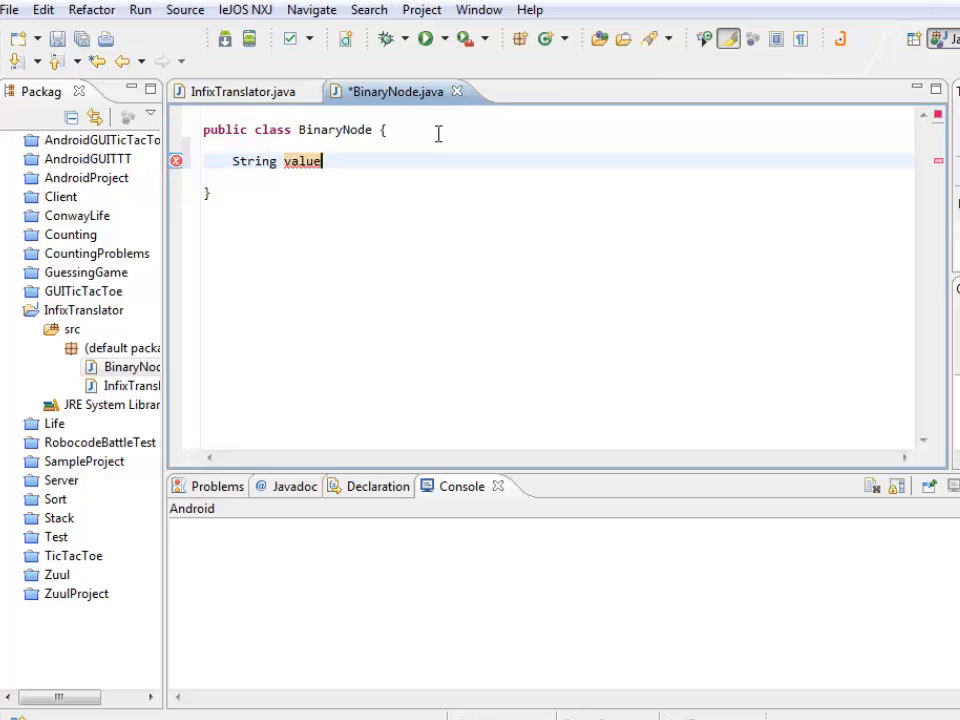
type(";")
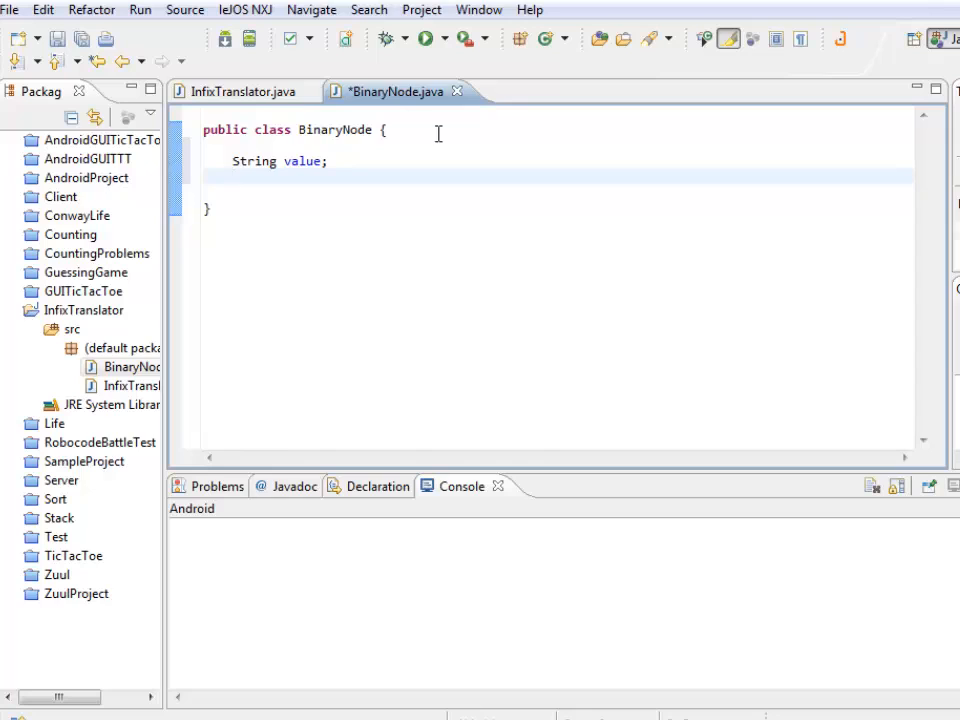
type("BinaryNode left;")
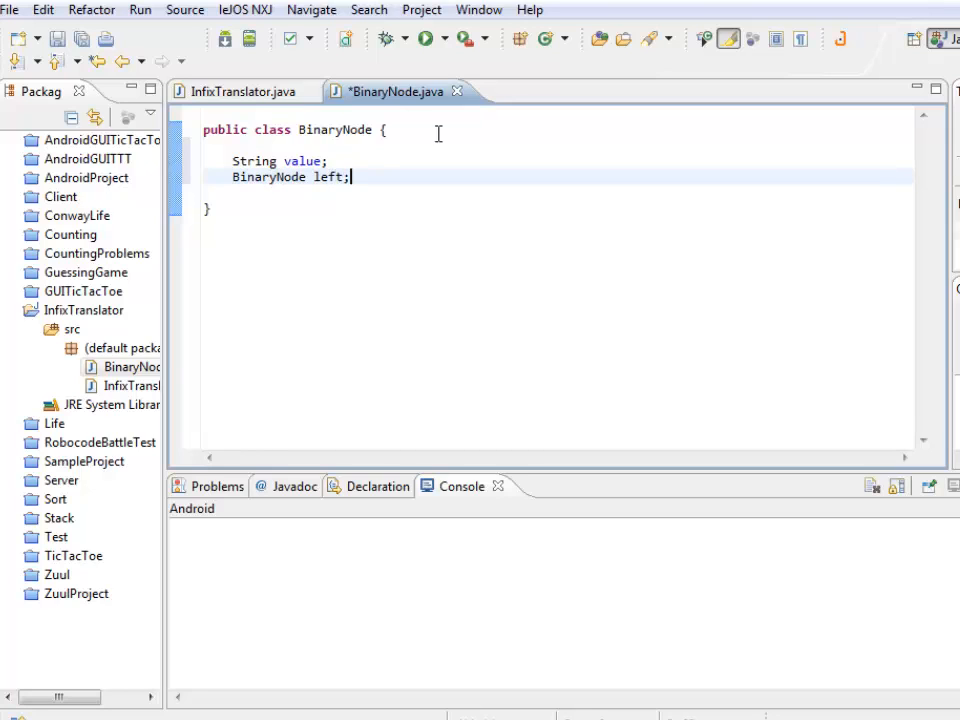
type("BinaryNode right;")
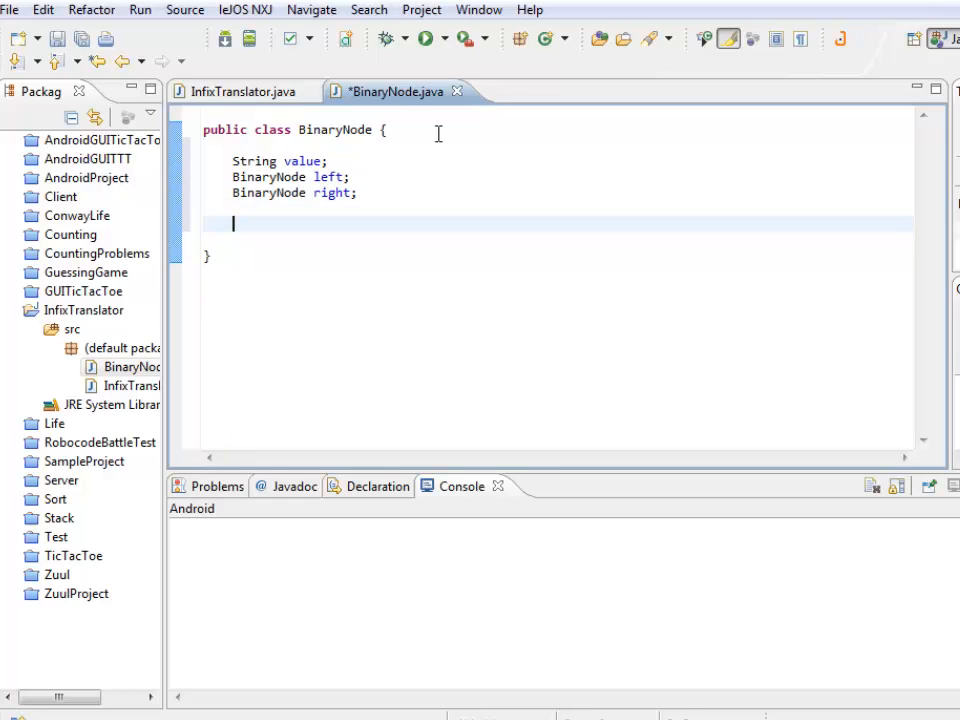
Write public BinaryNode() setting value to "" and left and right to null
type("public Binary")
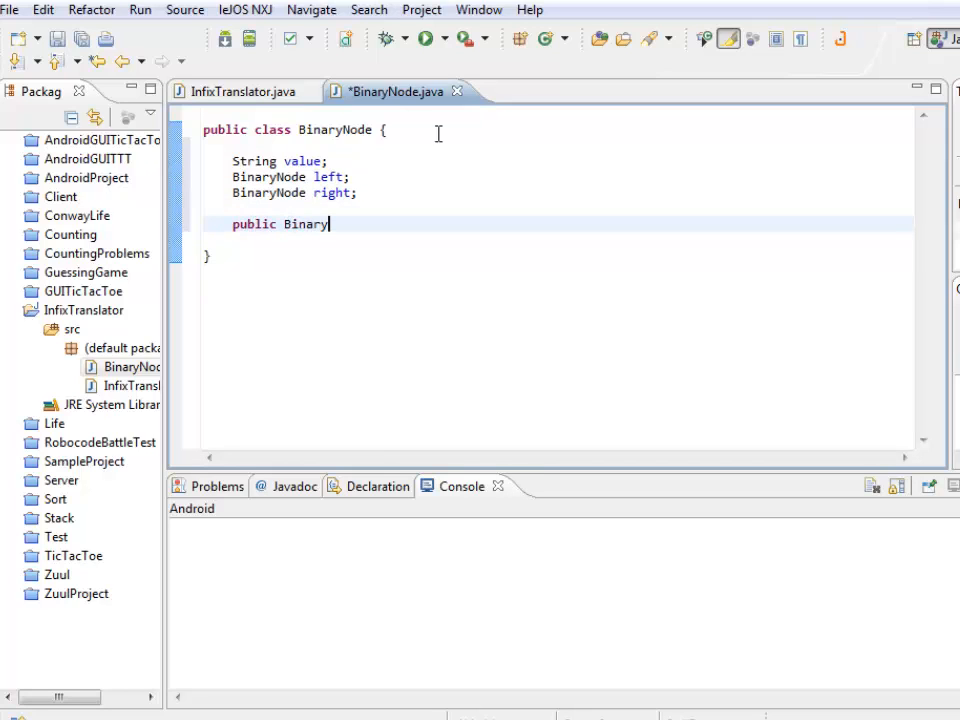
type("Node() {")
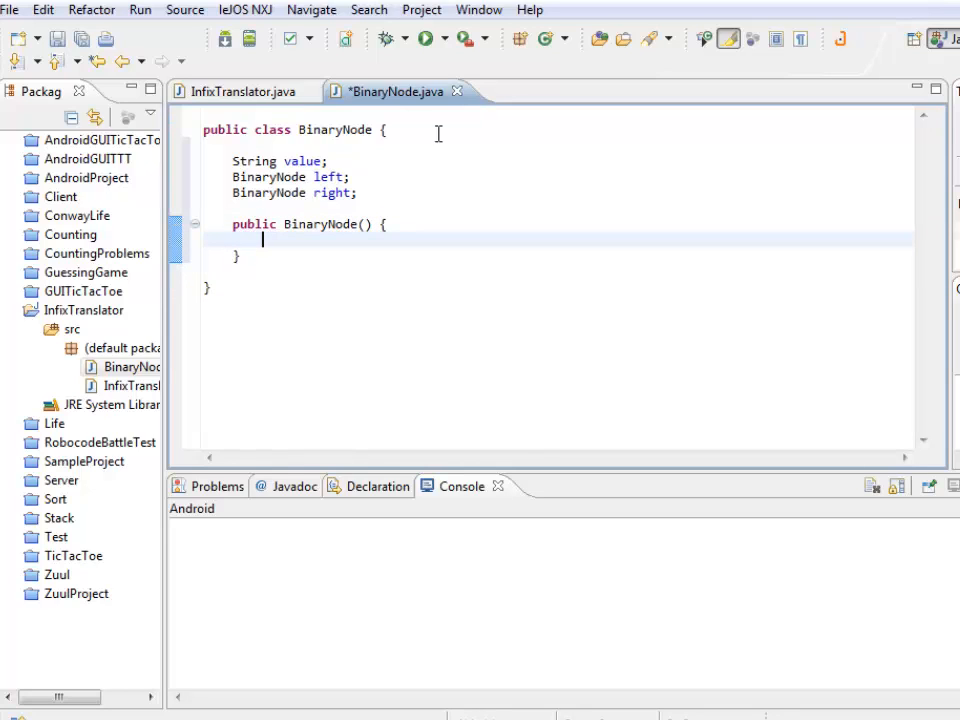
type("value = \"\";")
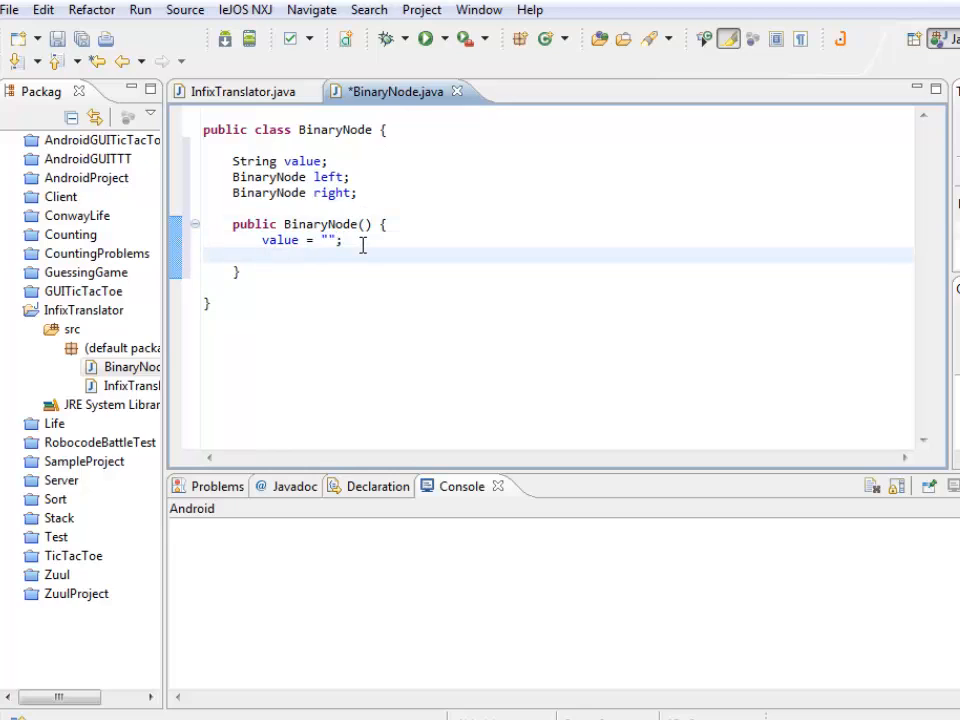
type("left = null;")
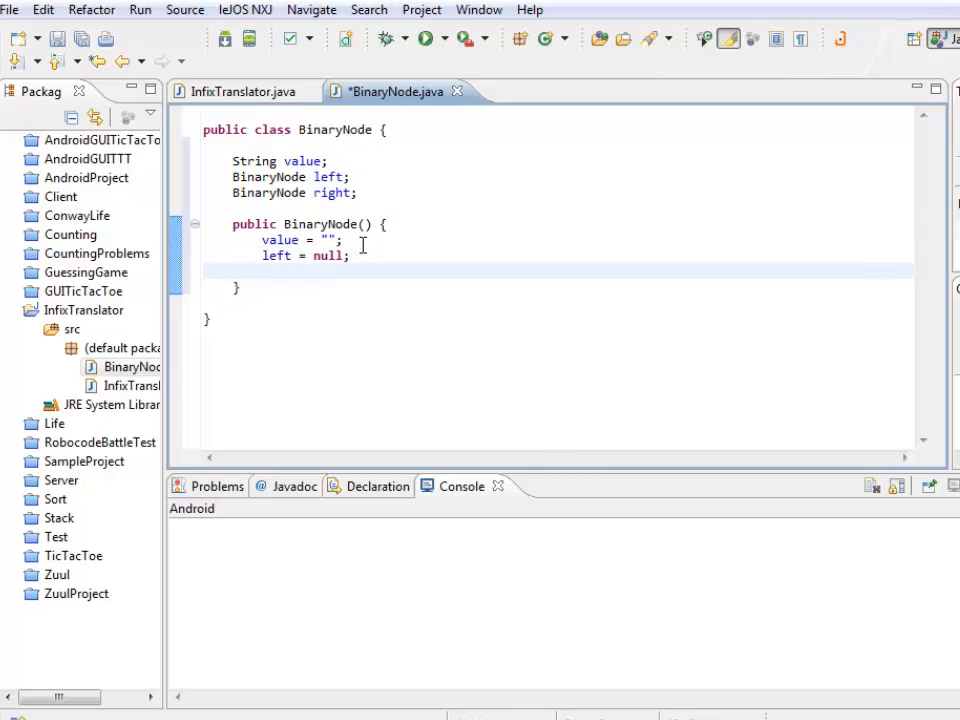
type("right")
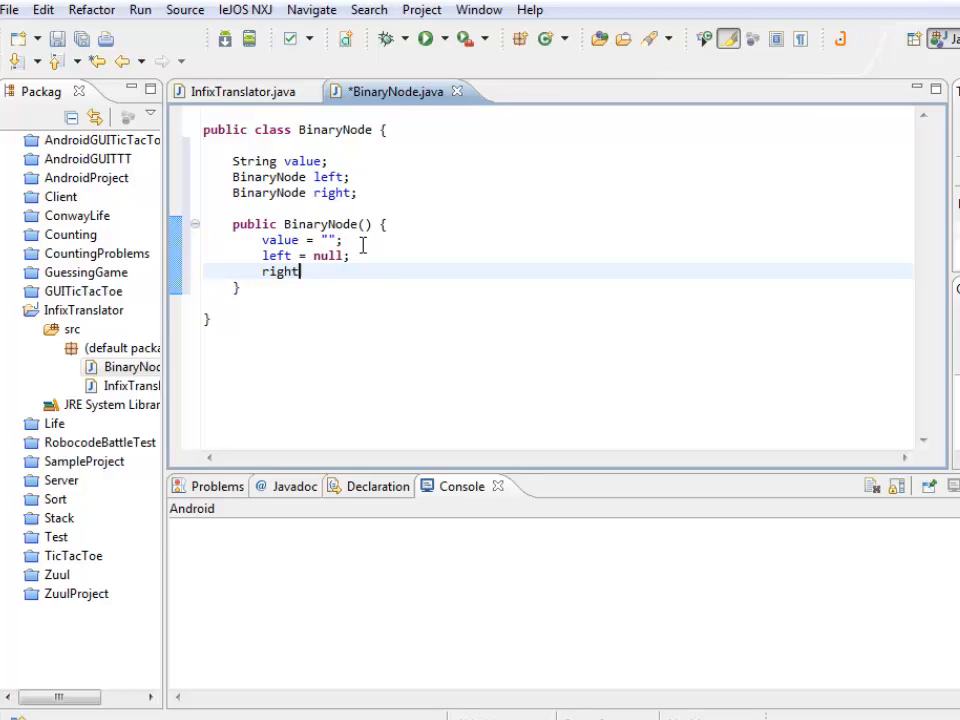
type("= null;")
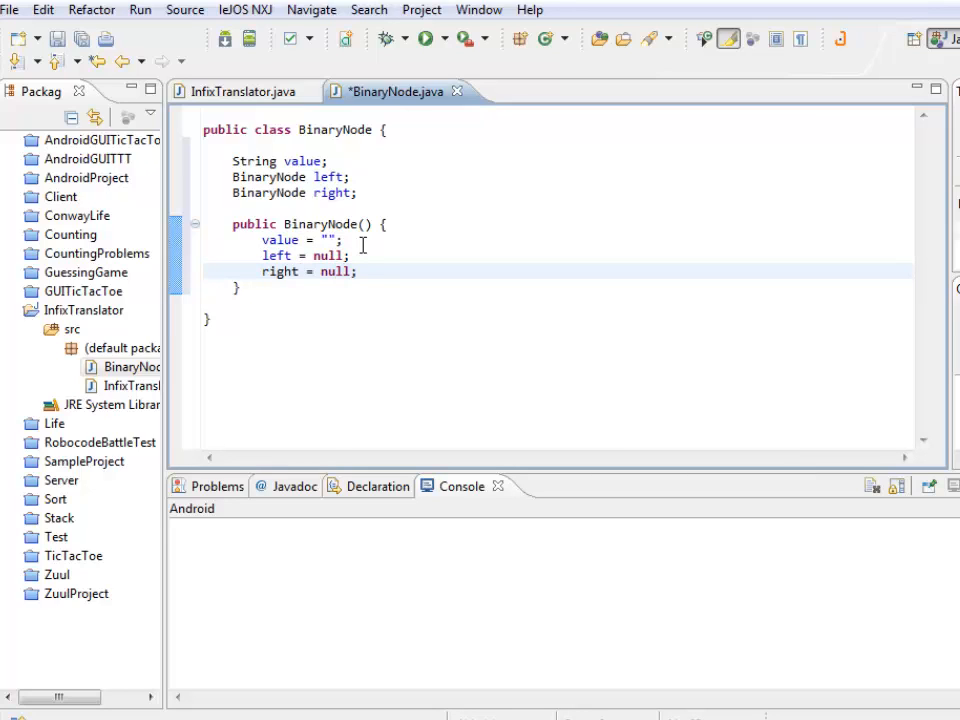
double_click(328, 255)
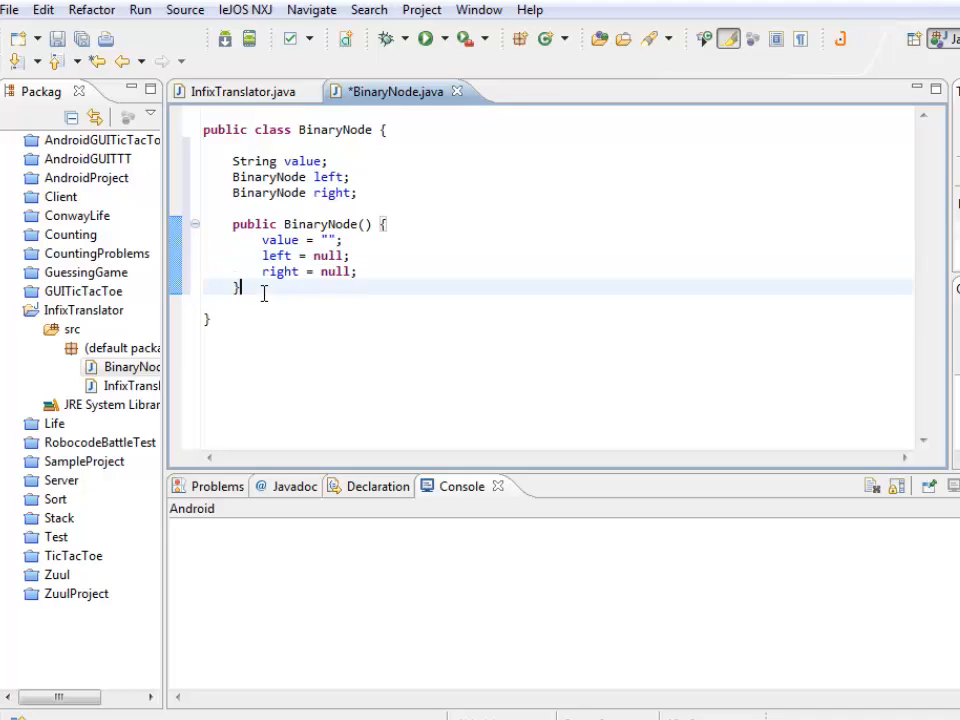
Write BinaryNode(String newvalue) assigning value = newvalue and left, right = null
type("public")
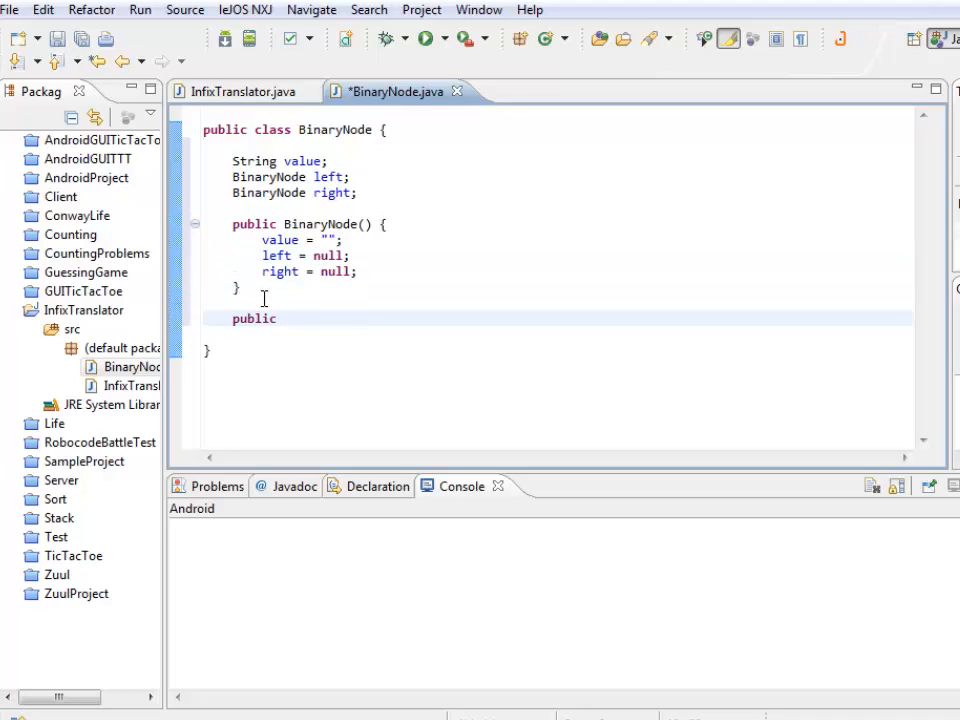
type("BinaryNode")
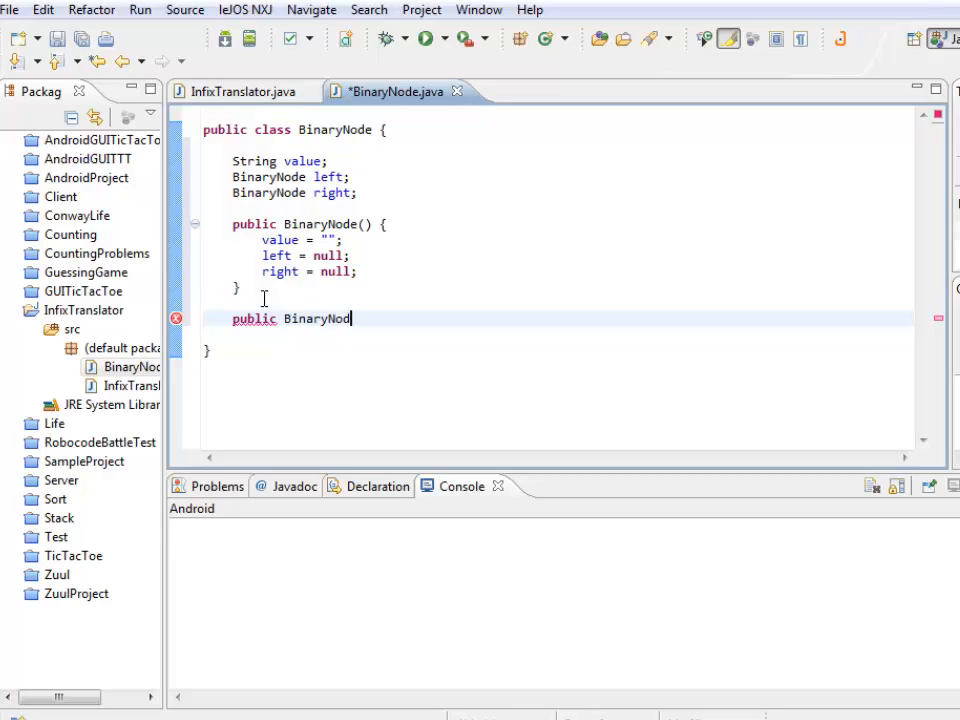
type("e()")
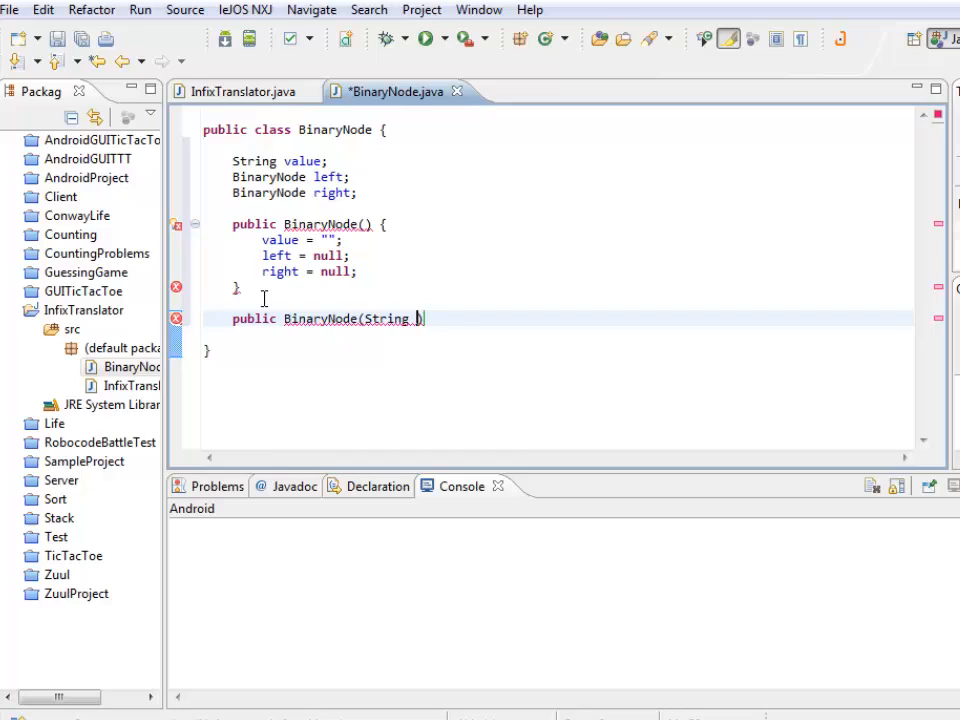
type("new")
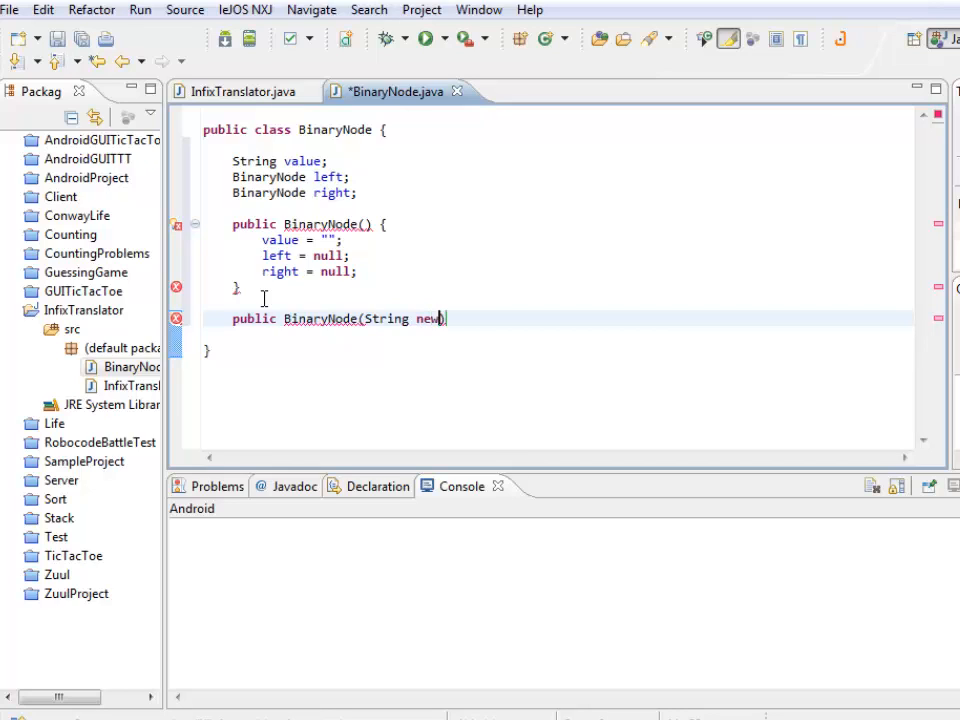
type("value) {")
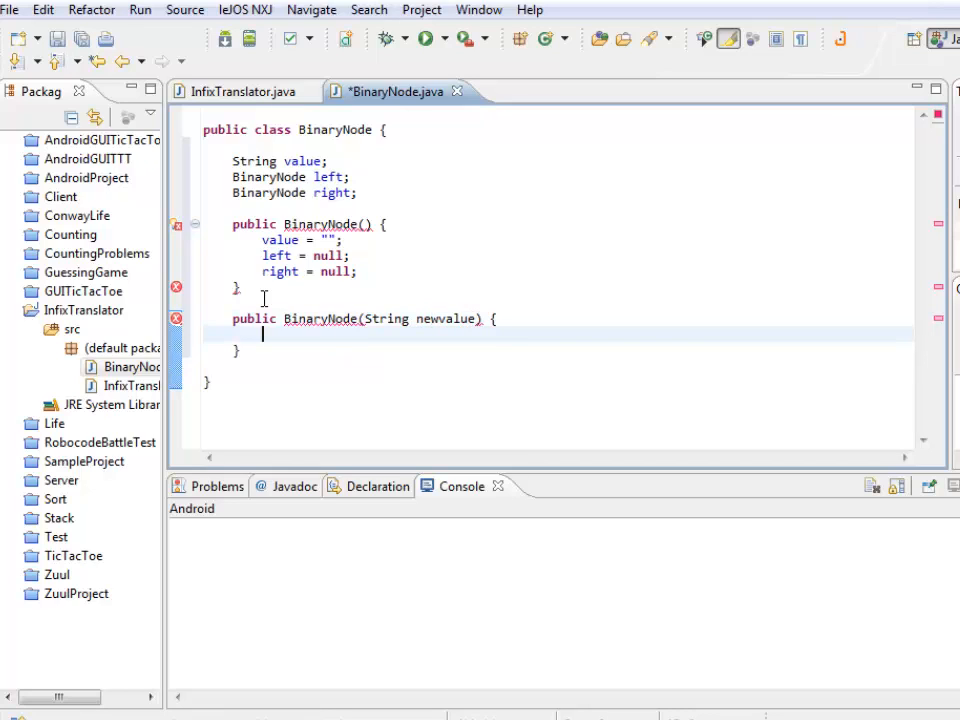
type("value =")
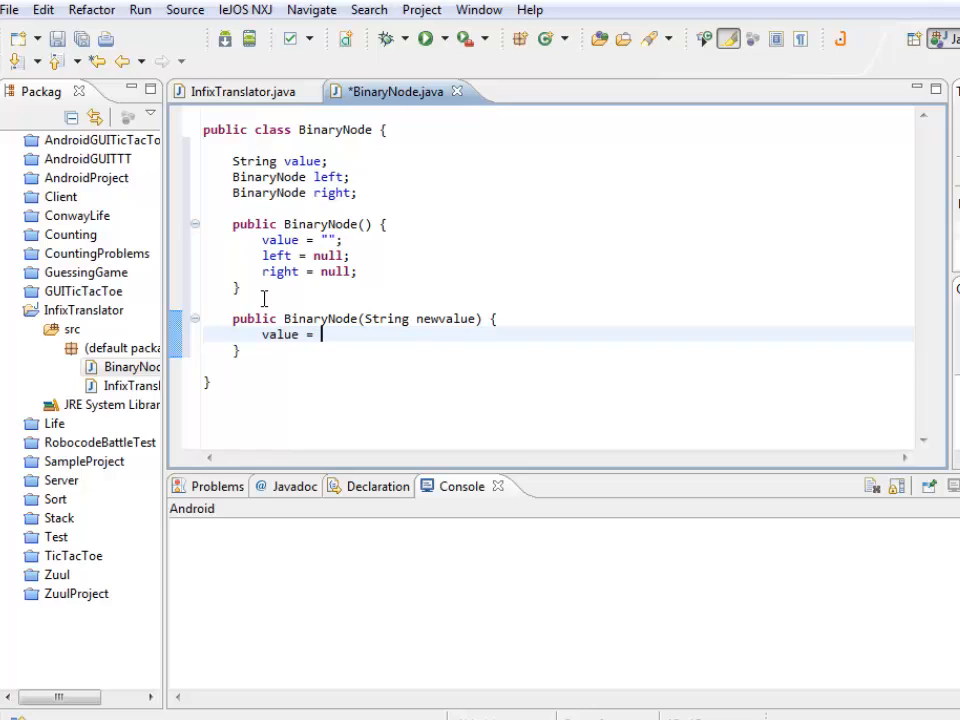
type("newvalue;")
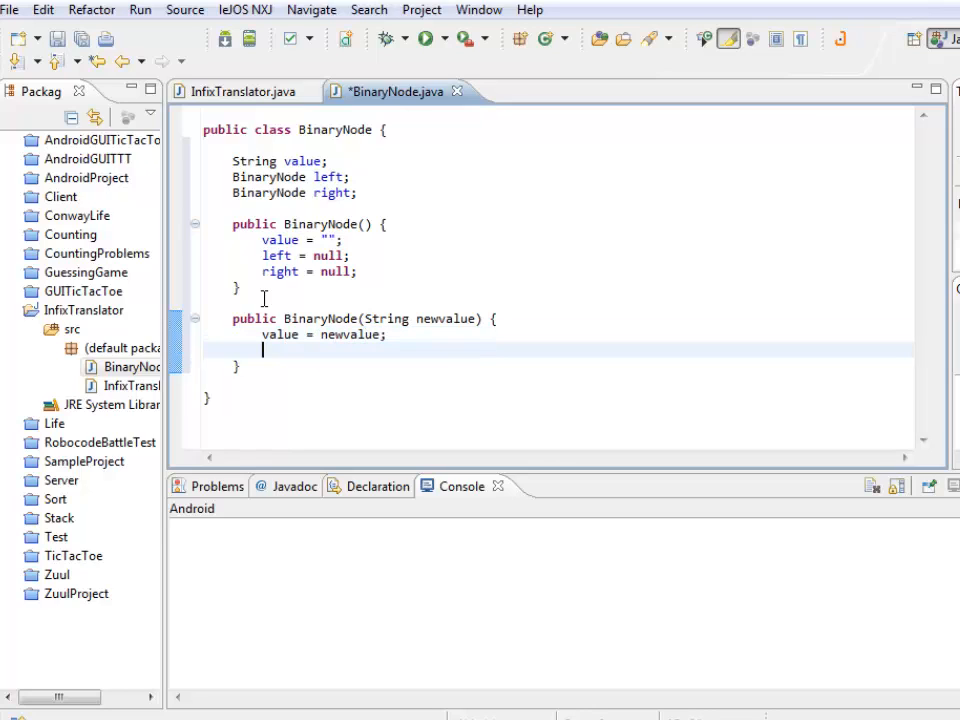
type("left = null;")
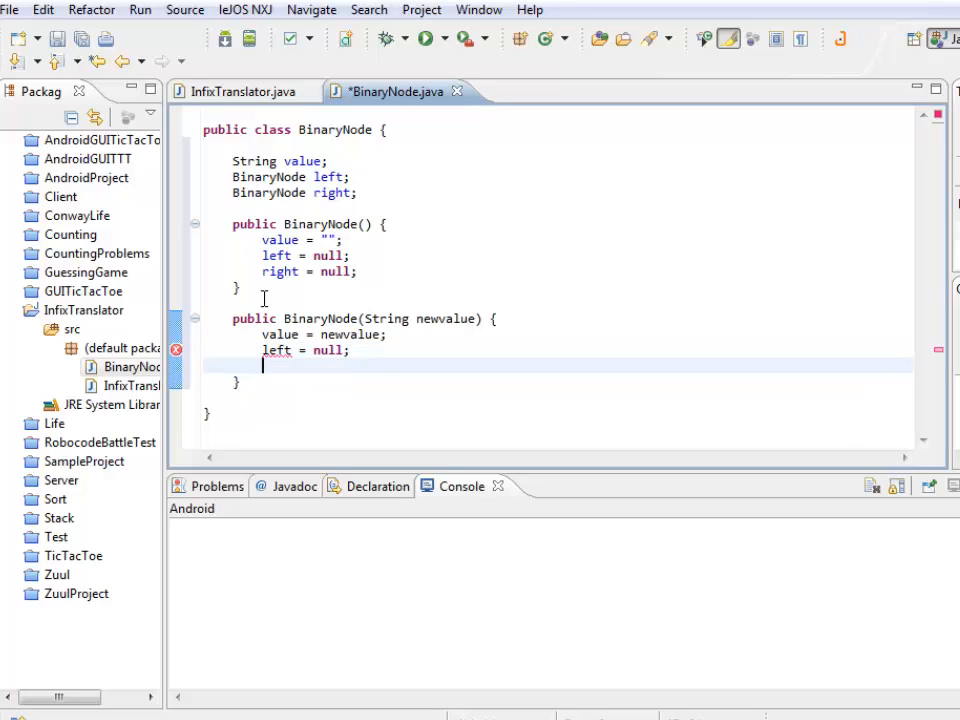
type("right = null")
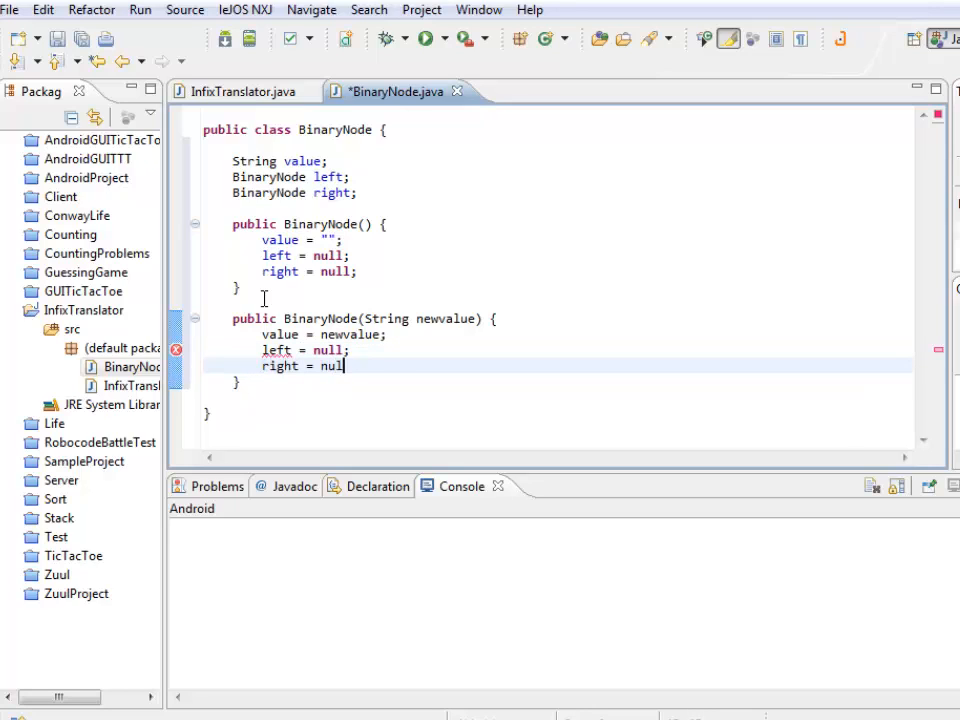
type("l;")
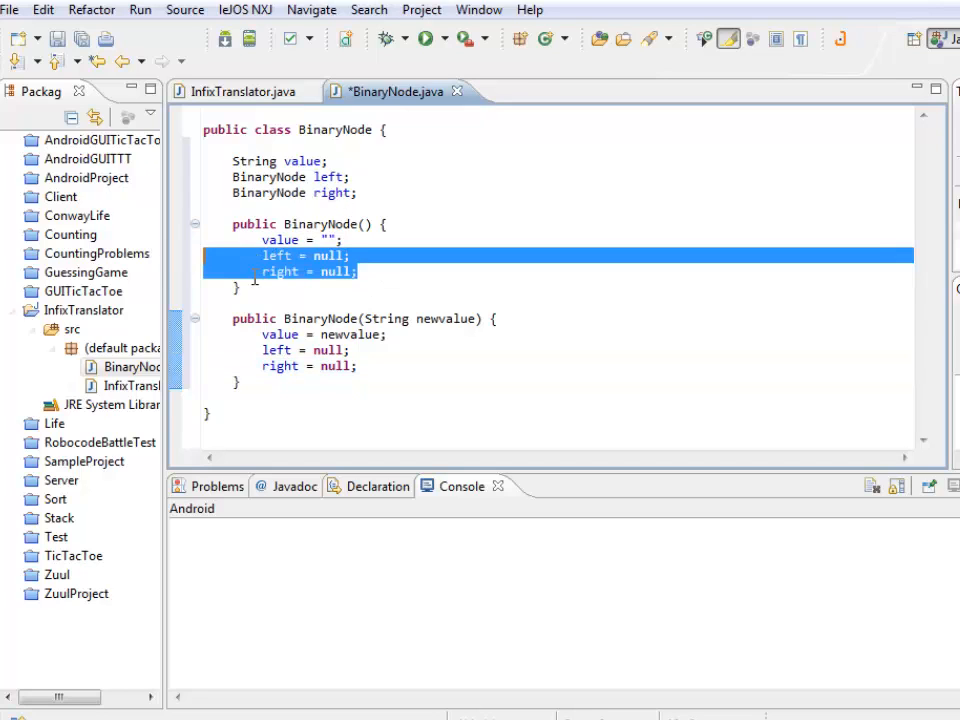
Replace the left/right null assignments in the one-argument constructor with this();
left_click(352, 350)
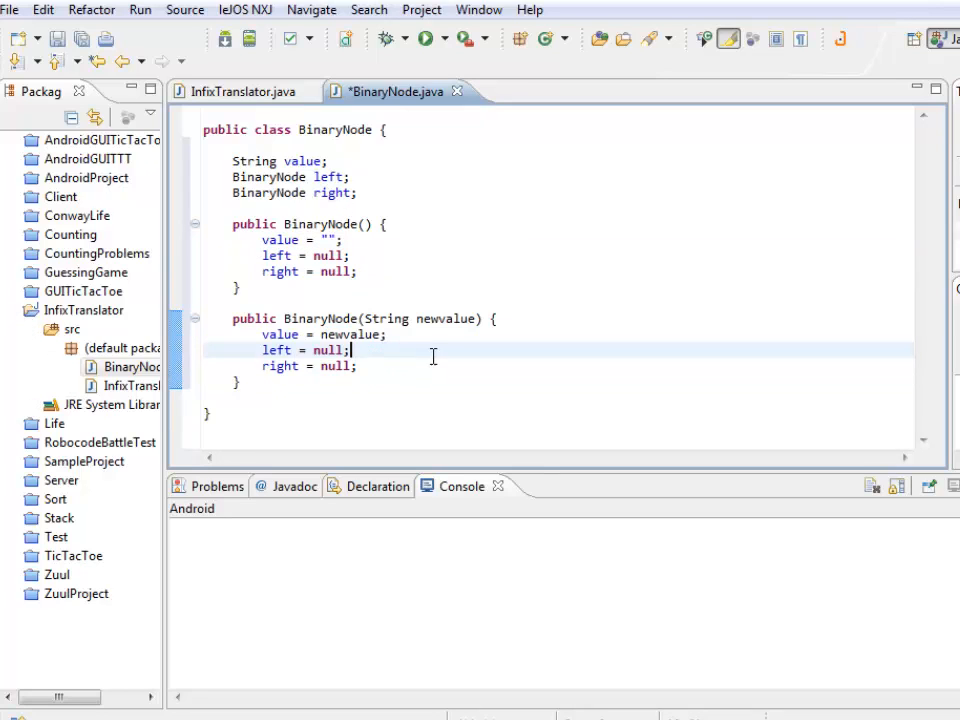
left_click_drag(352, 350, 357, 366)
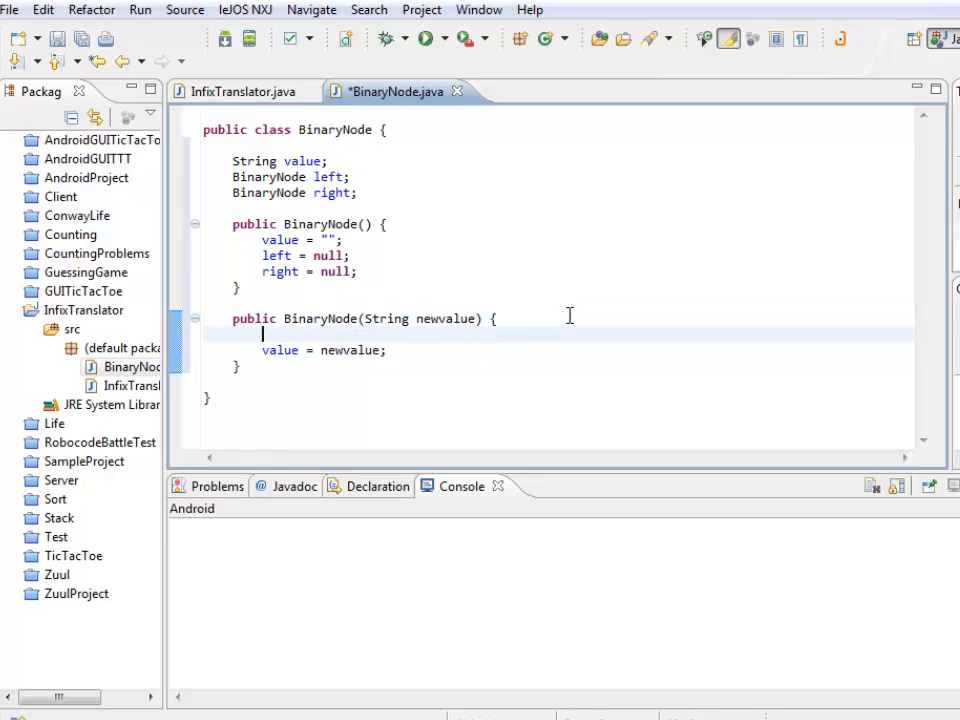
type("this();")
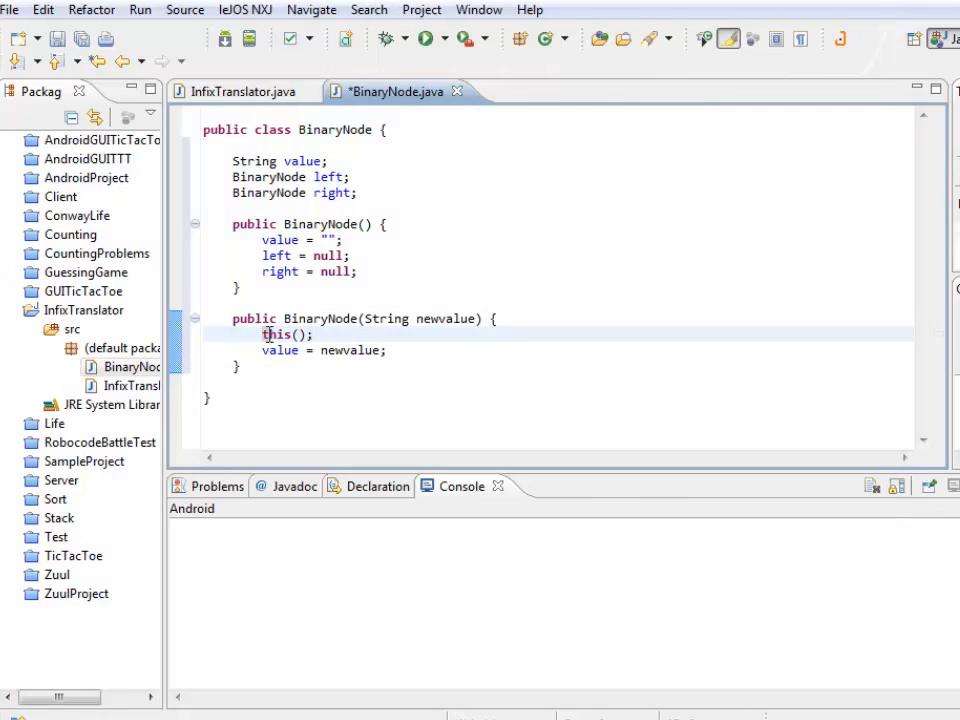
double_click(277, 334)
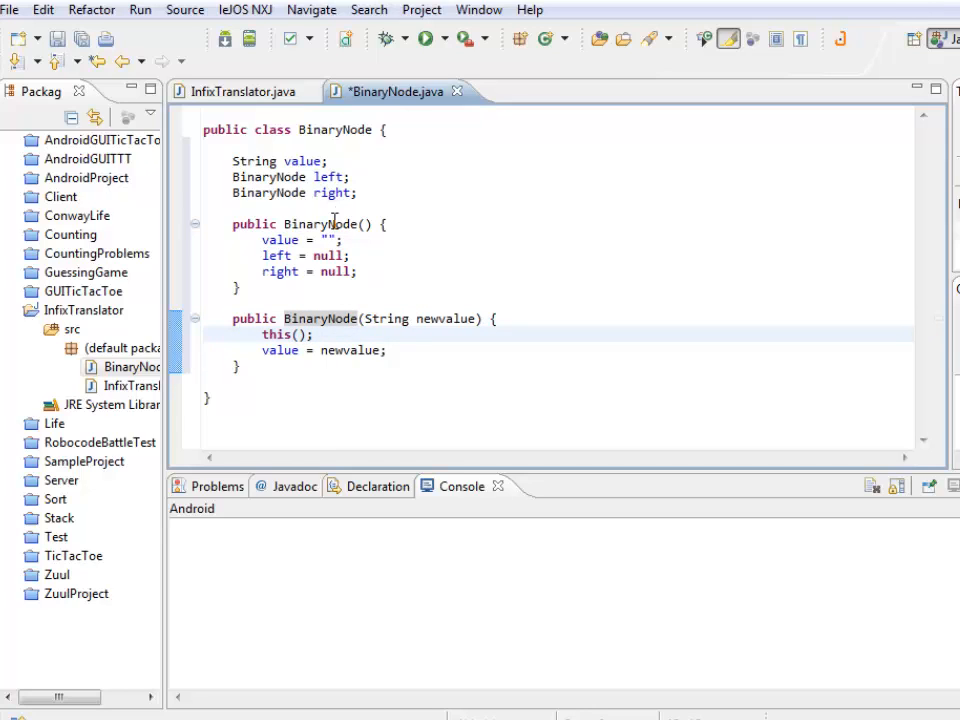
Highlight the no-argument constructor's assignments and start a new public member below
left_click_drag(262, 239, 357, 271)
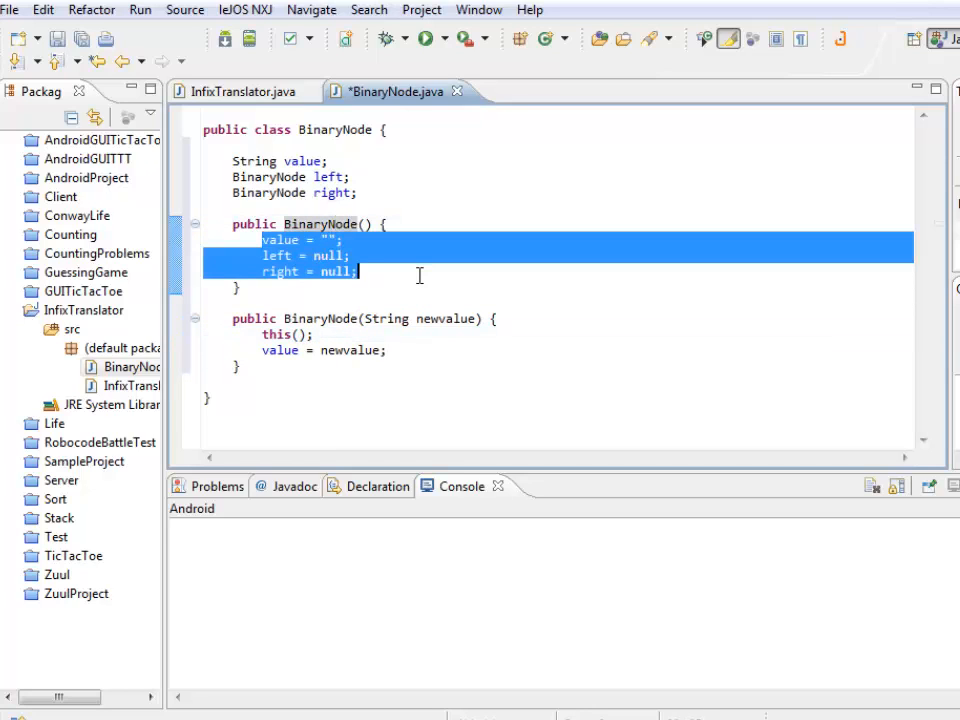
left_click(330, 240)
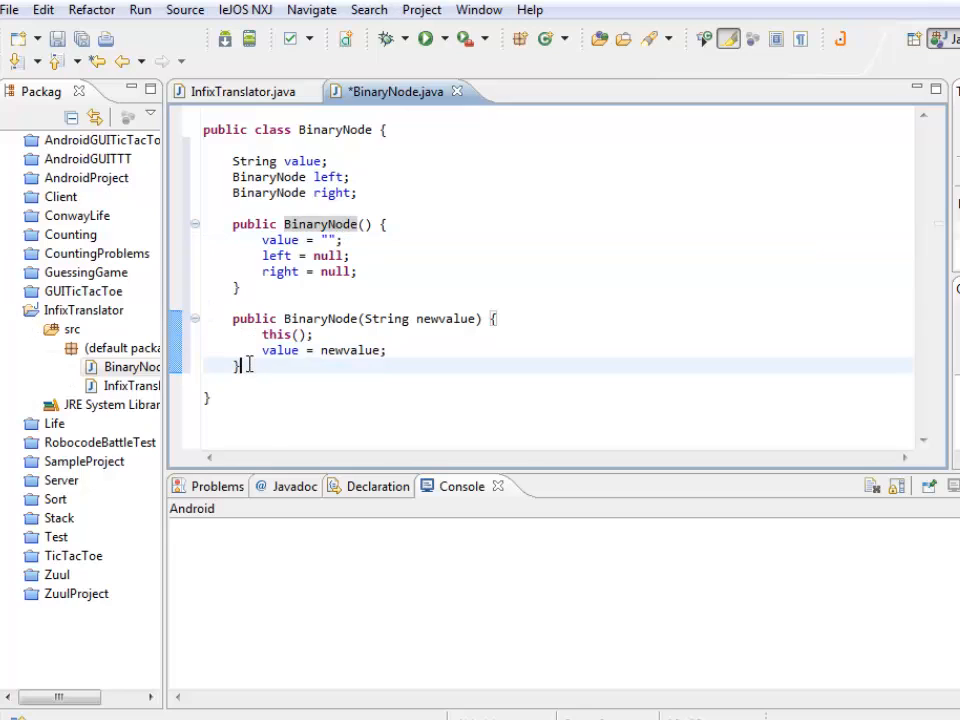
type("publci")
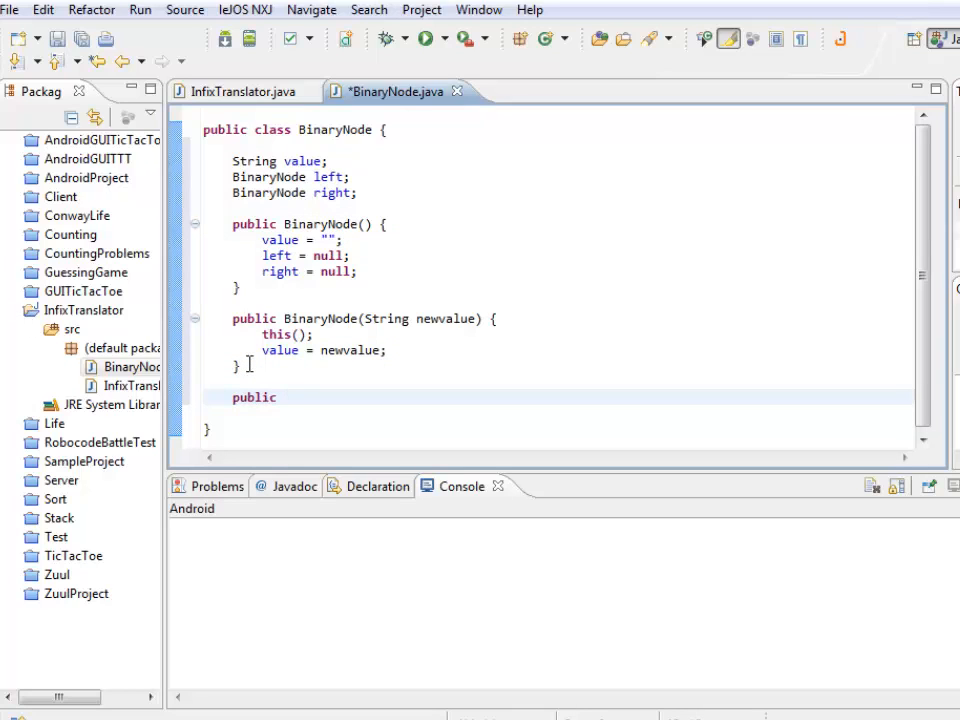
Write the constructor signature BinaryNode(String newvalue, BinaryNode newleft, BinaryNode newright)
type("BinaryNode")
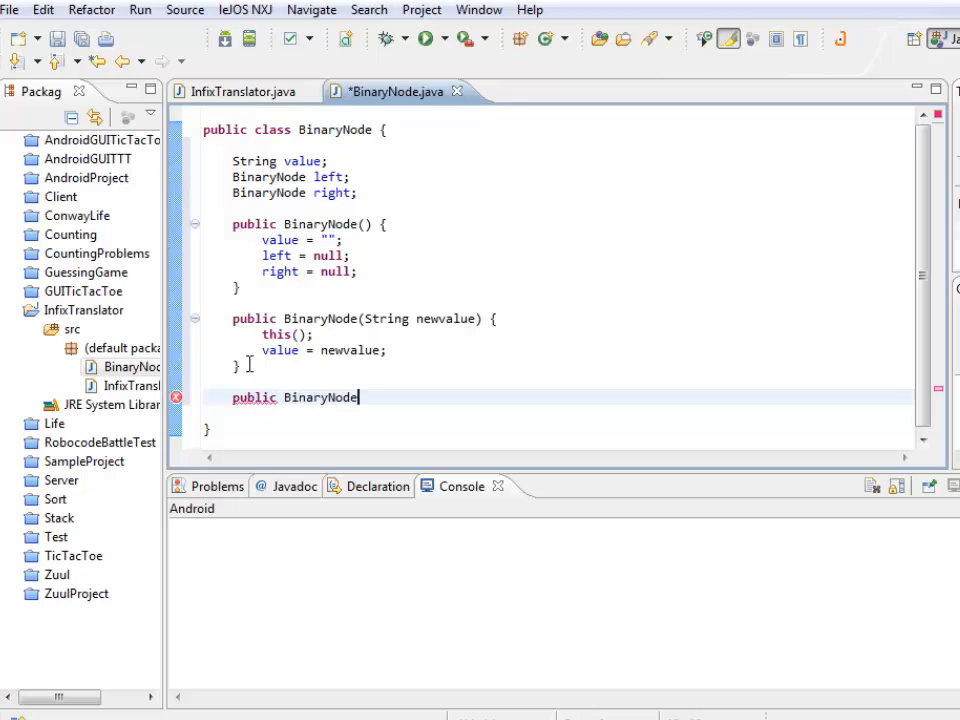
type("(String, b")
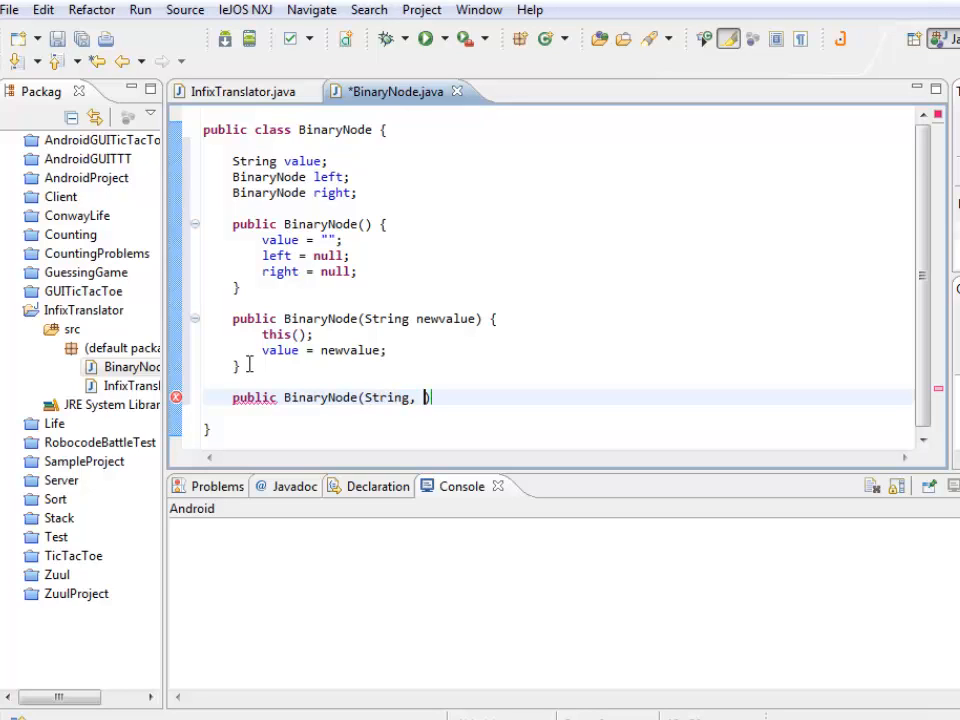
type("newvlaue")
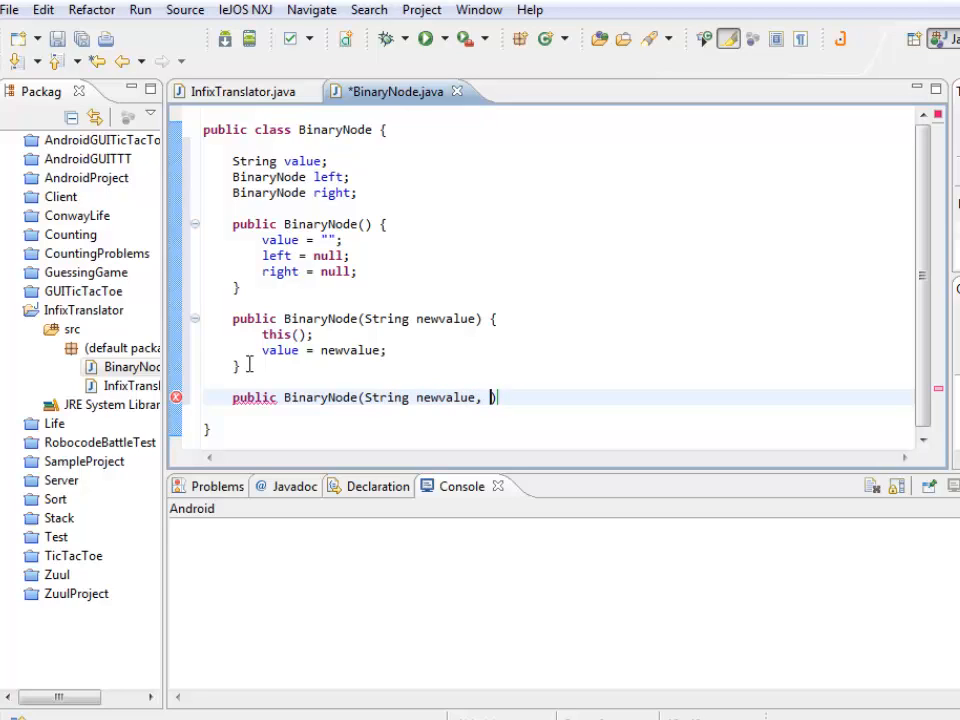
type("BinaryNode")
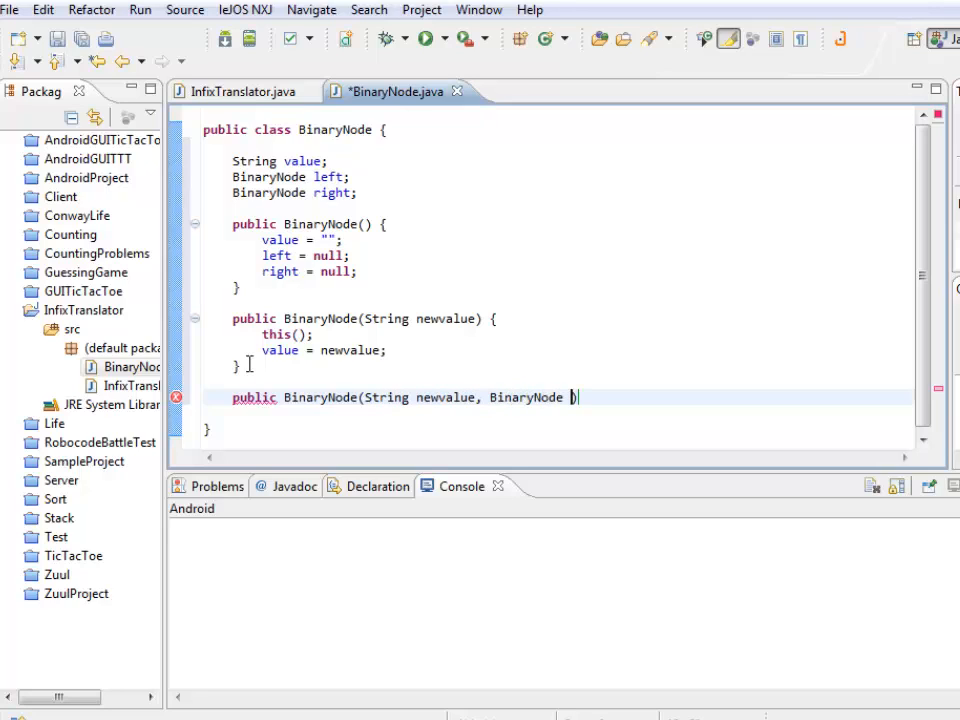
type("ewleft, B")
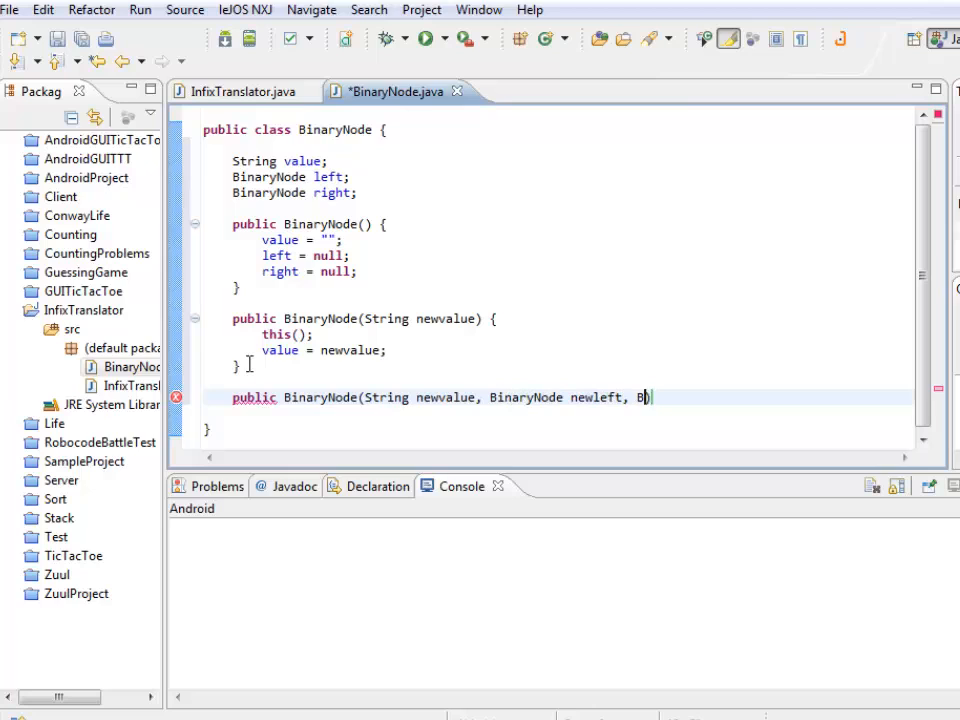
type("inaryNode new")
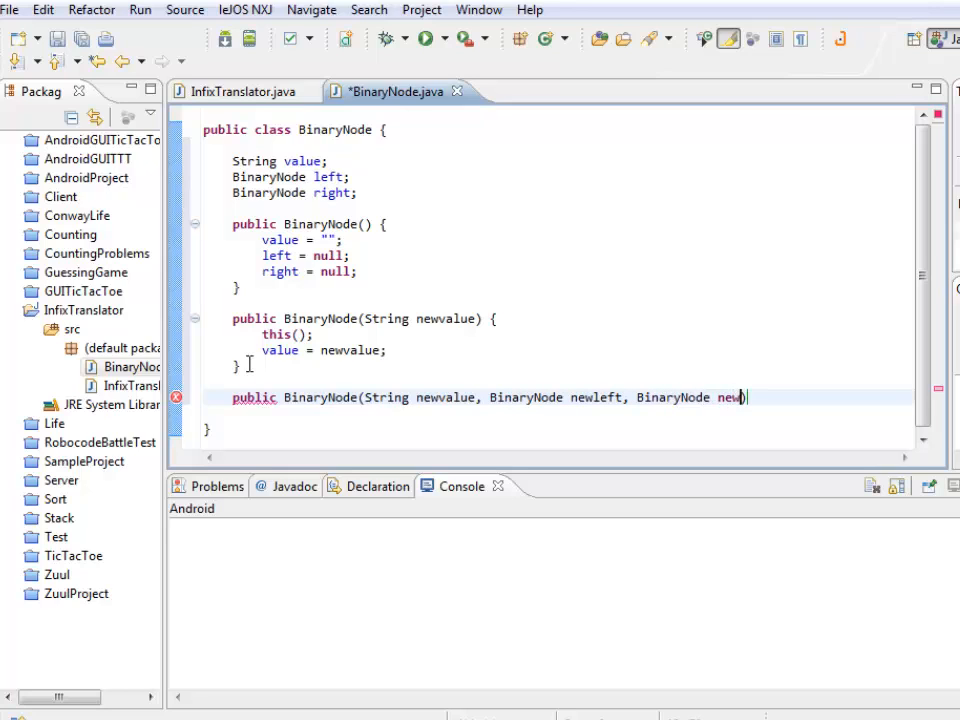
type("right) {")
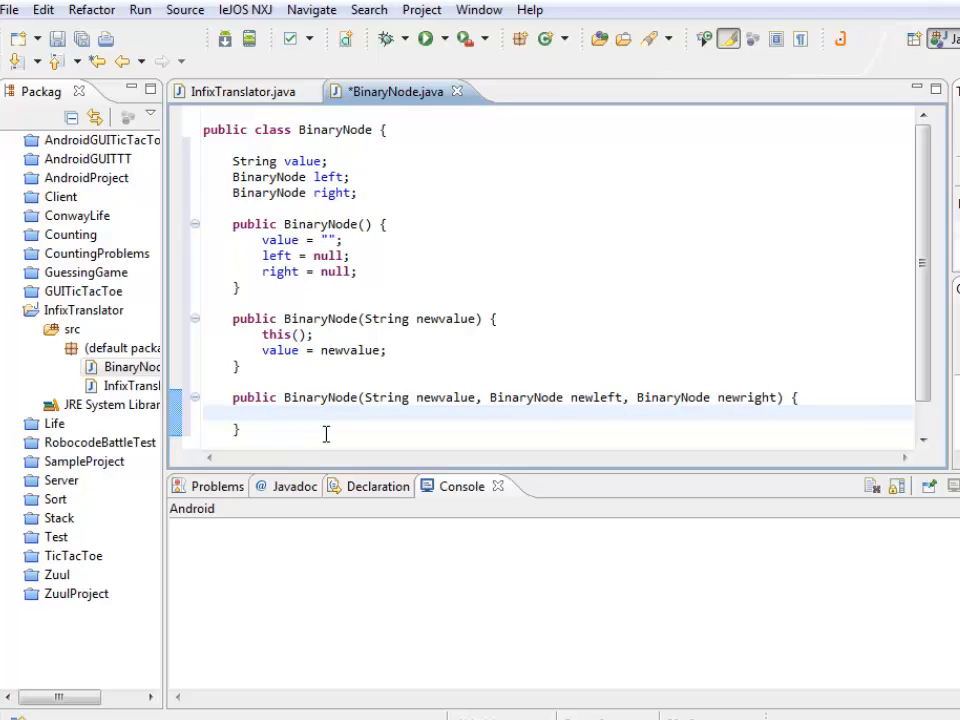
Assign value, left and right from newvalue, newleft and newright in its body
type("value")
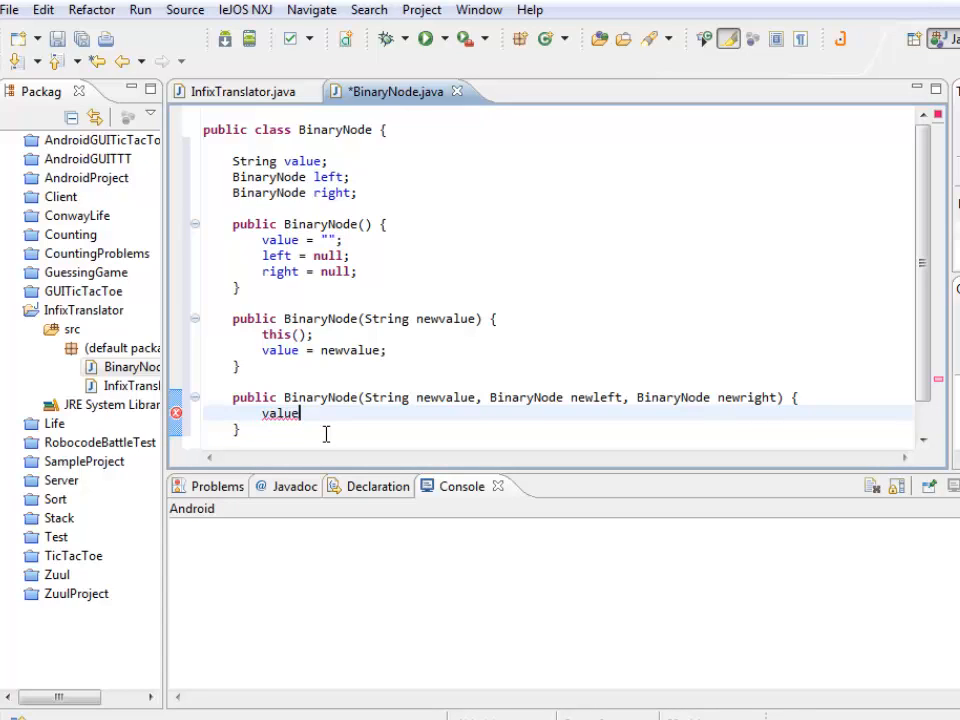
type("= newvalue;")
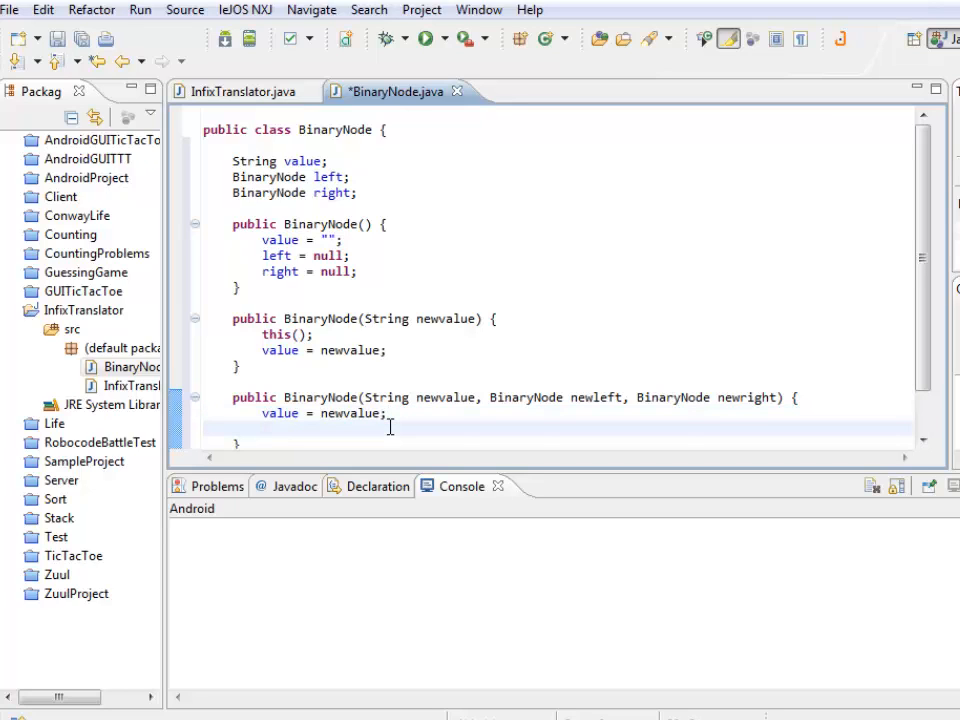
type("left = new")
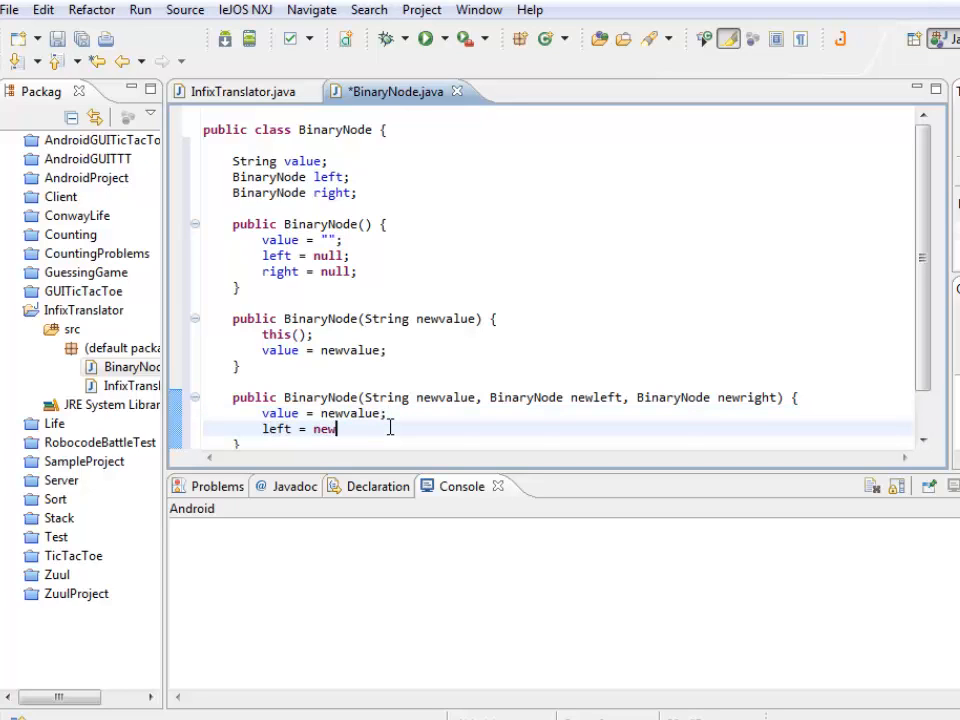
type("left;")
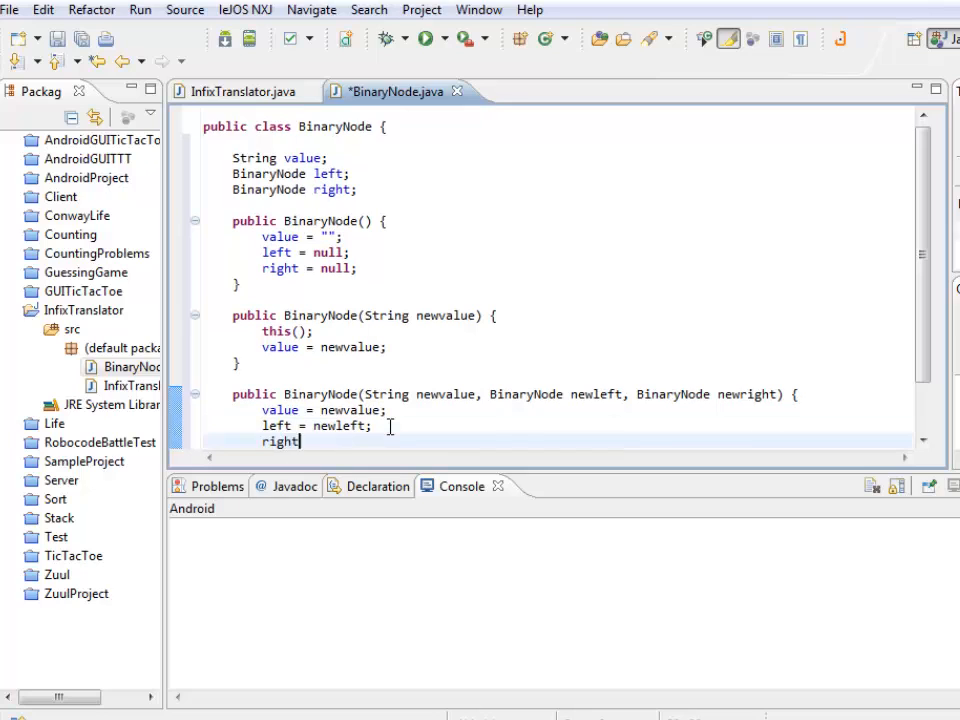
type("= newright;")
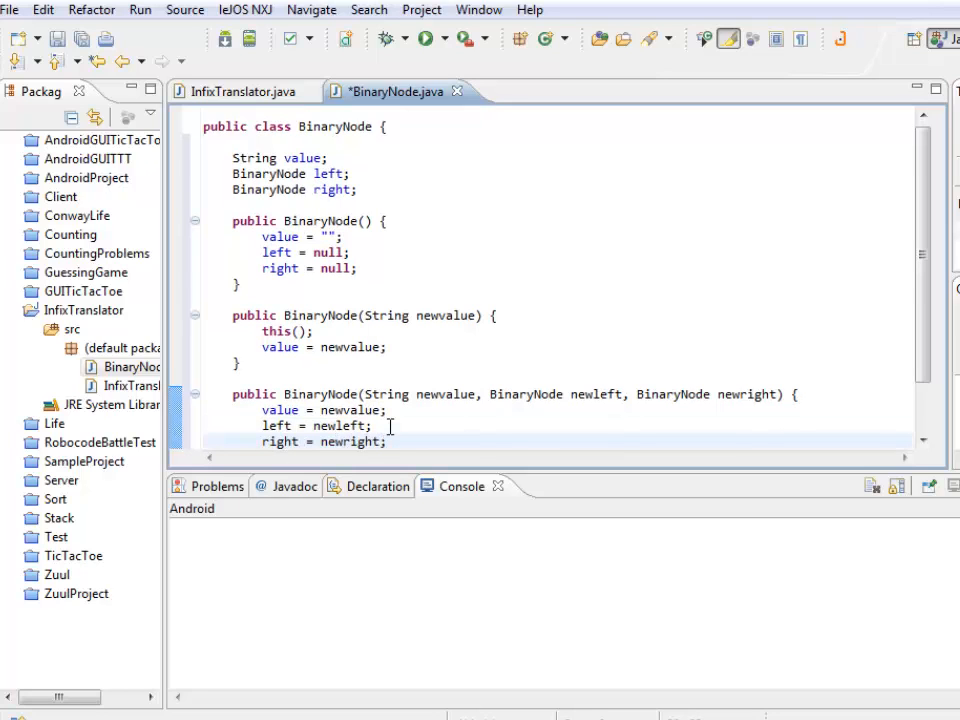
scroll("down", 3)
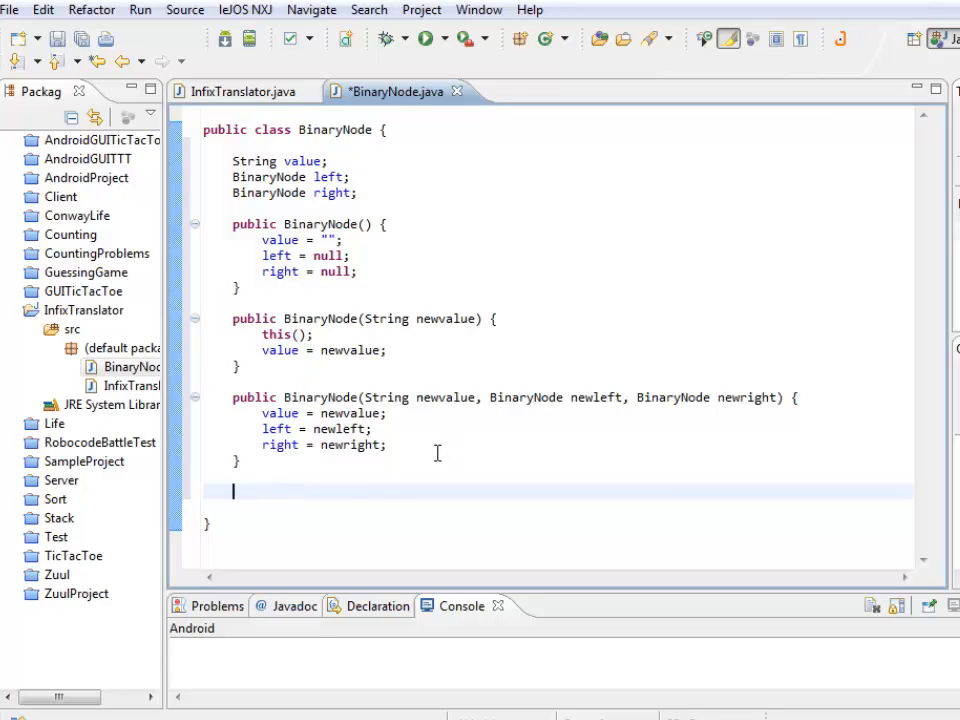
Add public String getValue() { return value; } below the three-argument constructor
left_click(412, 454)
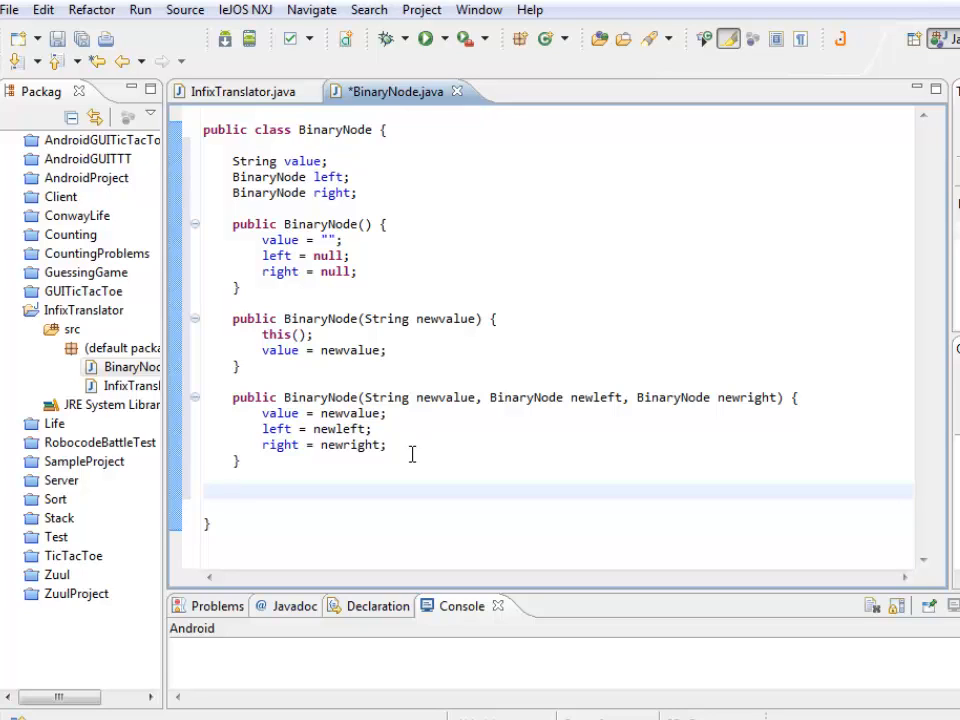
mouse_move(413, 445)
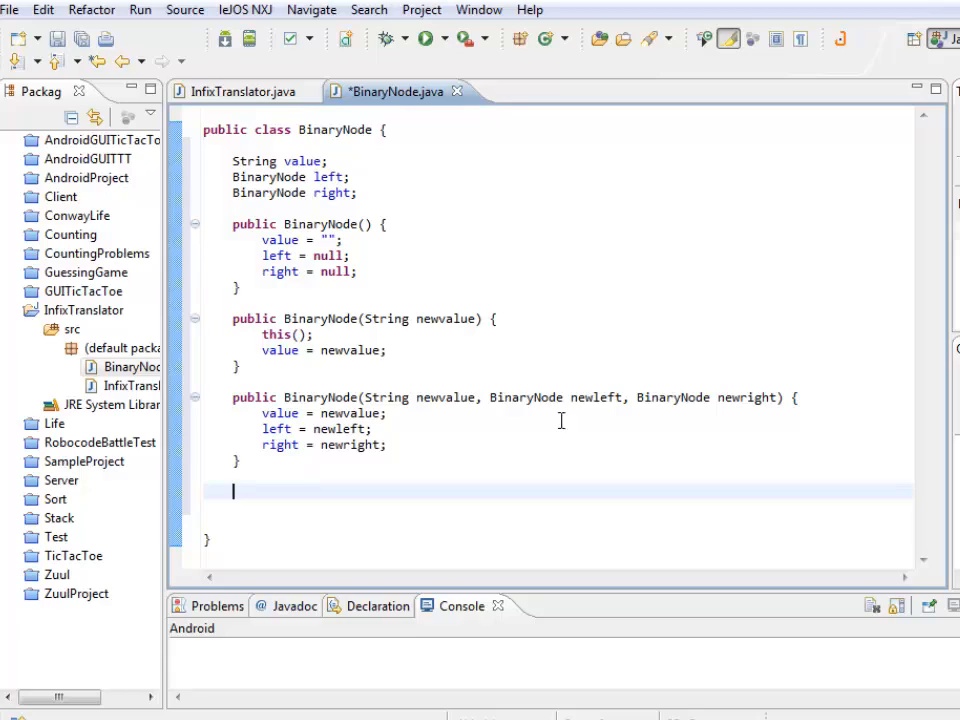
mouse_move(554, 437)
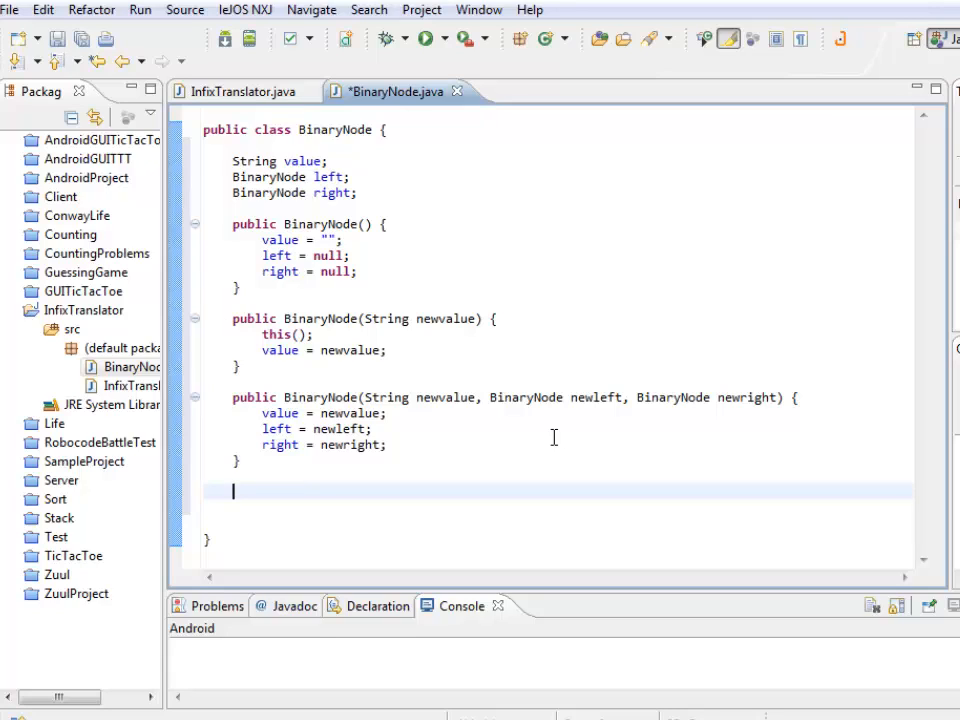
type("String")
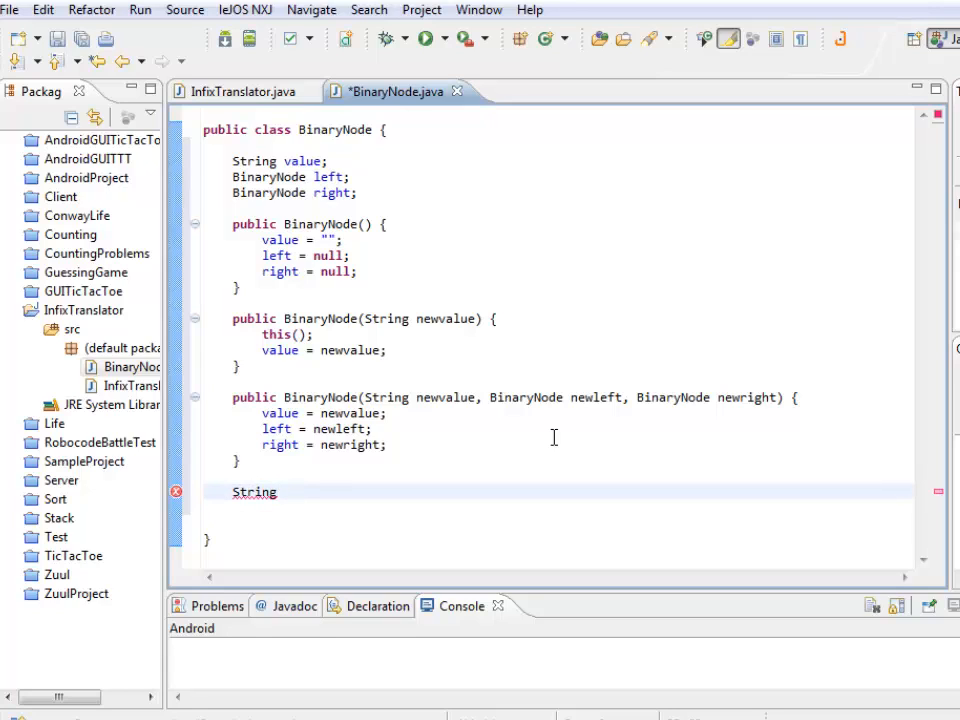
type("public")
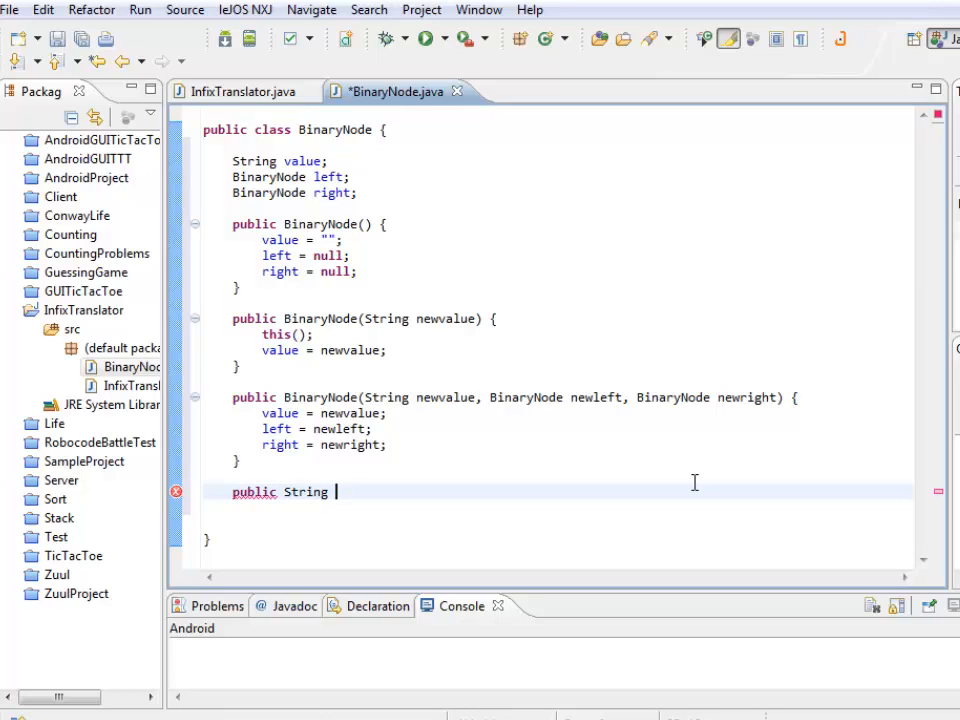
type("getValue()")
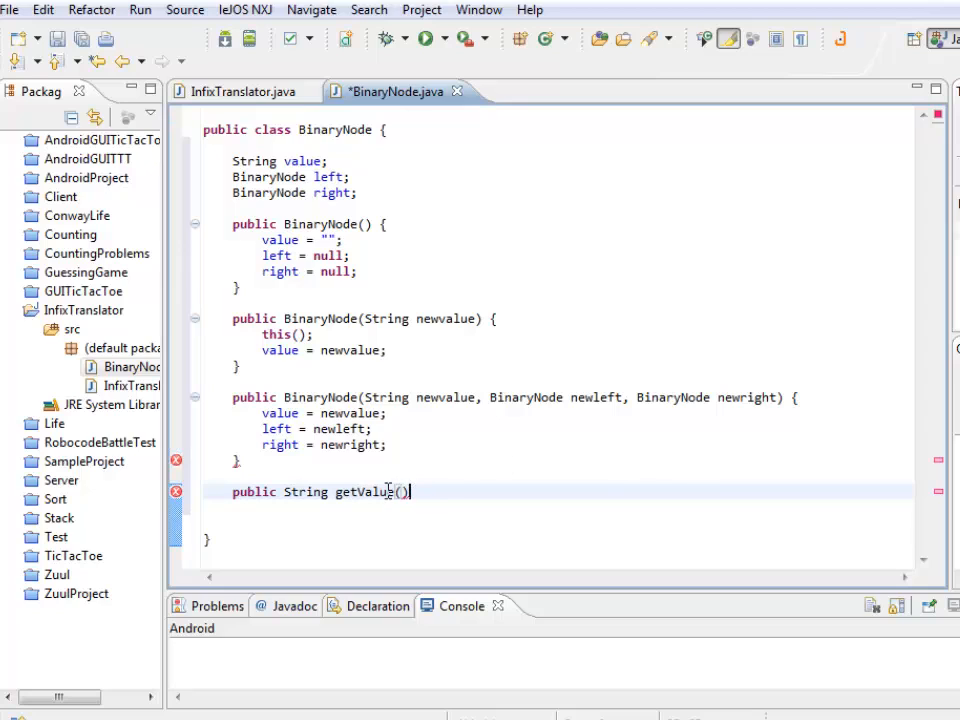
type("{")
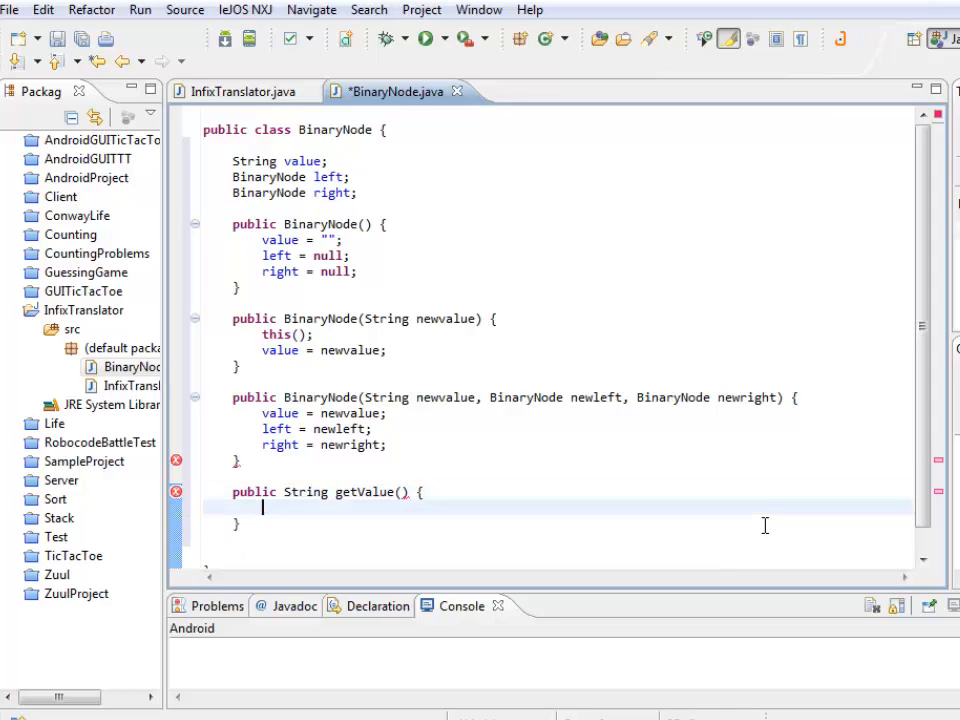
type("return val")
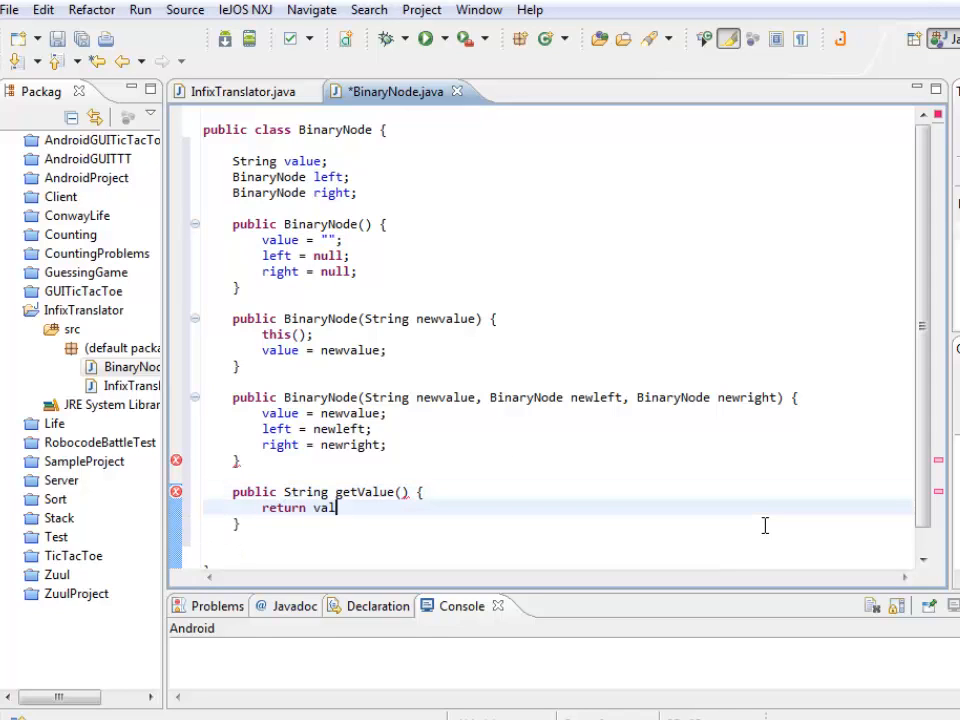
type("ue;")
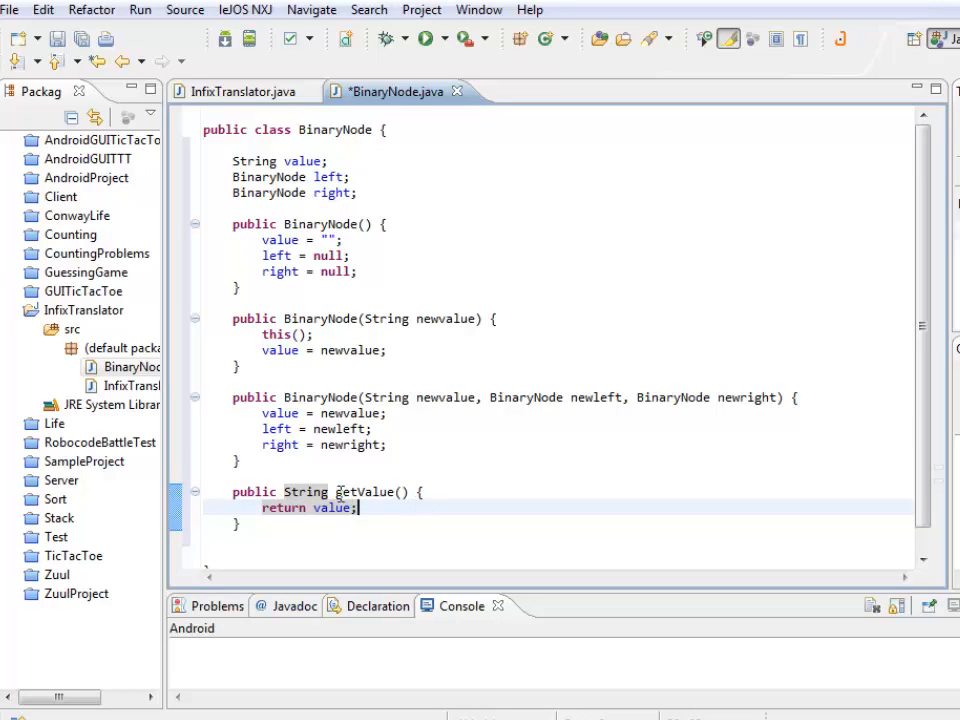
double_click(368, 491)
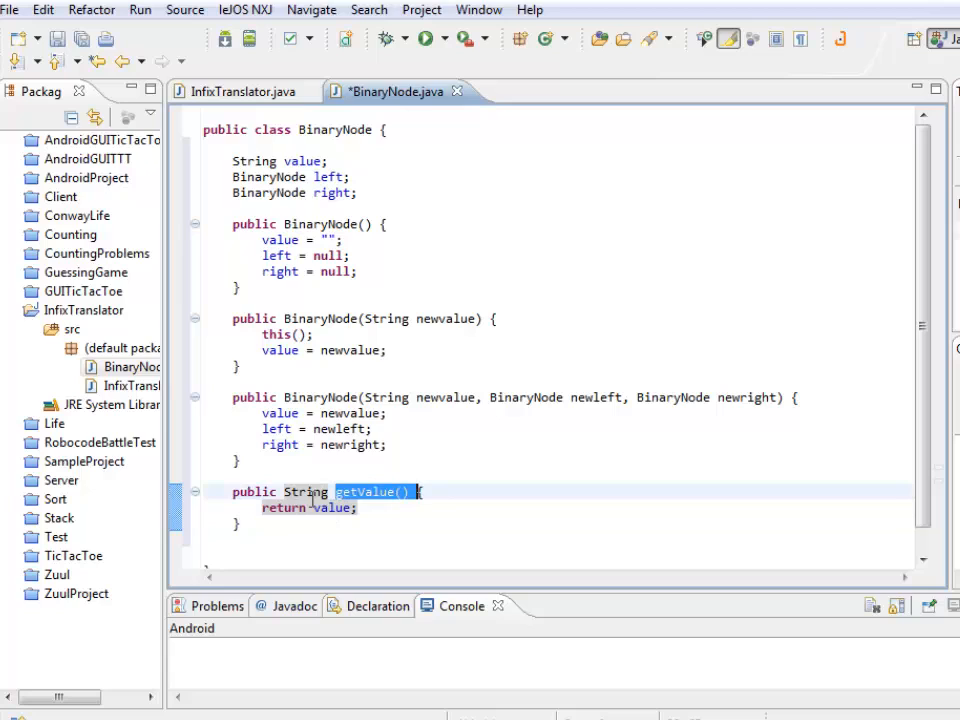
mouse_move(361, 155)
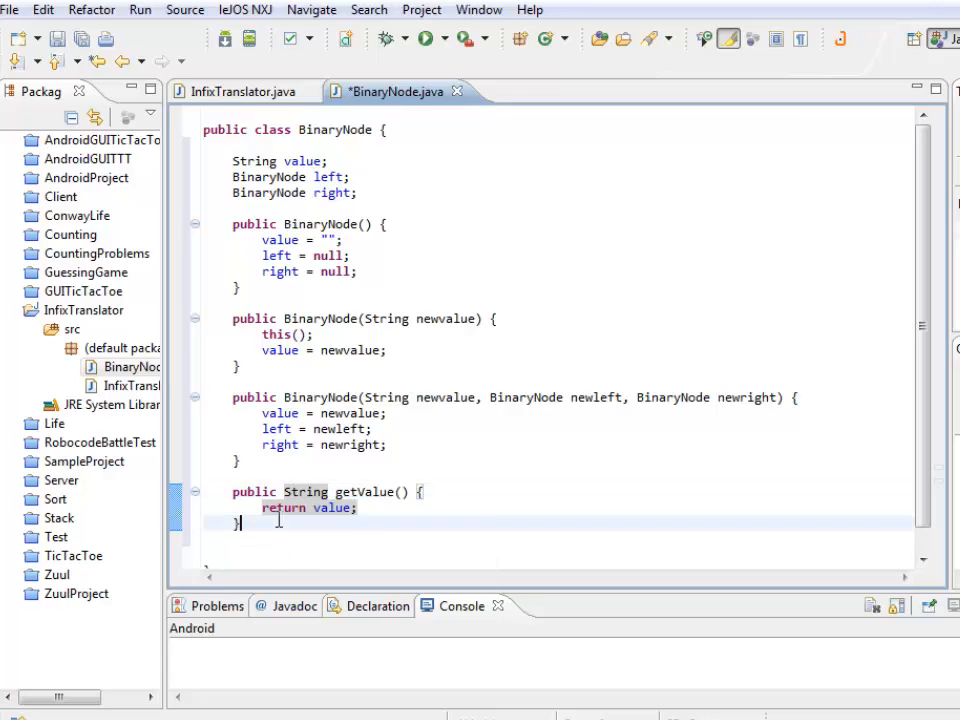
Write public void setValue(String newvalue) { value = newvalue; } below getValue
type("public")
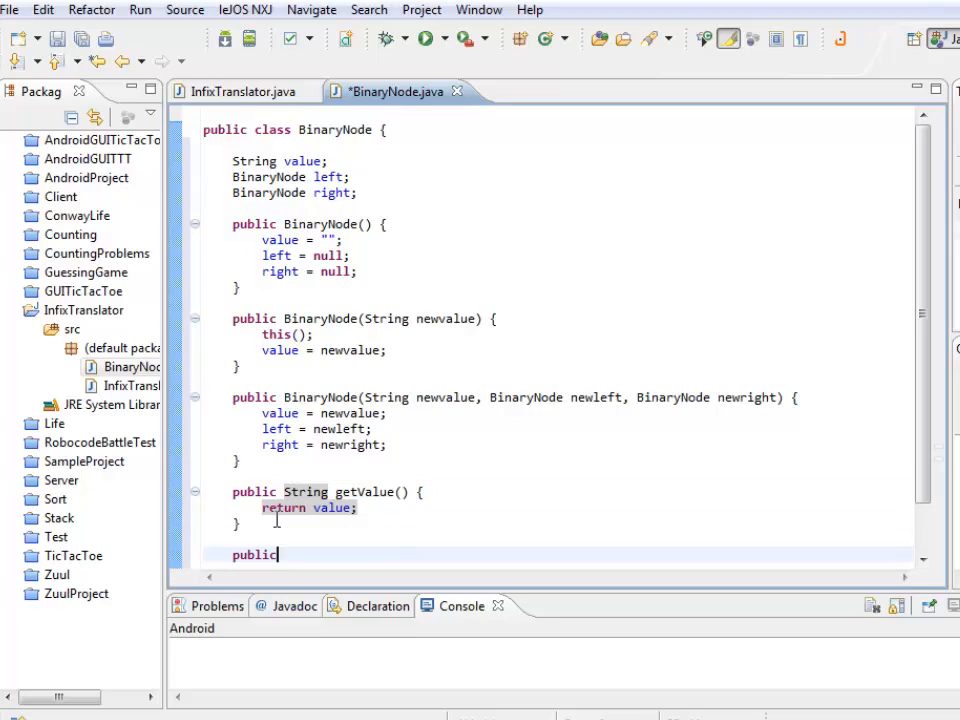
type("void")
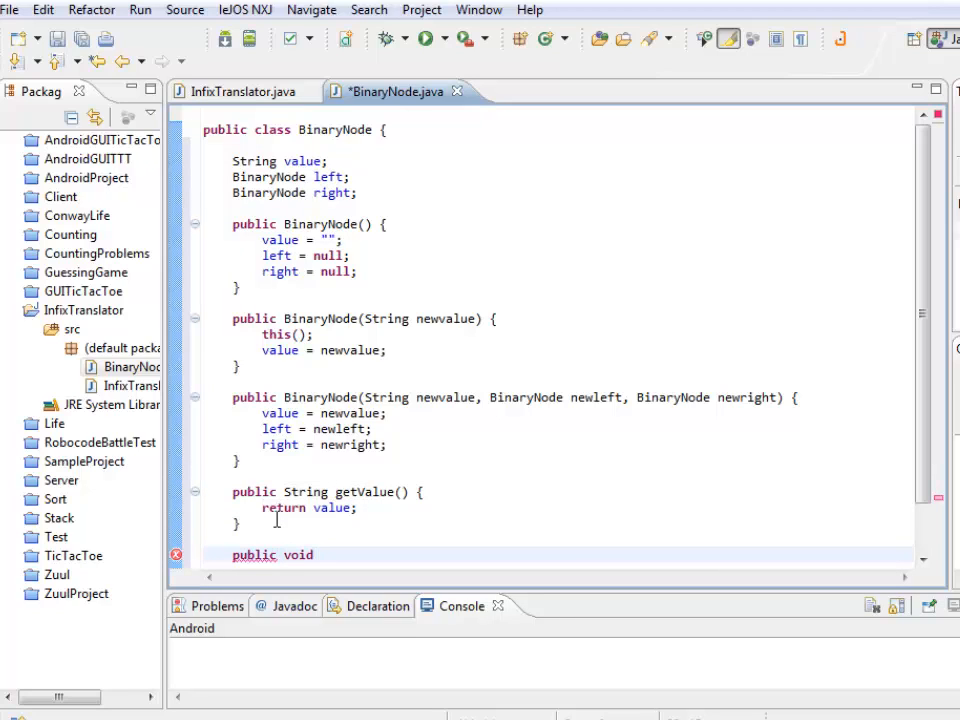
type("setValue()")
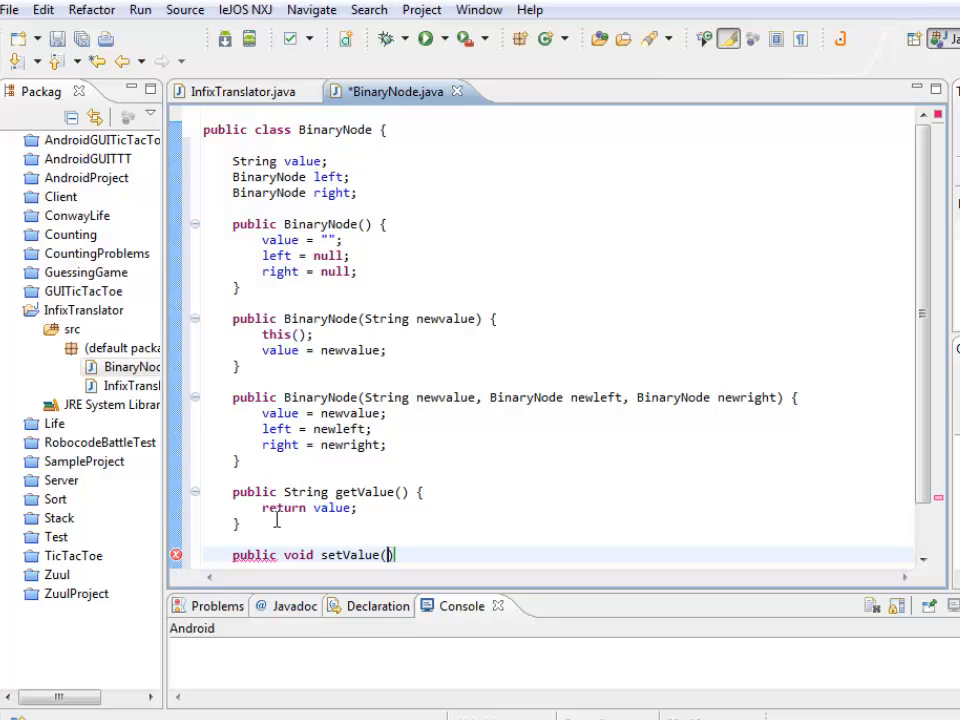
type("String")
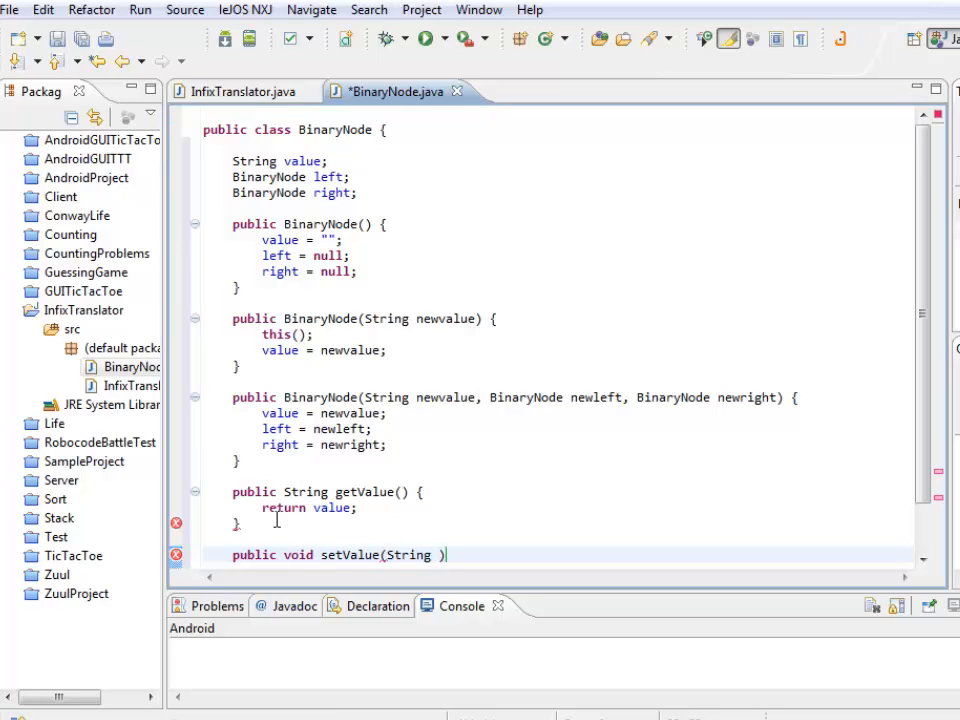
type("newvalue")
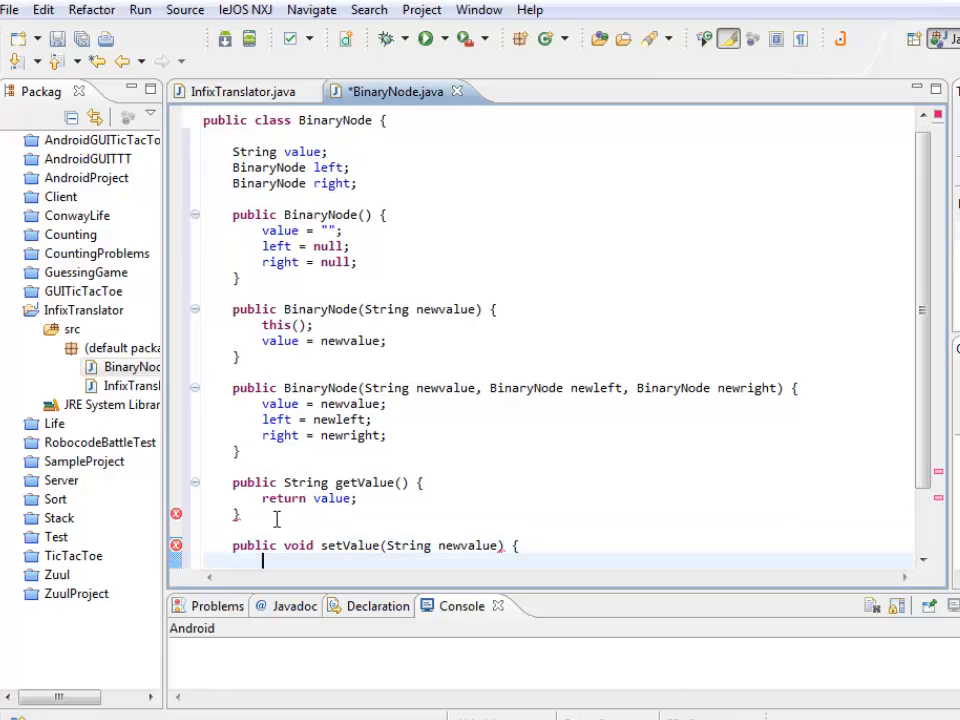
double_click(467, 466)
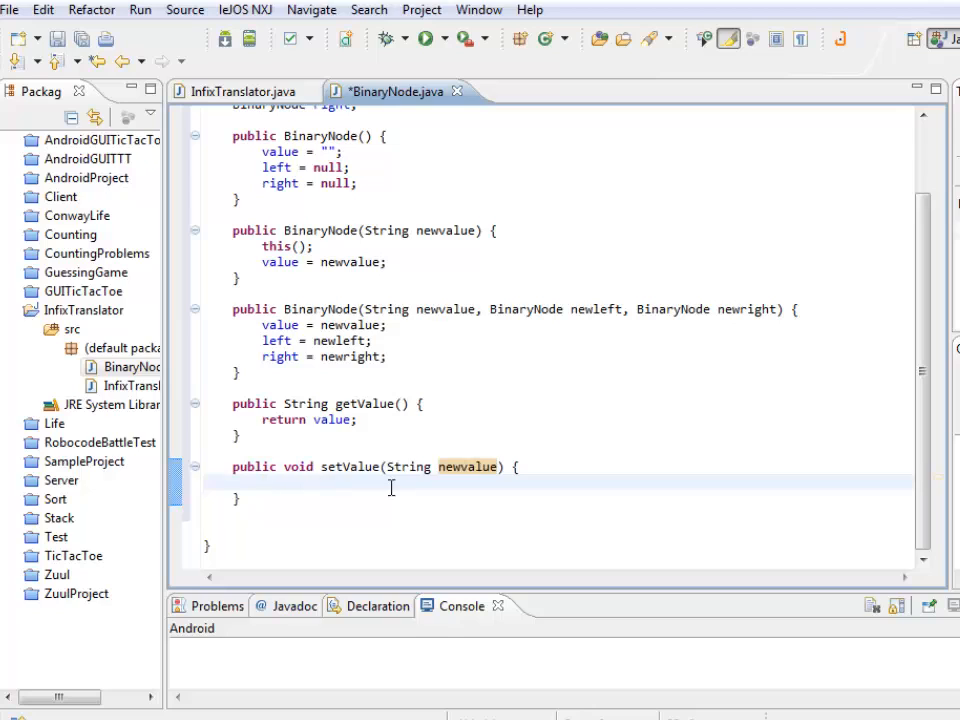
type("value = n")
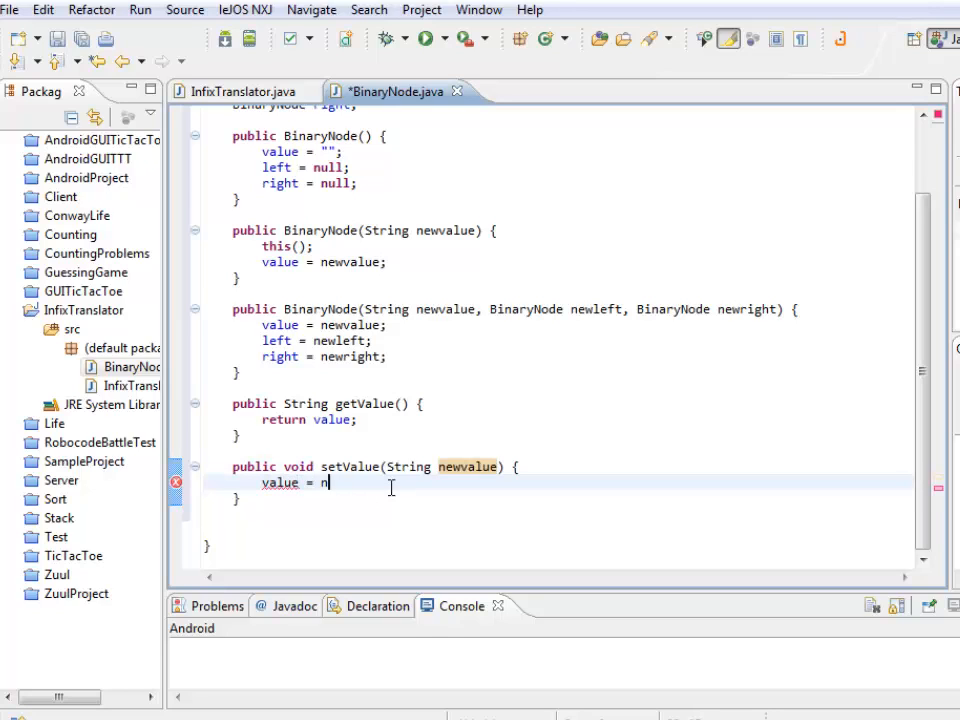
type("ewvalue;")
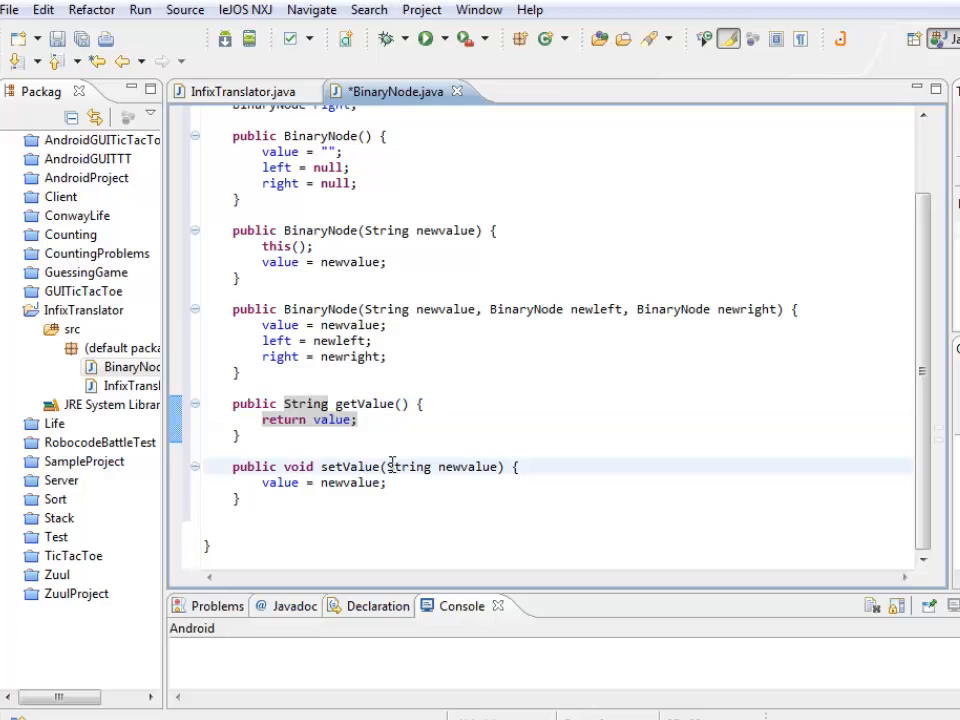
double_click(443, 466)
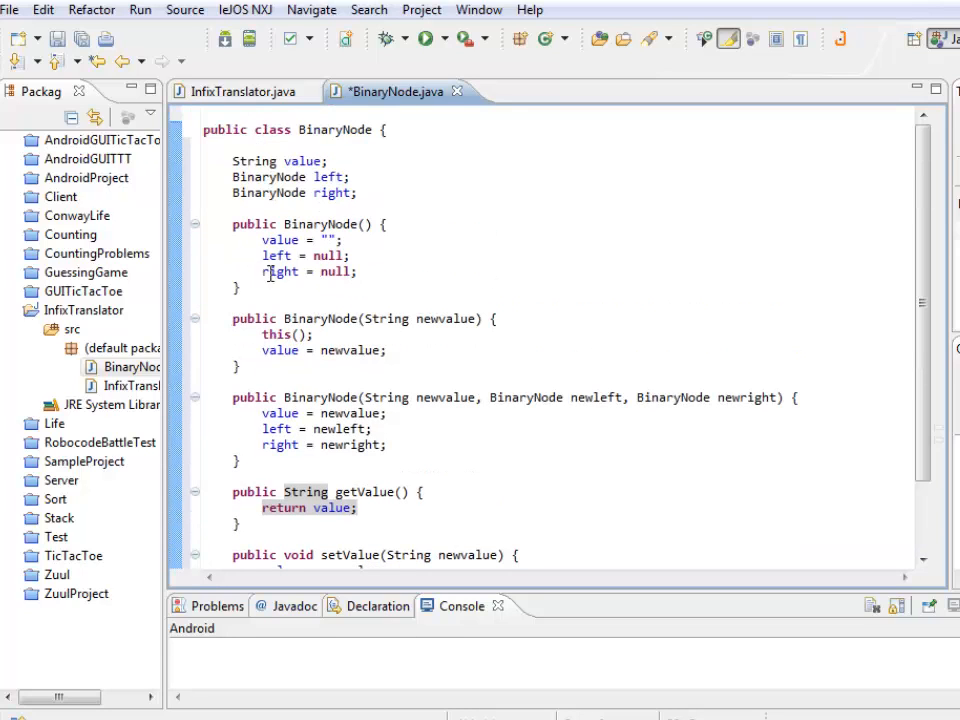
scroll("down", 3)
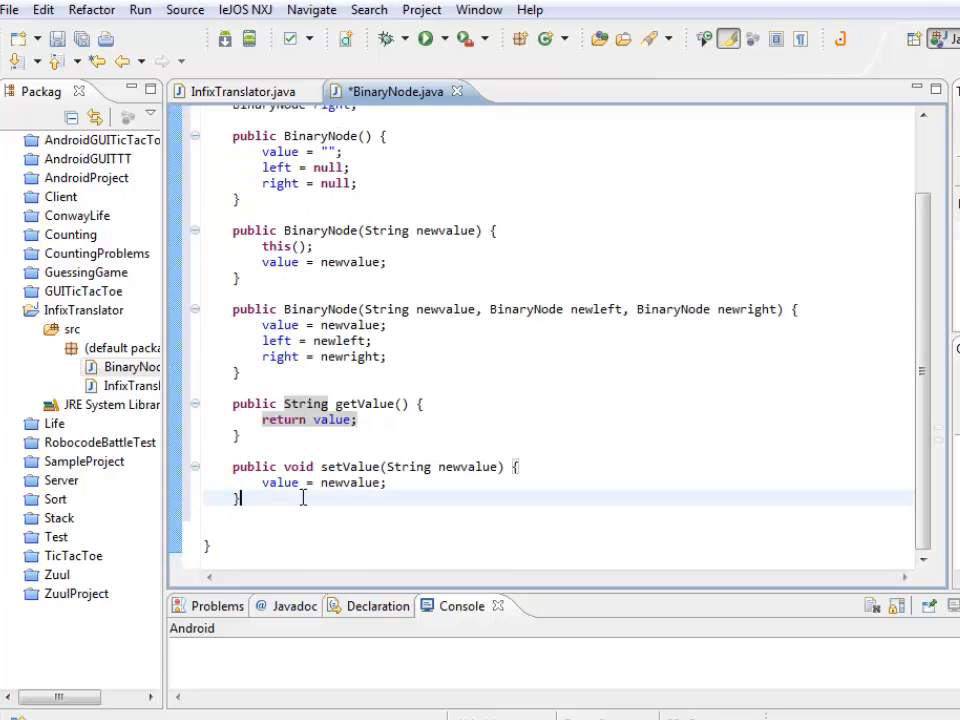
Add a getLeft() accessor and a setLeft(BinaryNode newleft) method assigning newleft
type("public")
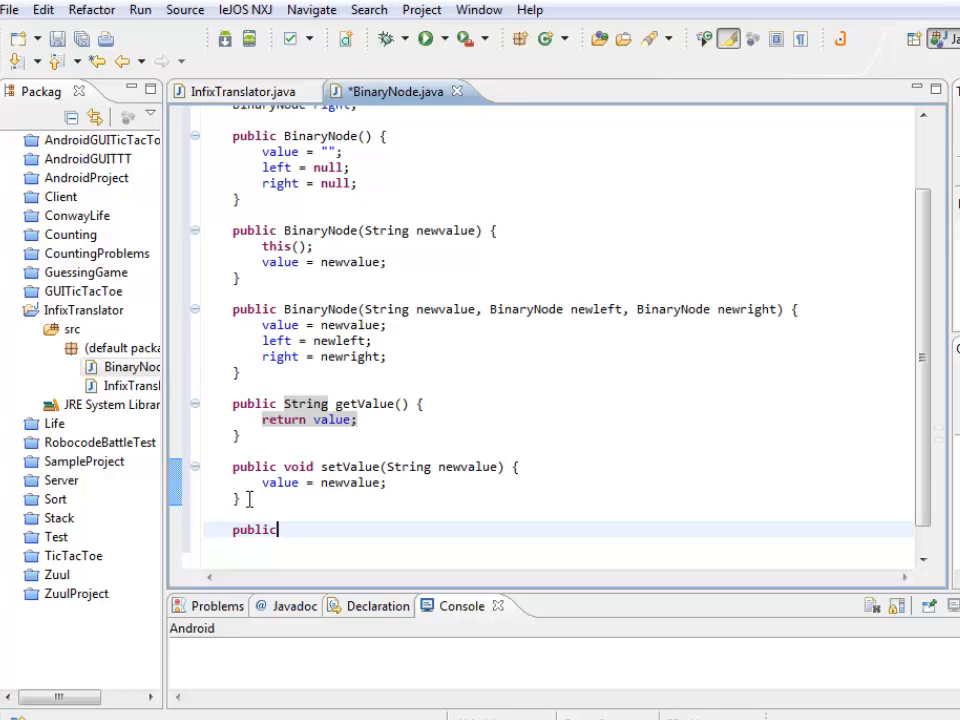
type("Bin")
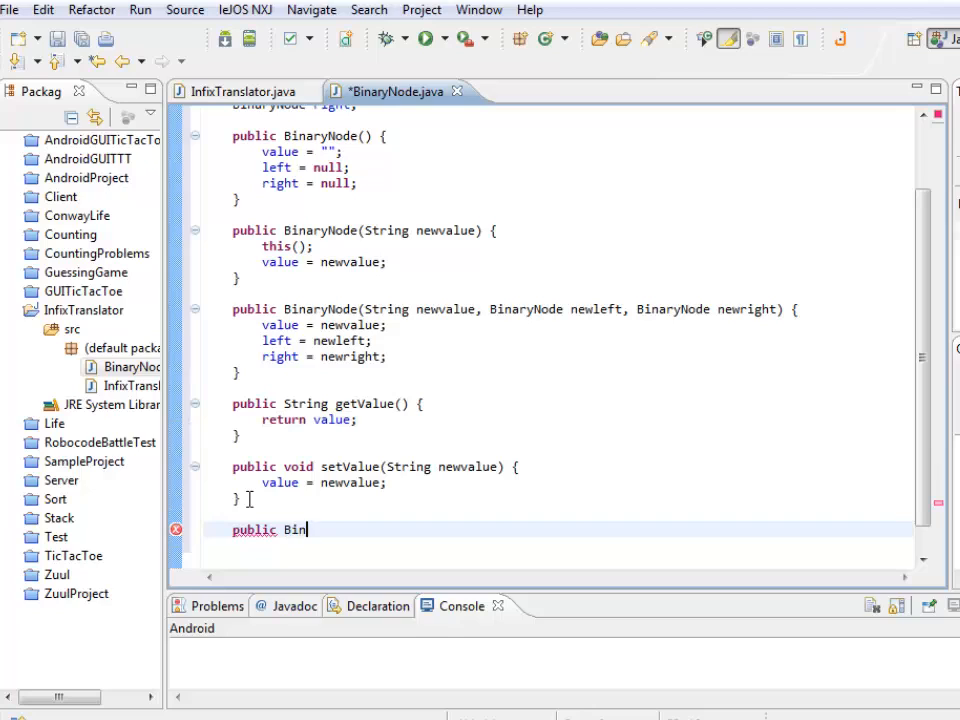
type("aryNode")
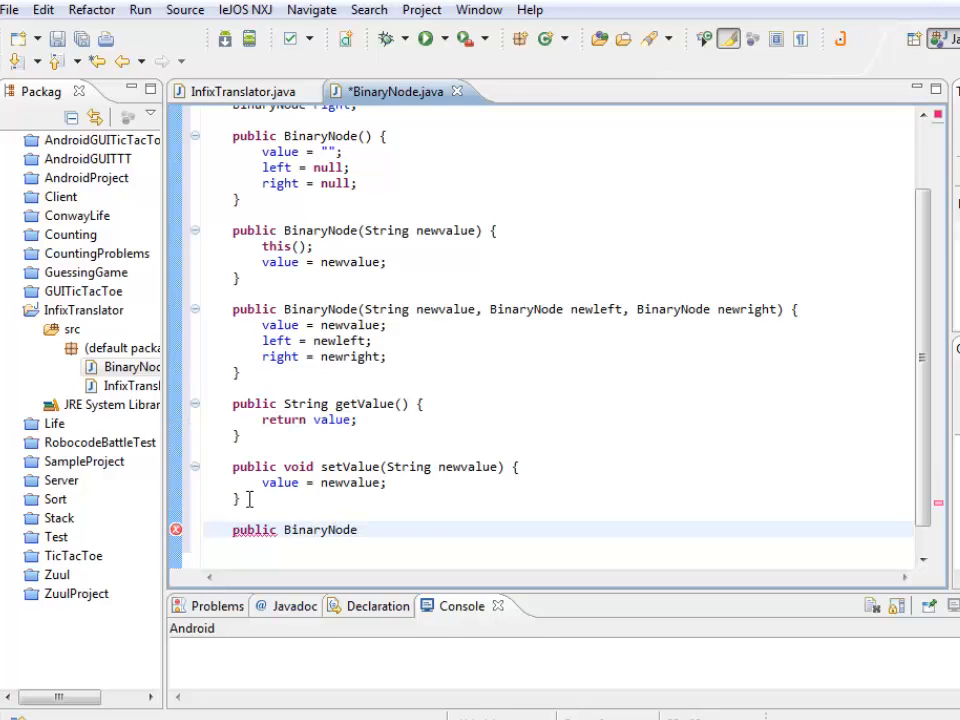
type("getLeft() {")
type("return left;")
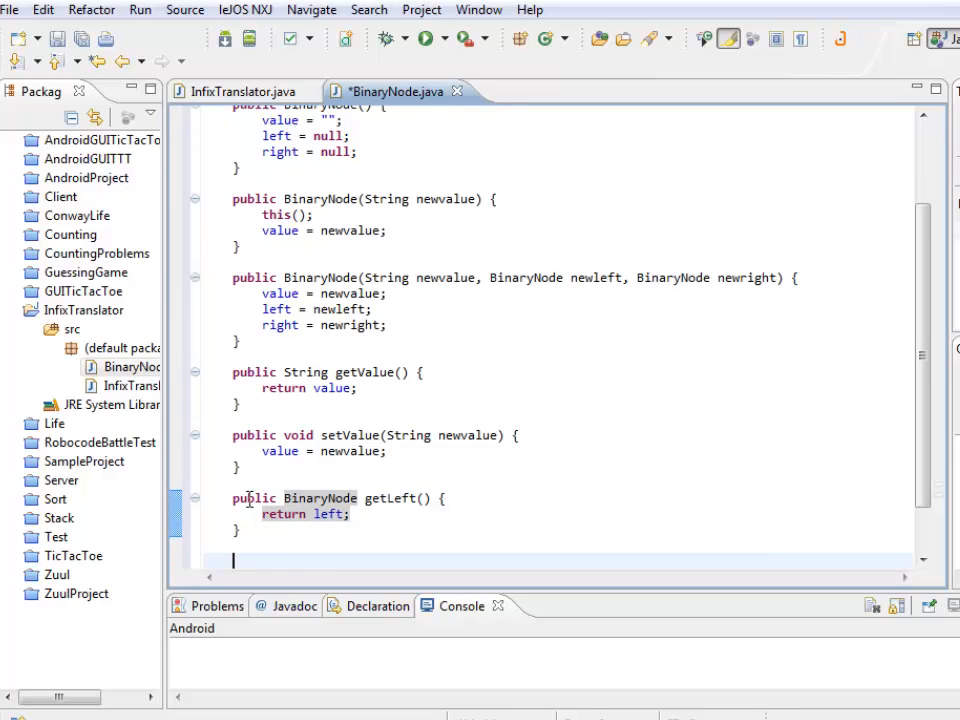
type("public")
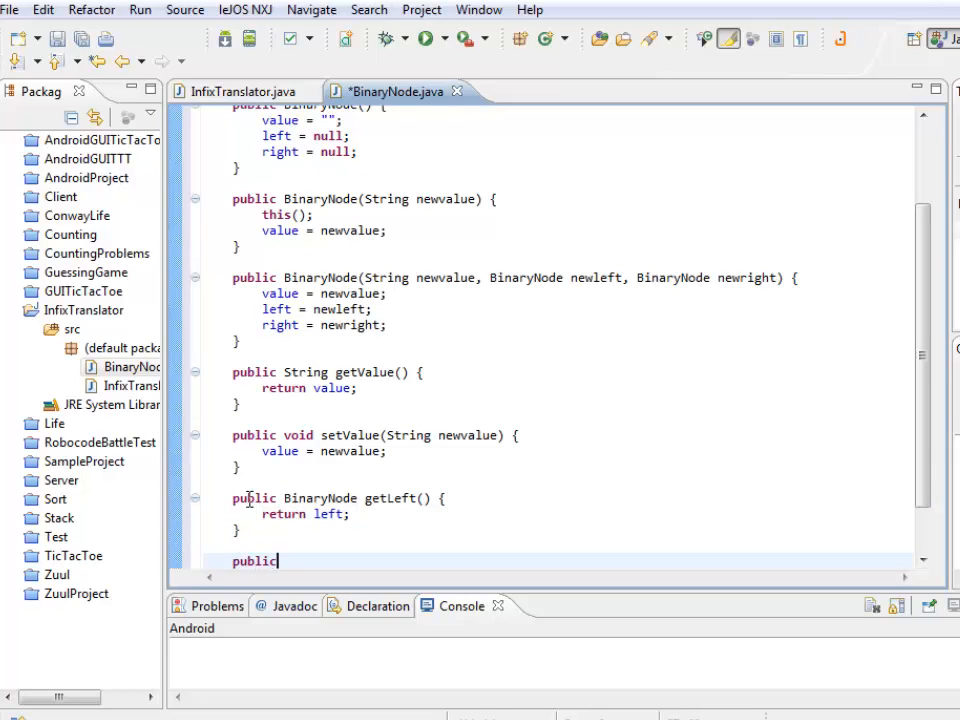
type("void setLeft(BinaryNode")
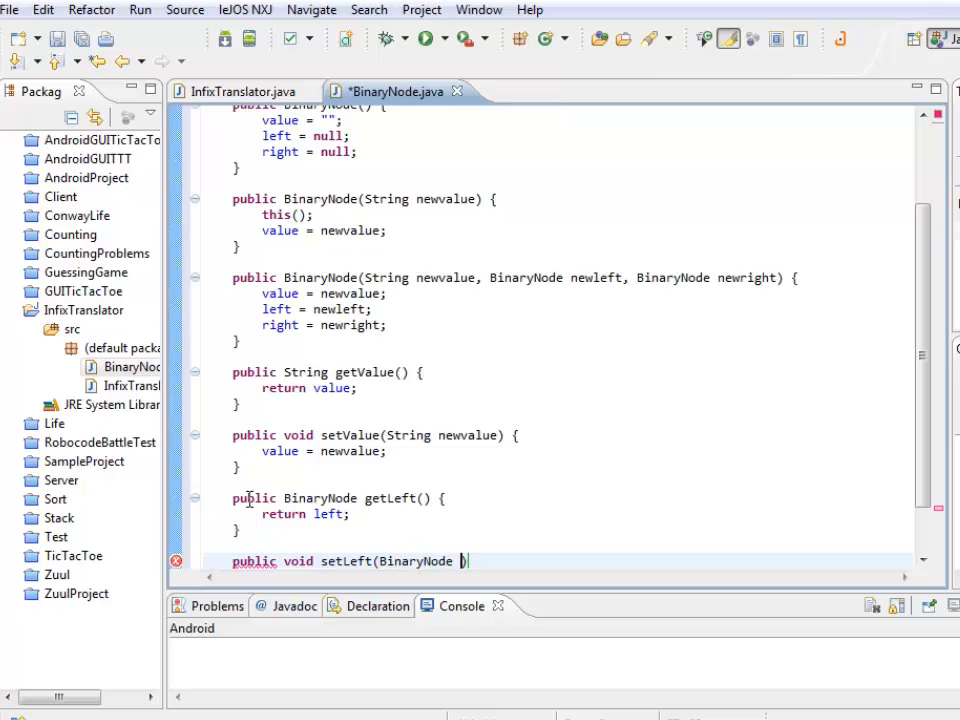
type("newleft)")
type("left =")
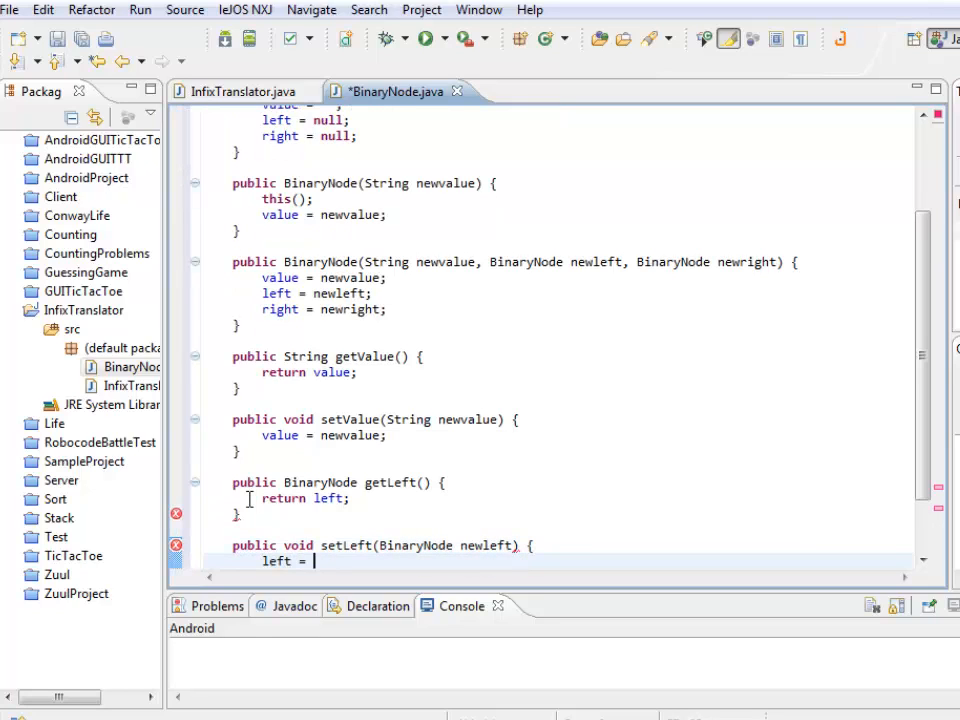
type("newleft;")
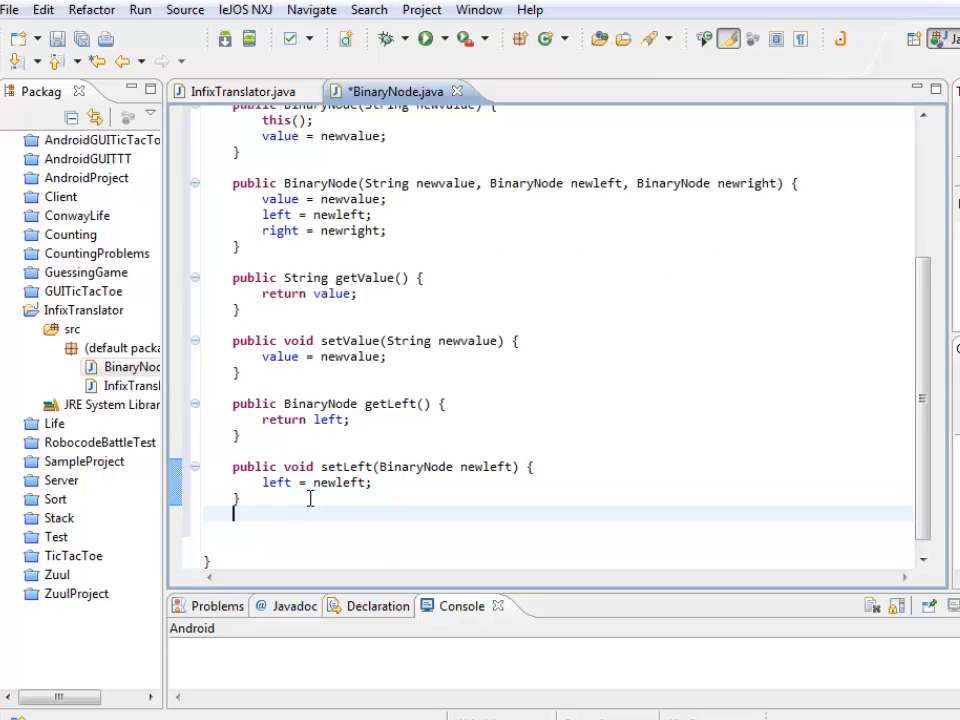
Add getRight() returning right and setRight(BinaryNode newright) assigning right = newright
type("public")
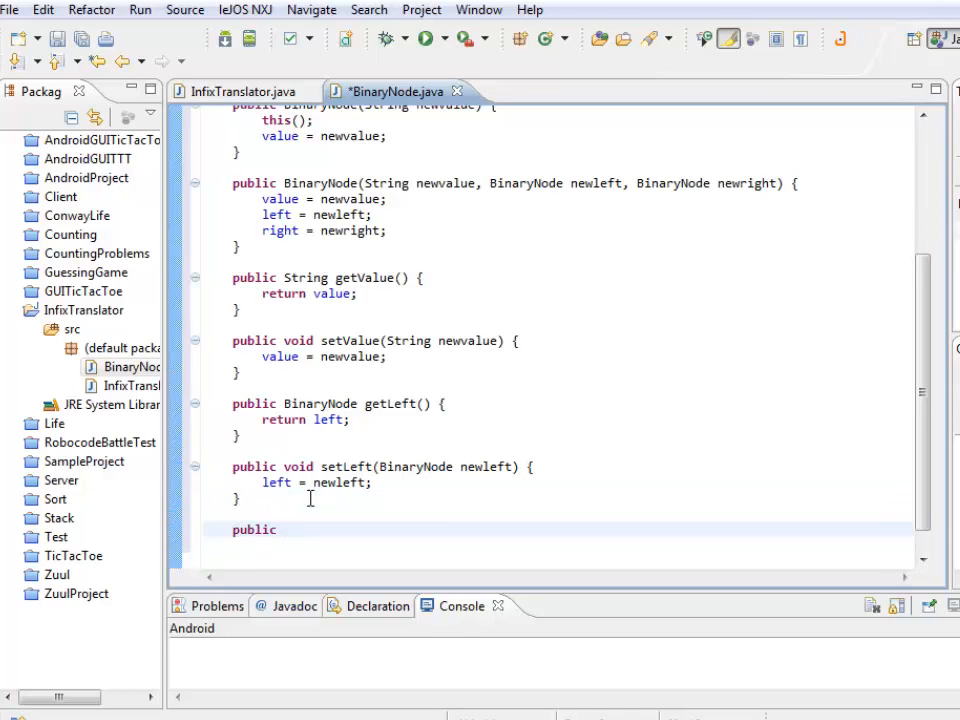
type("BinaryNode")
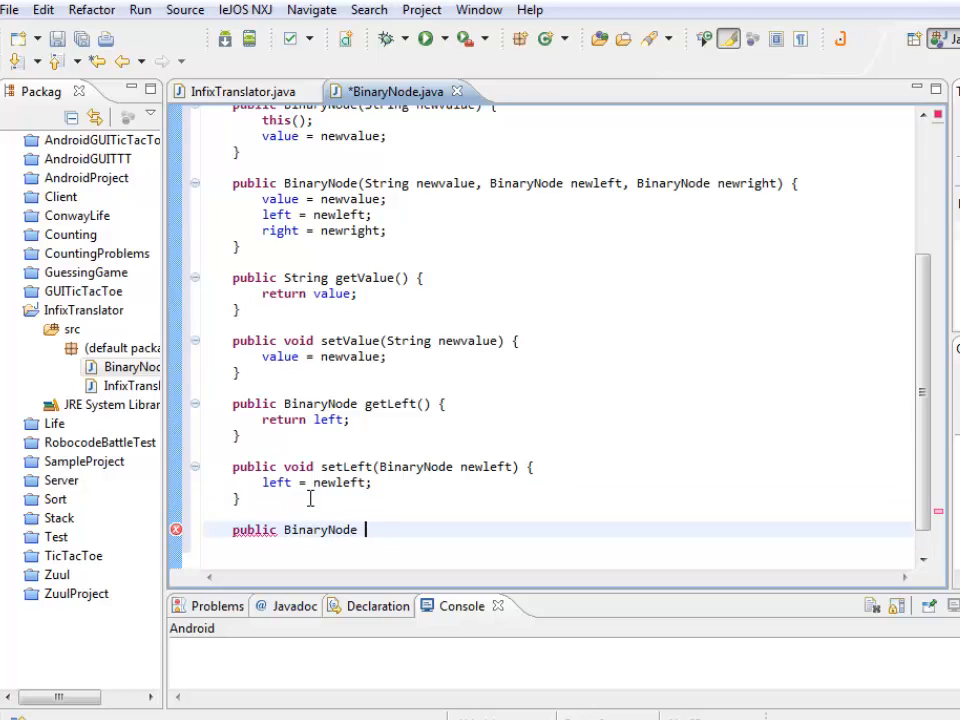
type("getRight() {")
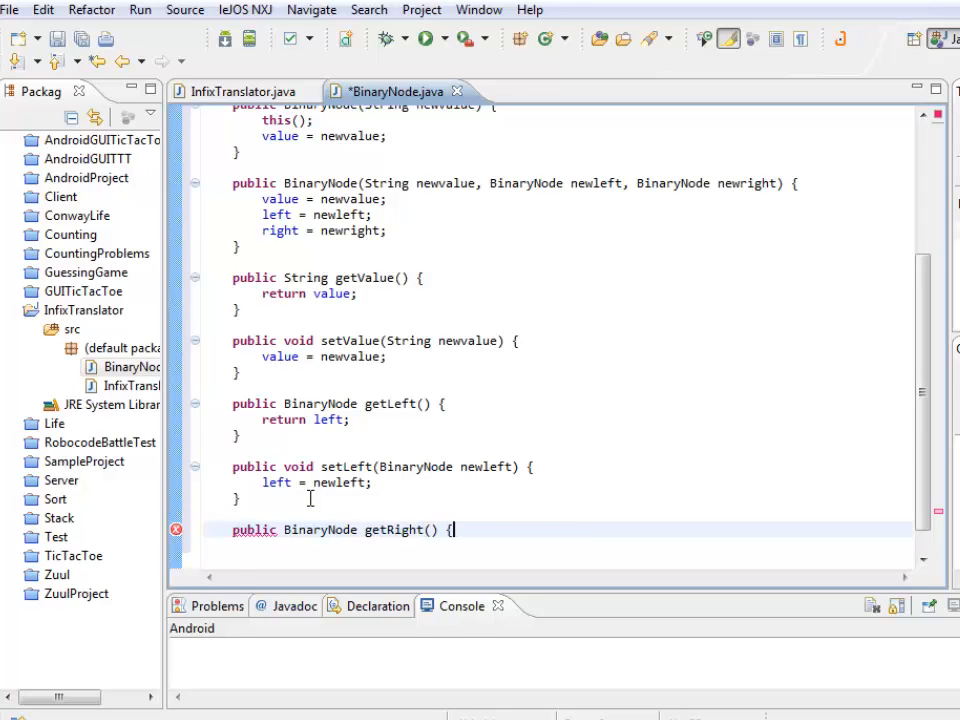
type("re")
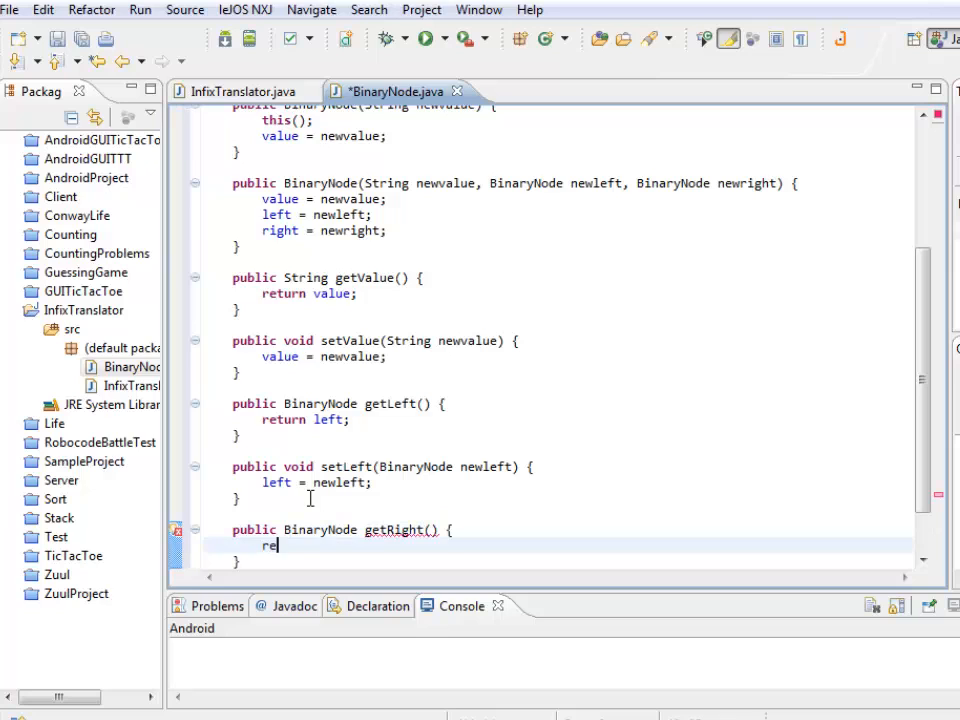
type("turn right;")
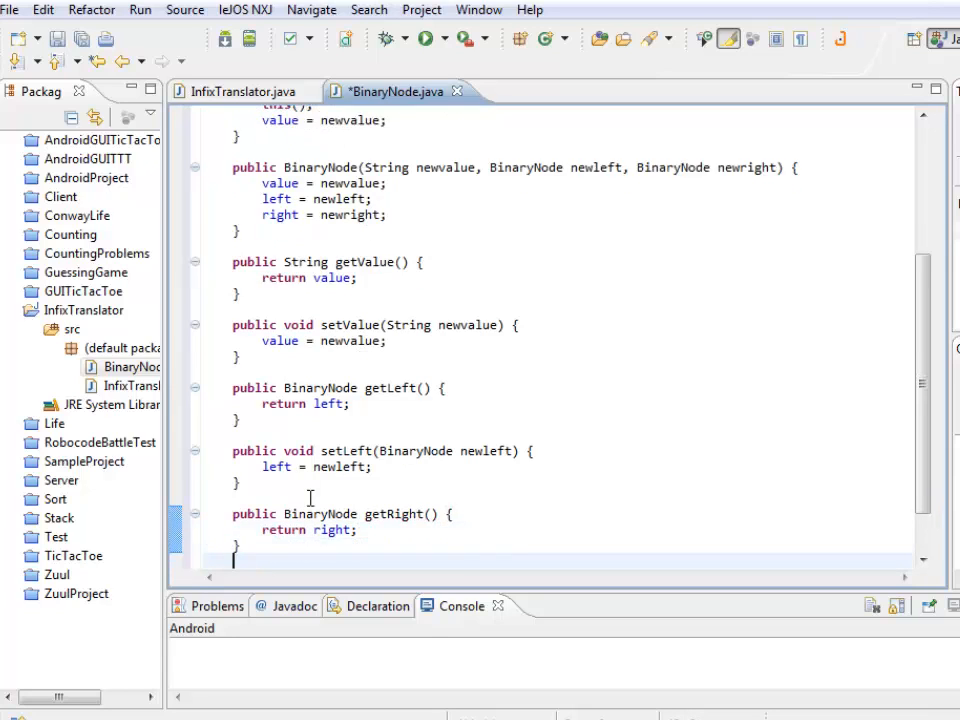
type("public void setRight(B)")
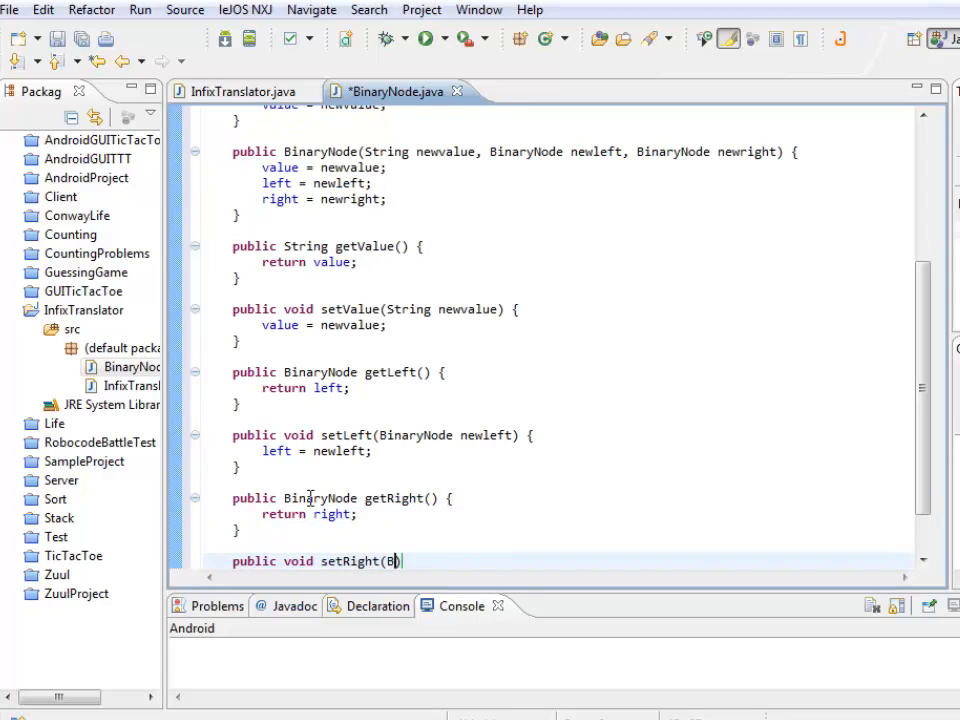
type("inaryNode")
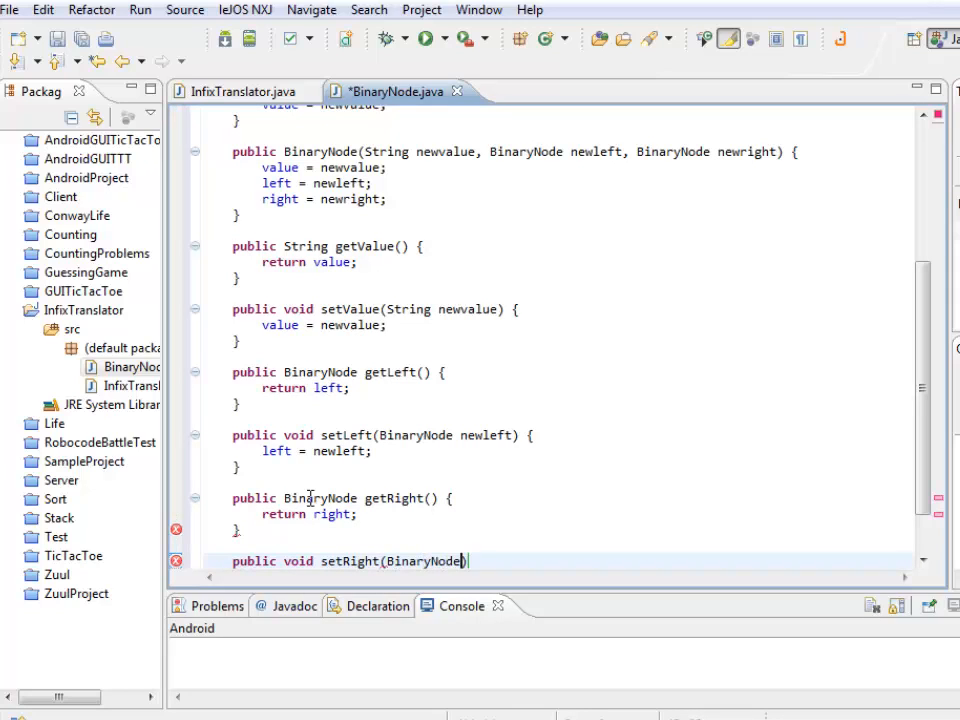
type("newright) {")
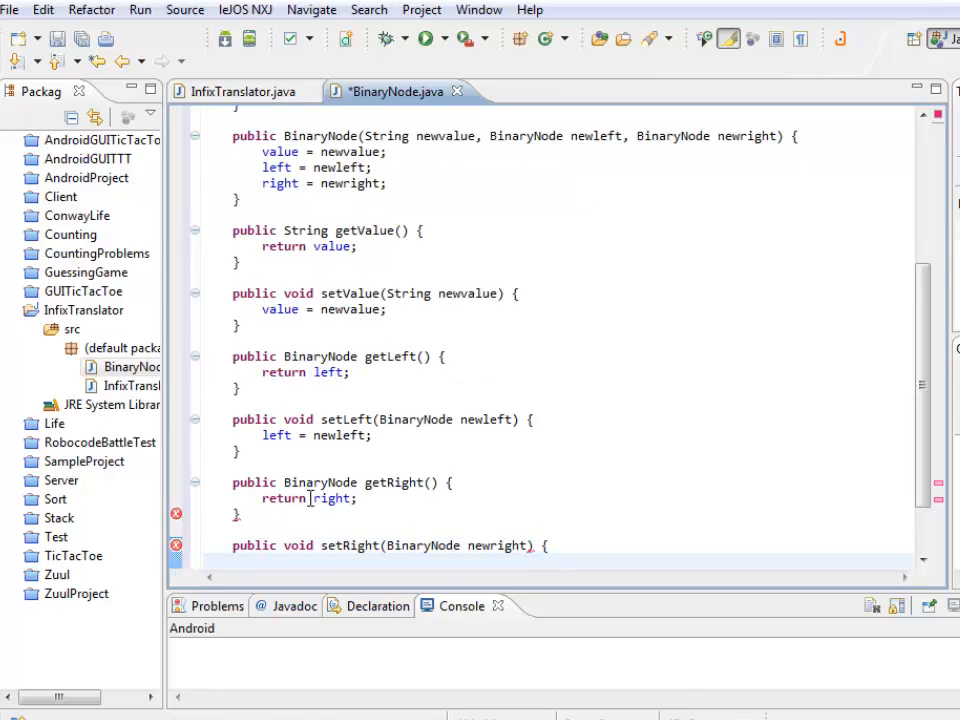
type("right = ne")
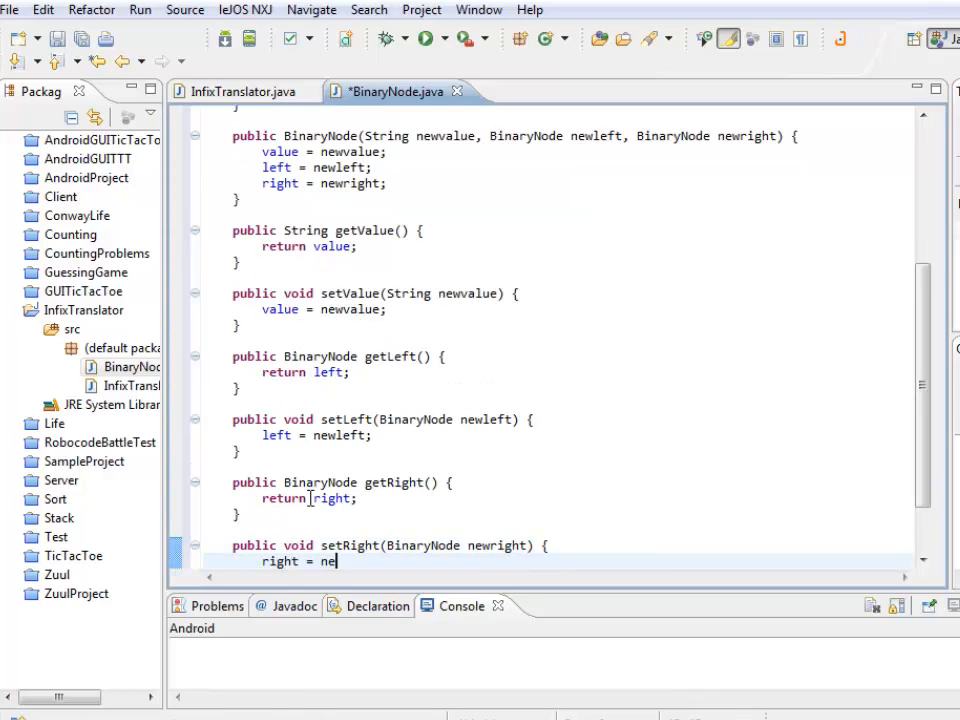
type("wright;")
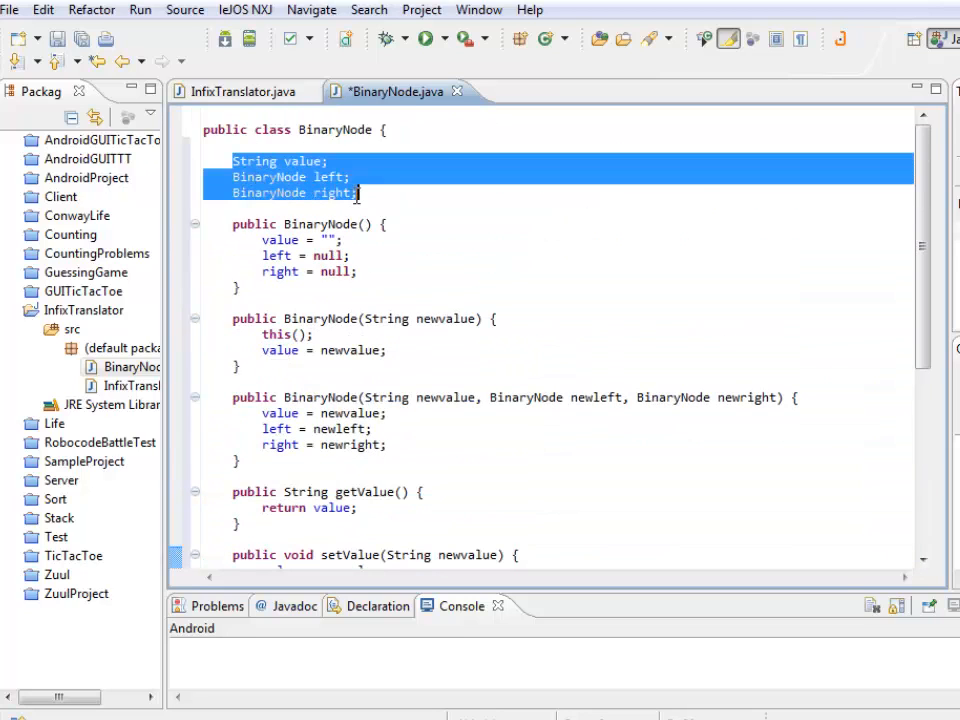
Scroll through InfixTranslator to its main method stub with the TODO comment
scroll("down", 3)
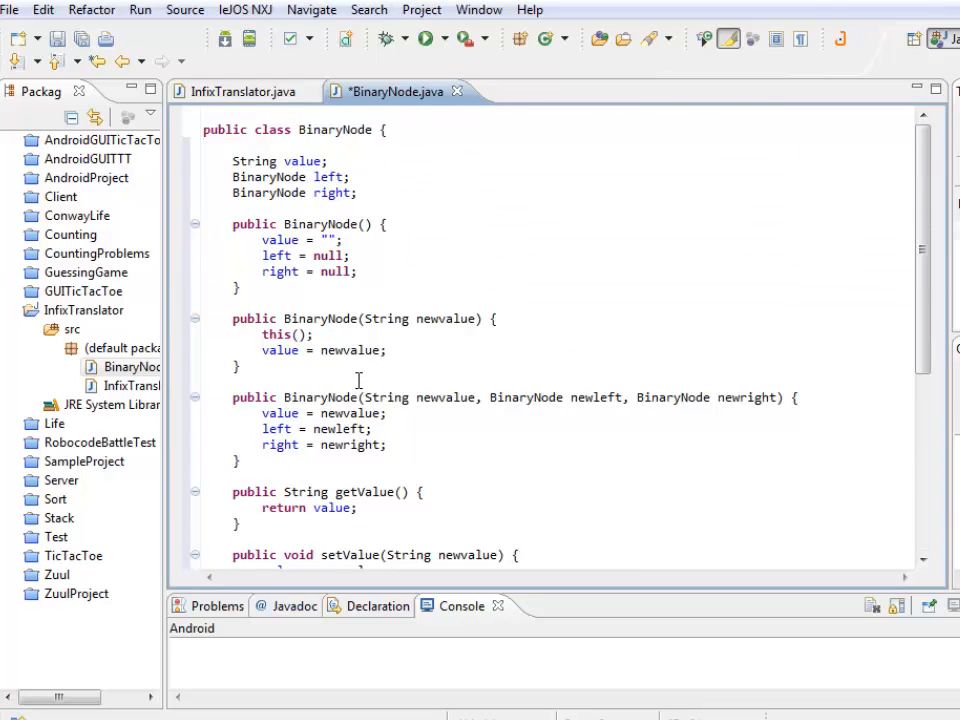
mouse_move(288, 285)
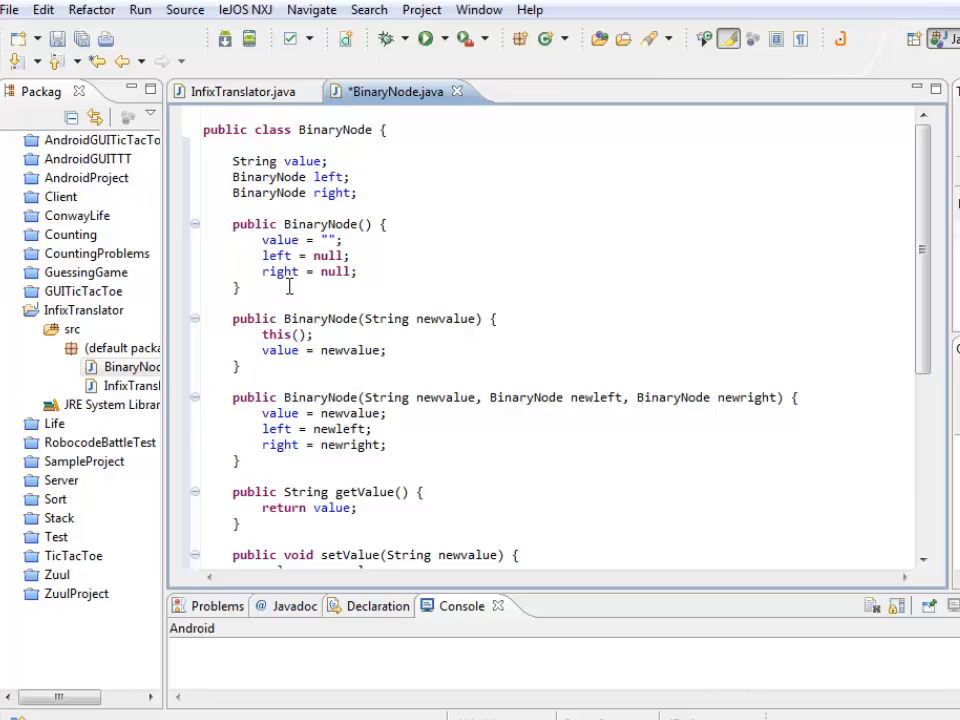
scroll("down", 3)
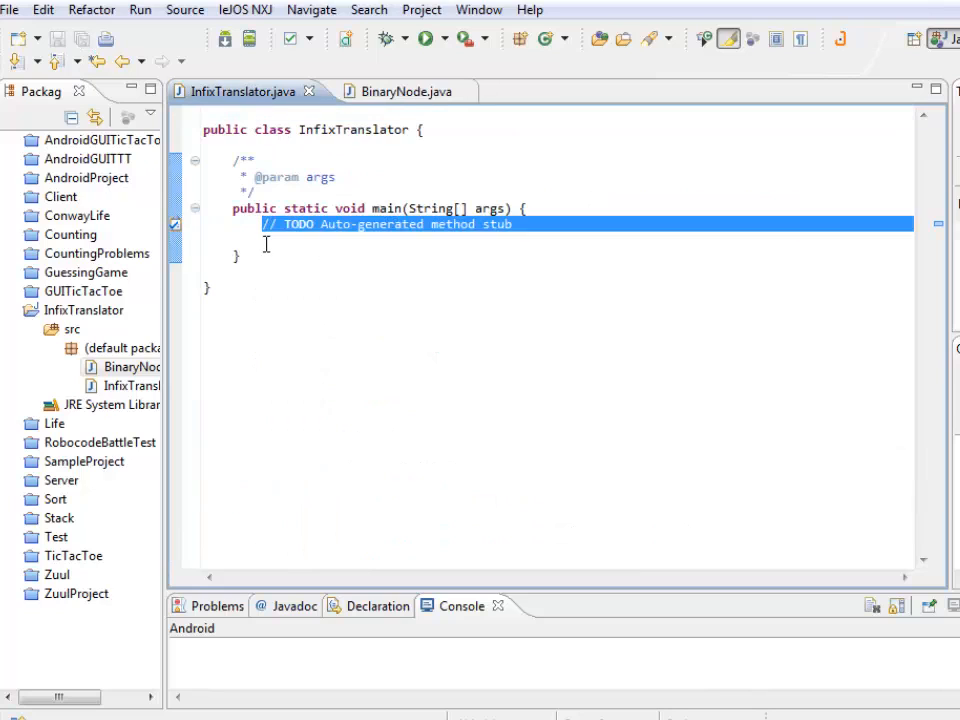
Put new InfixTranslator() in main, delete the javadoc, and add a public InfixTranslator() constructor
type("new Infix")
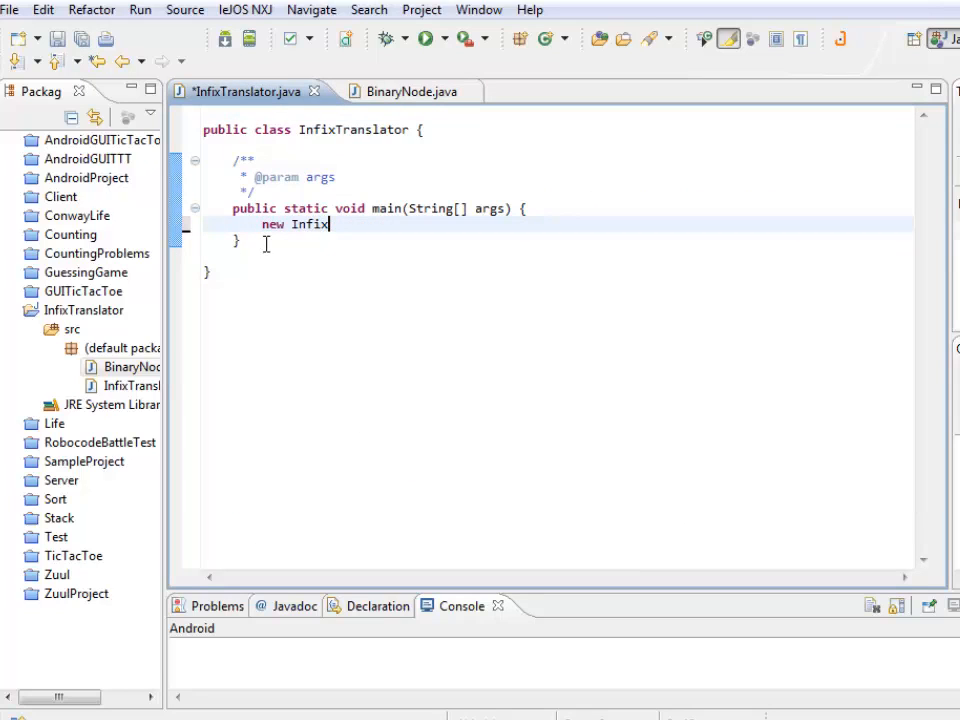
type("Translator();")
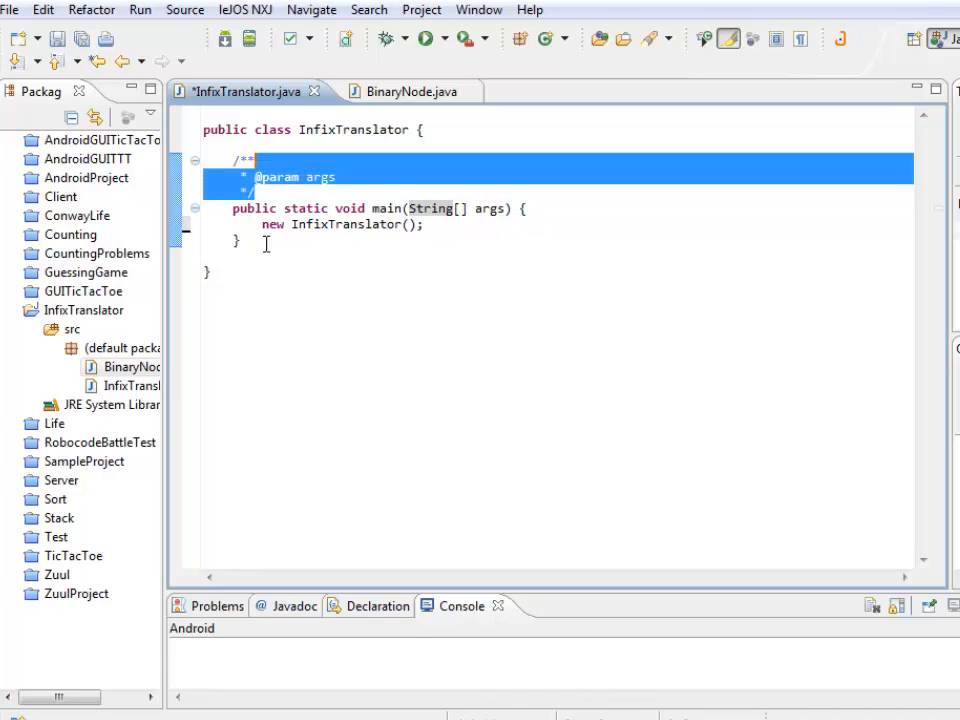
key("Delete")
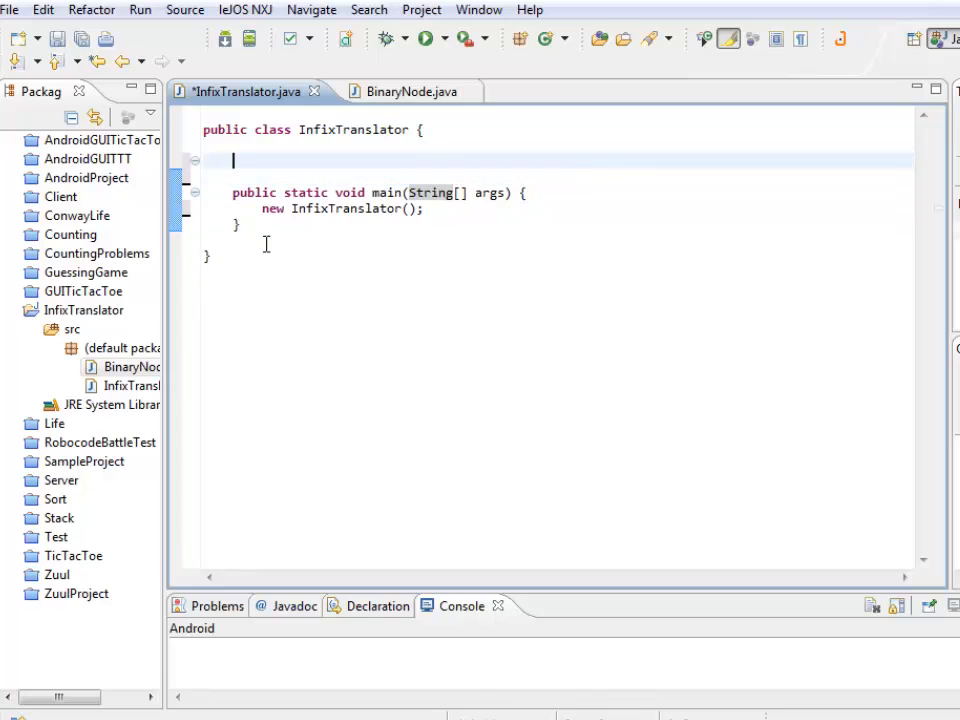
type("public")
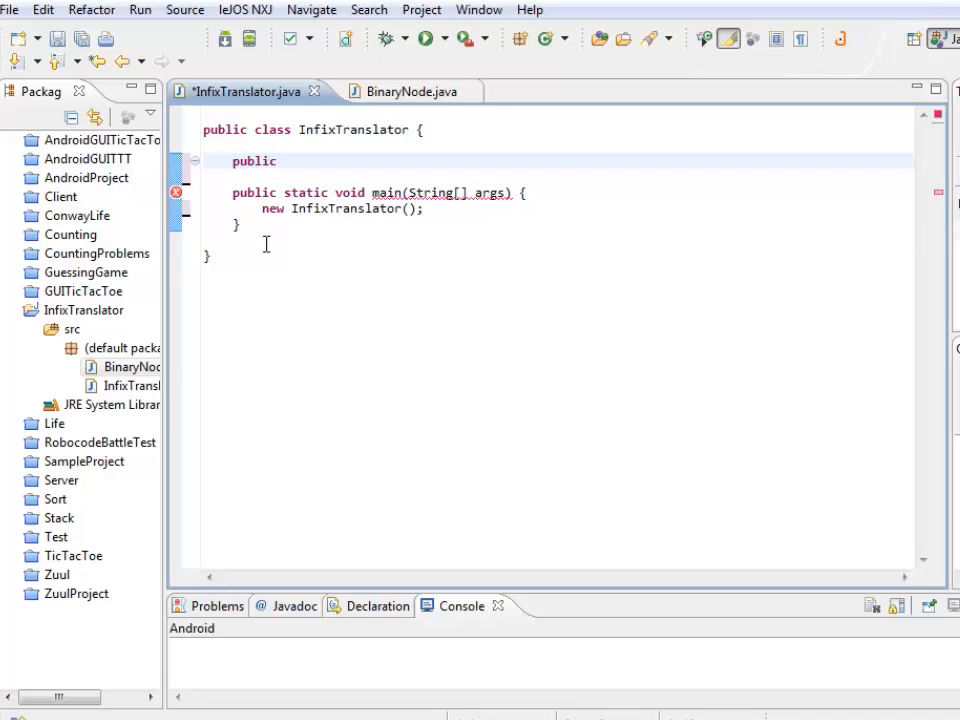
type("InfixT")
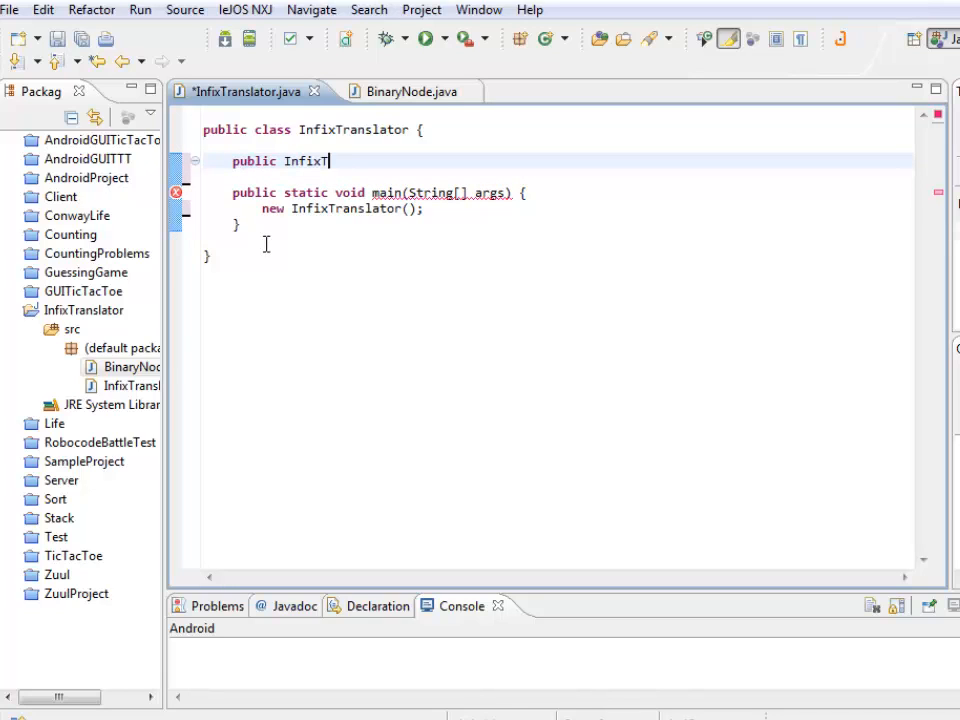
type("ranslator() {")
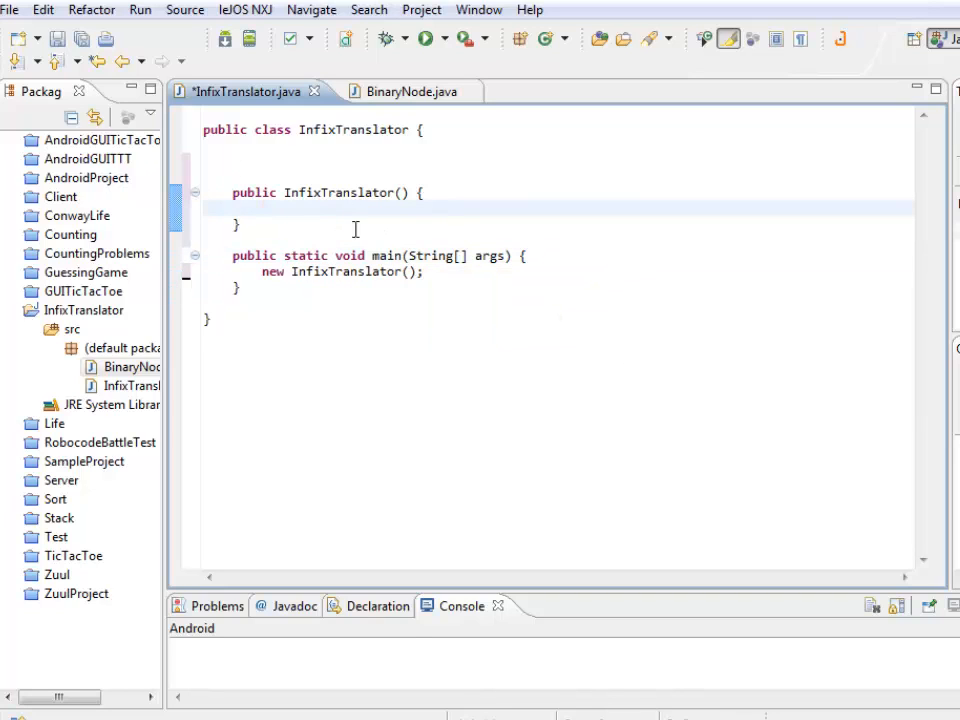
Declare a BinaryNode root field and assign root = new BinaryNode("5") in the constructor
left_click(262, 192)
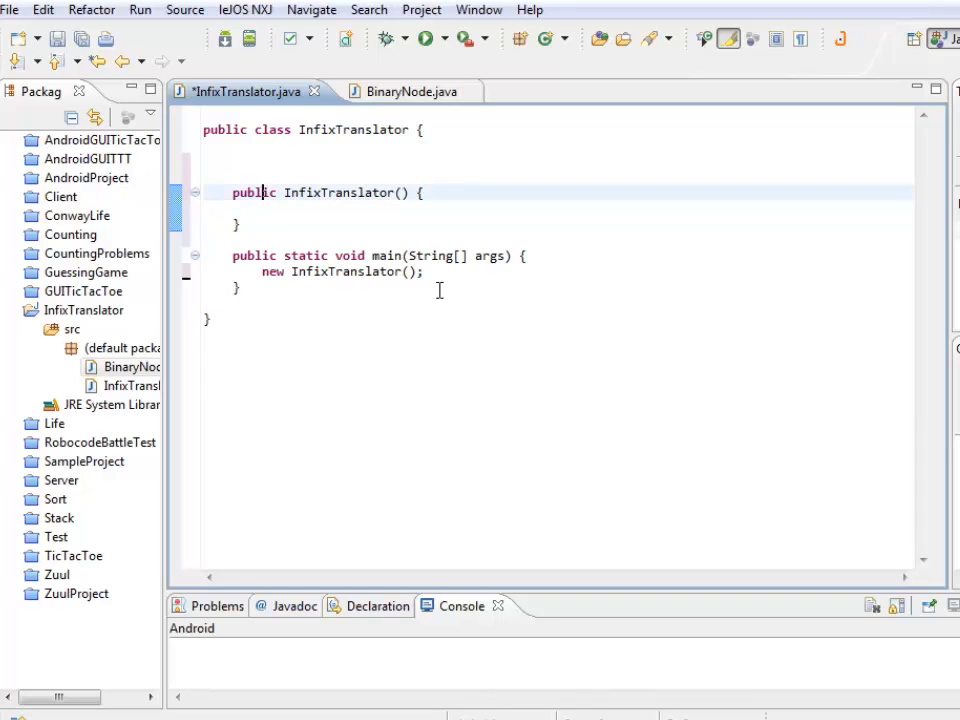
type("Binary")
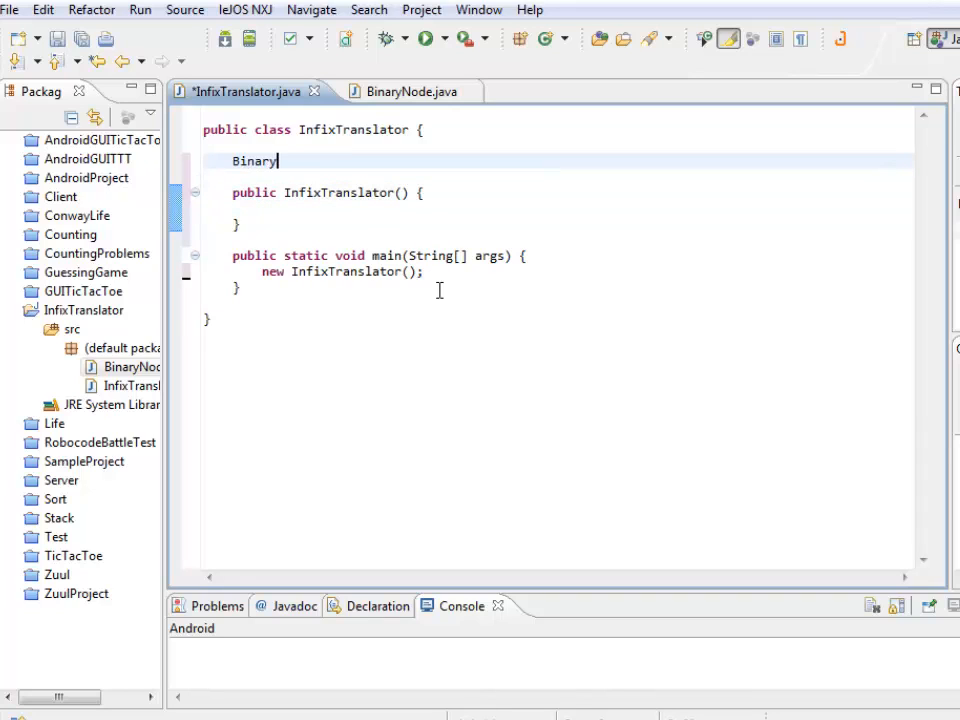
type("Node root;")
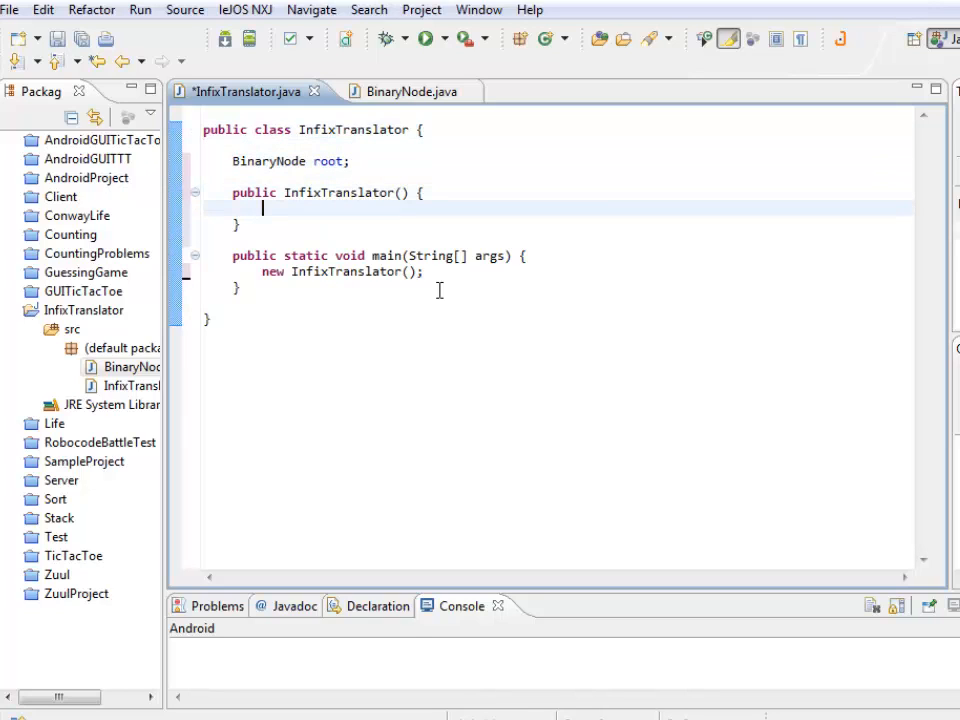
type("root = new")
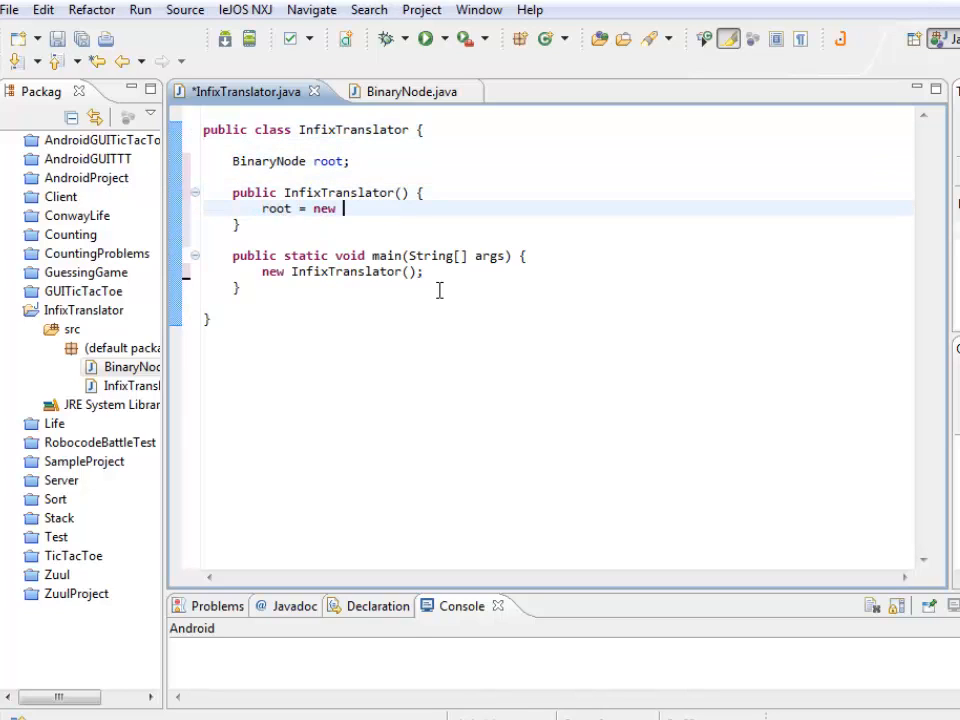
type("BinaryNode")
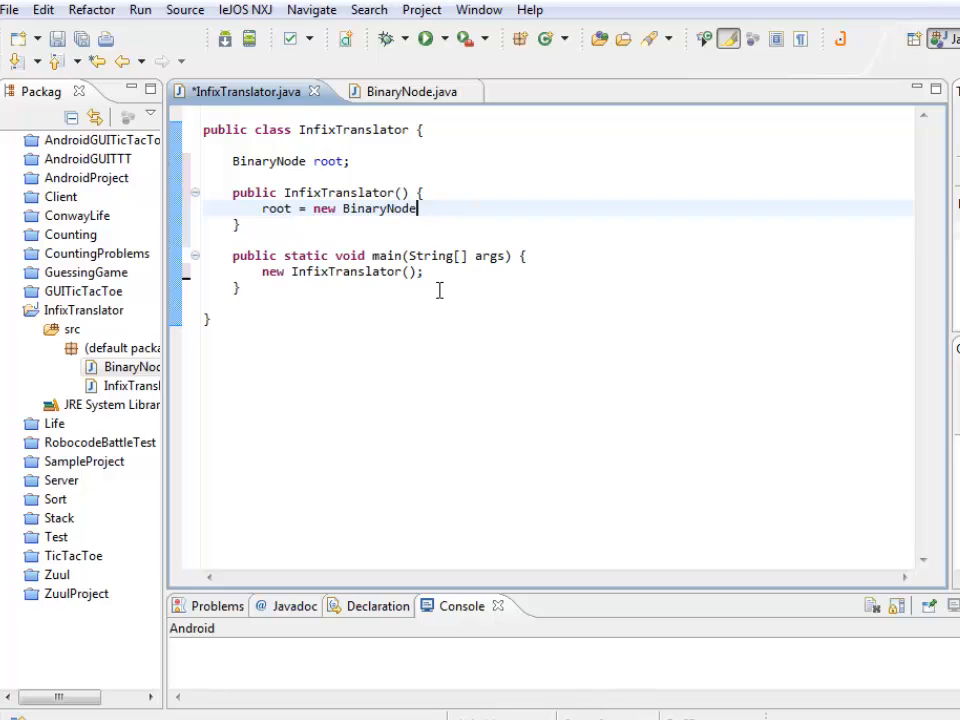
type("(\"\")")
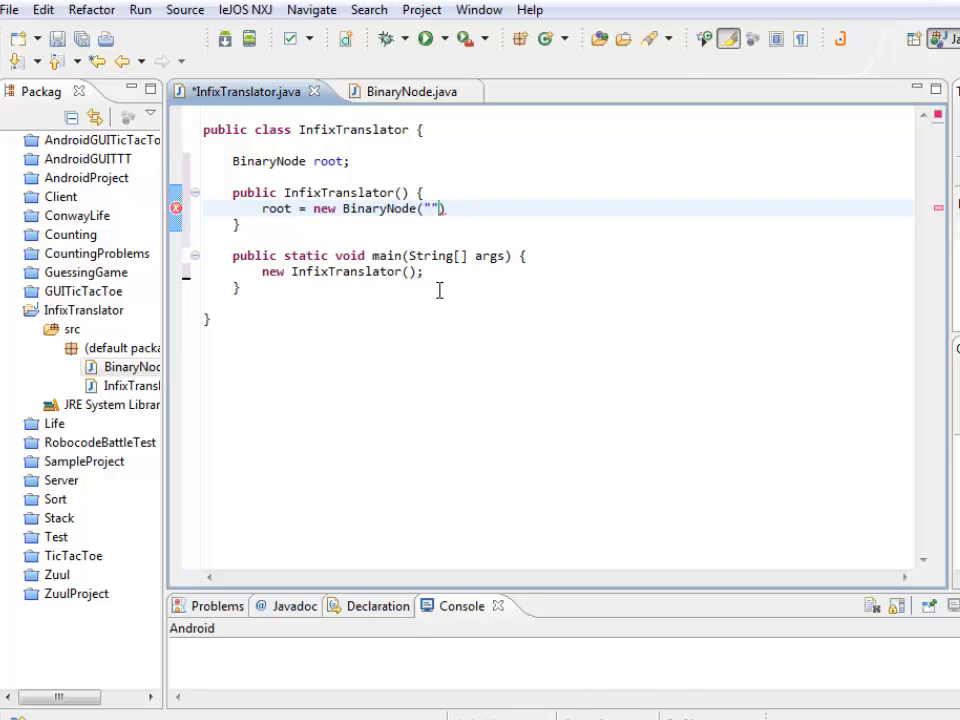
type("5")
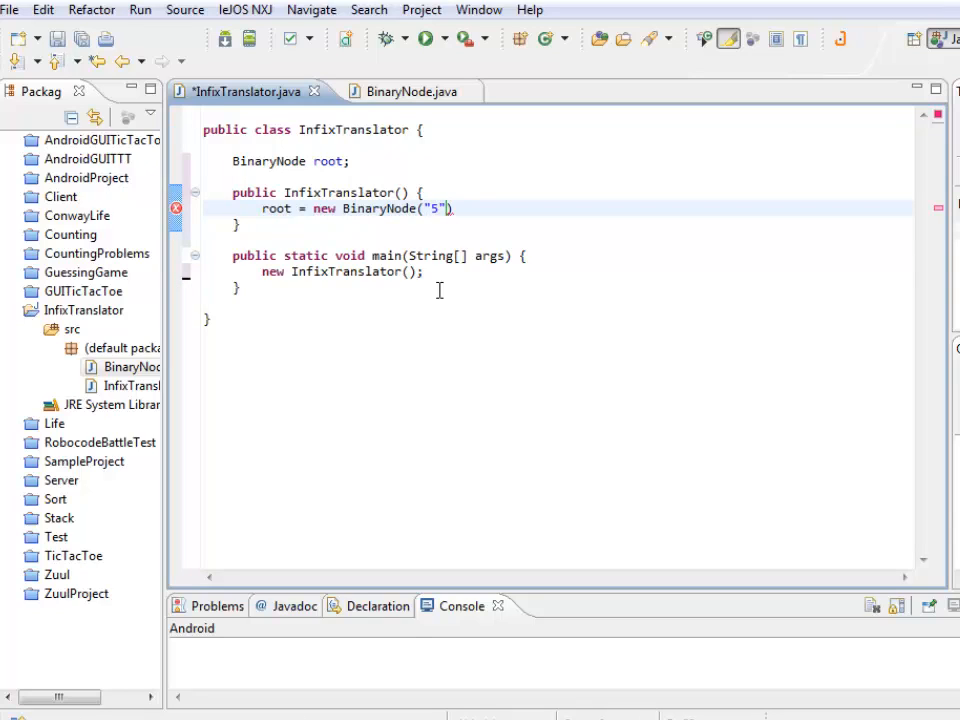
type(";")
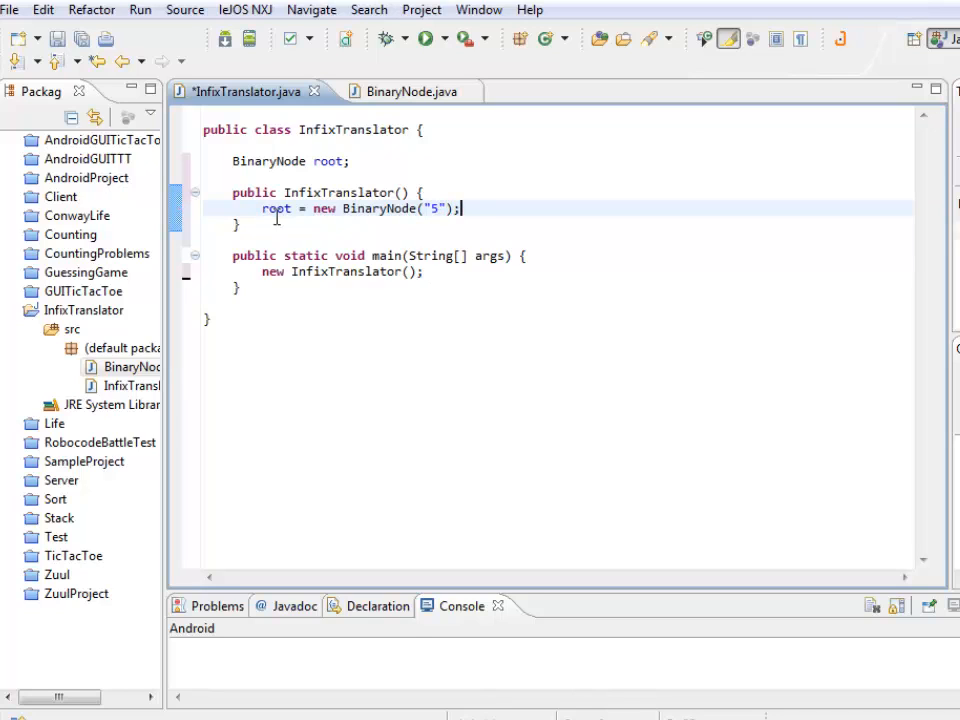
left_click_drag(313, 208, 462, 208)
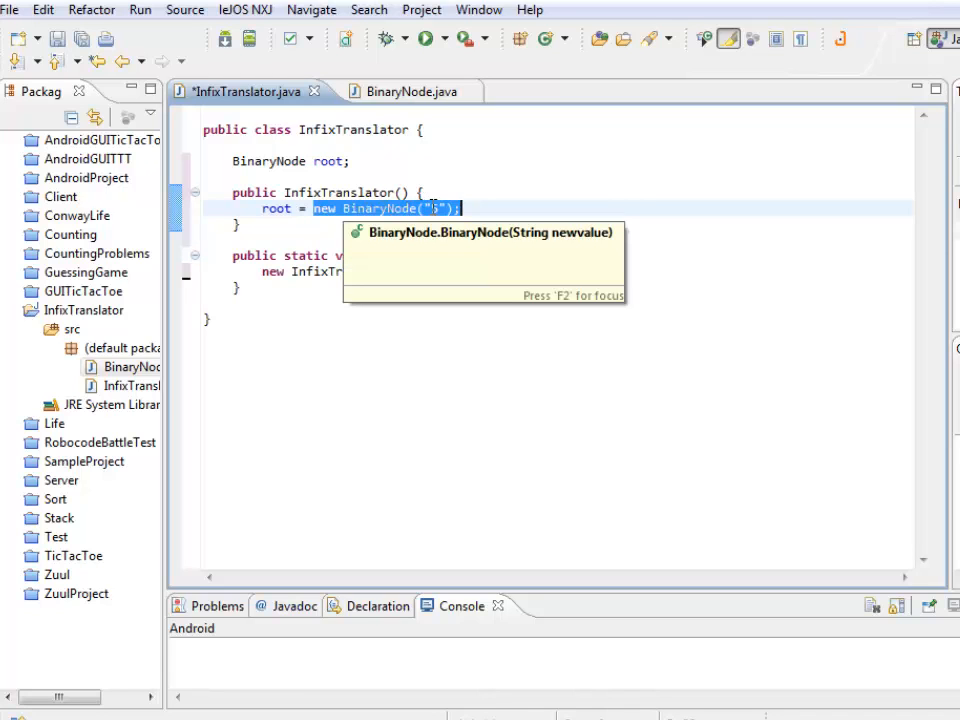
Compare InfixTranslator's root assignment against BinaryNode's single-argument constructor and value field
left_click(403, 91)
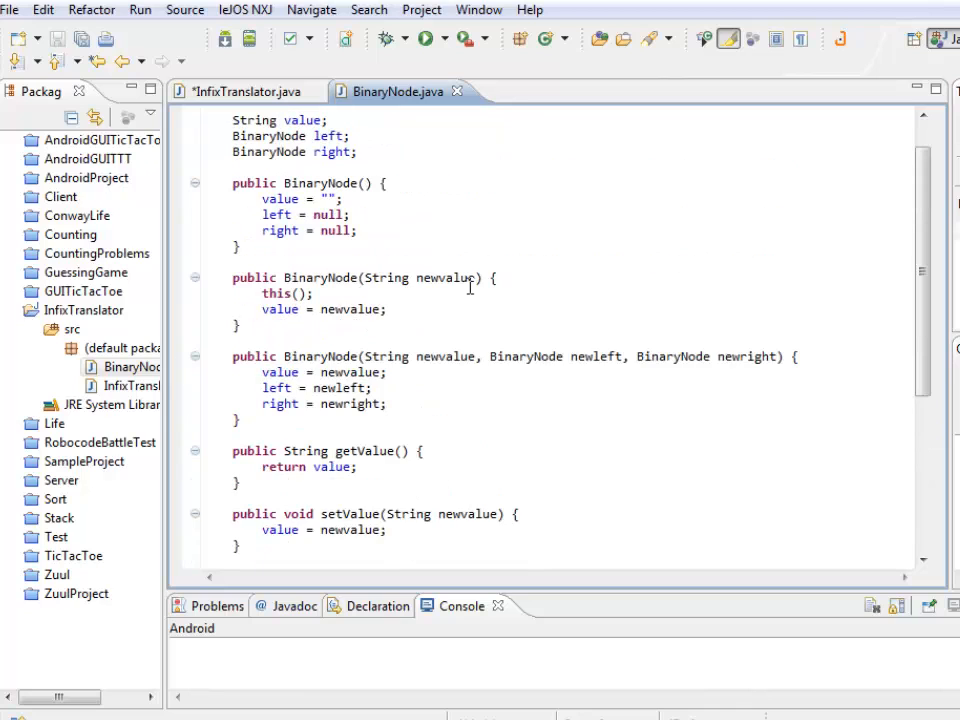
left_click_drag(233, 277, 240, 326)
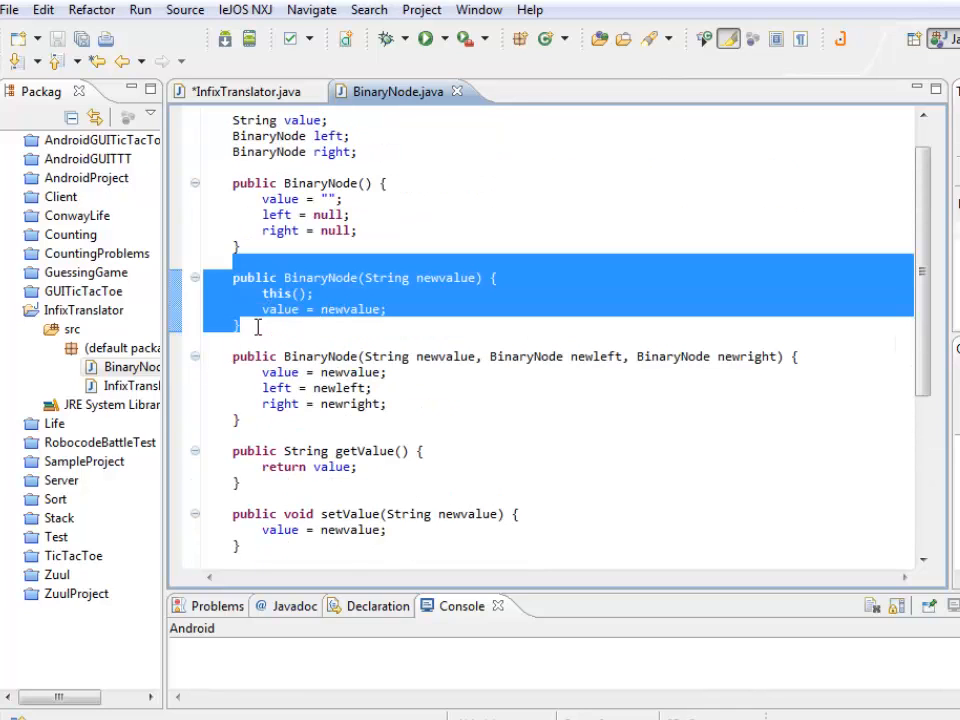
double_click(447, 277)
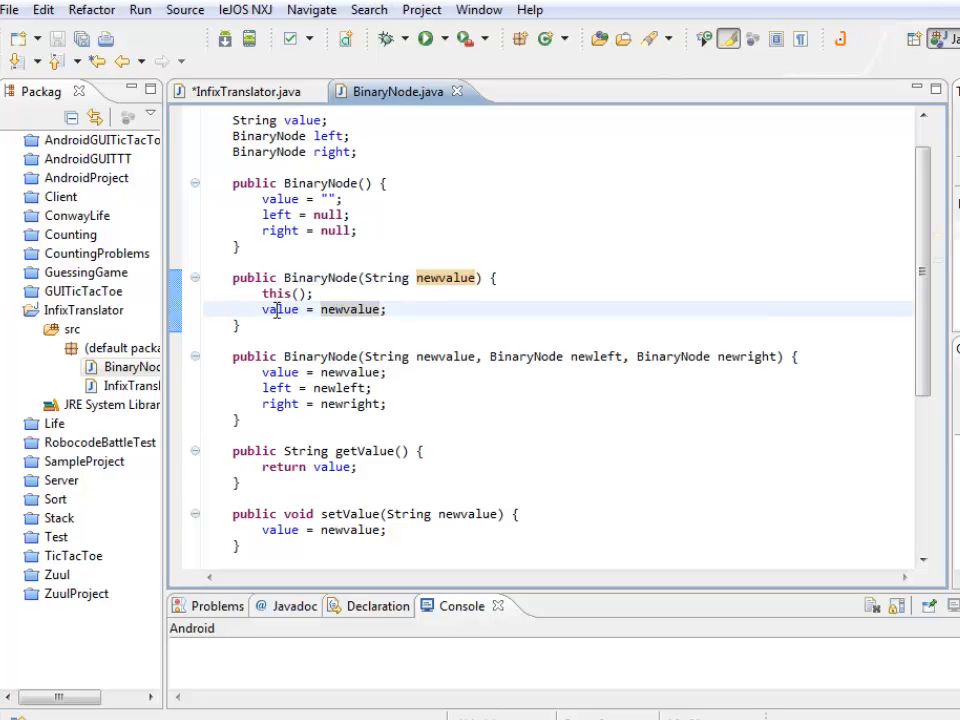
left_click(240, 91)
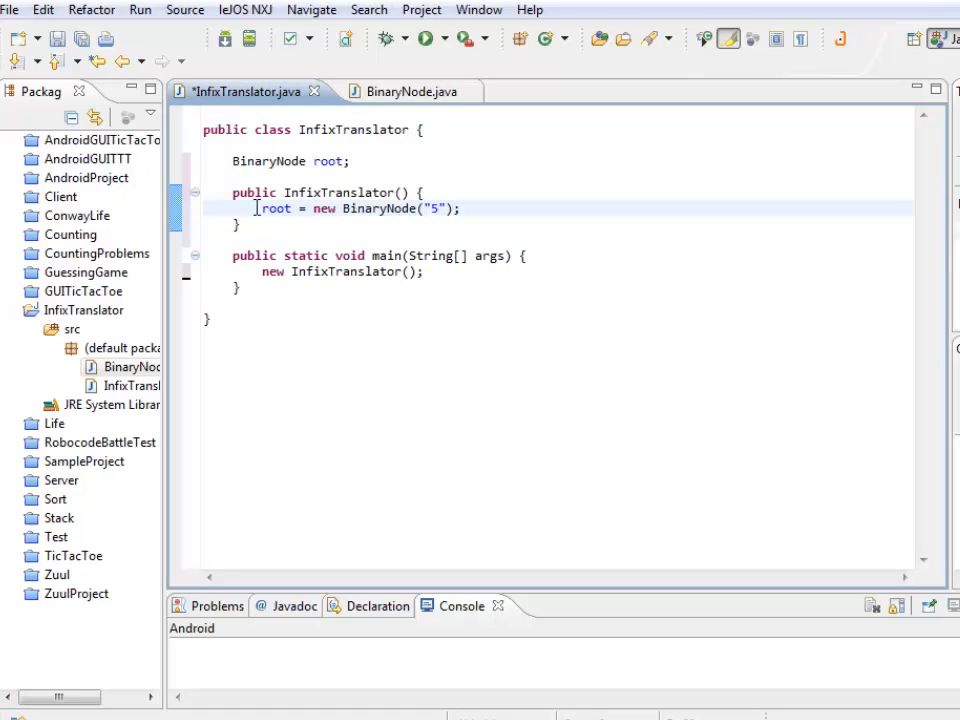
double_click(276, 208)
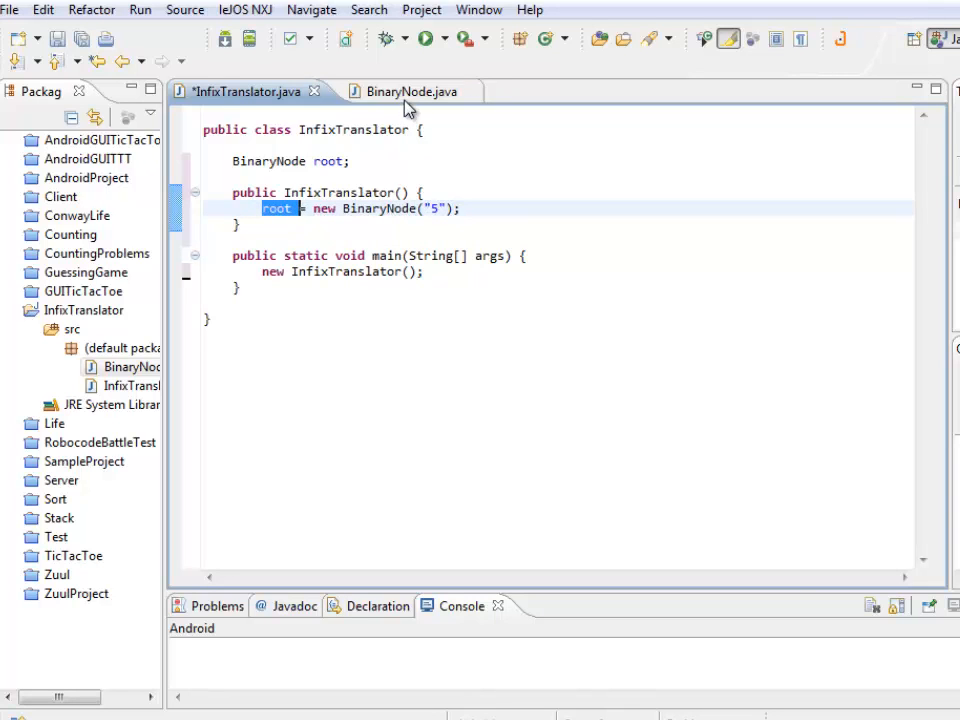
left_click(405, 91)
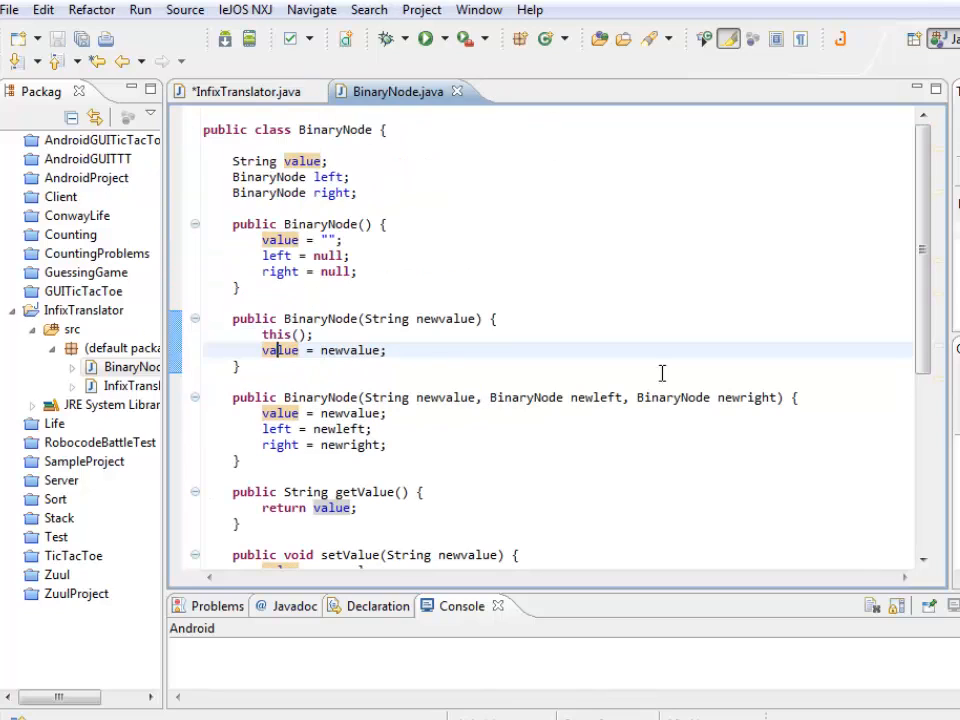
mouse_move(454, 424)
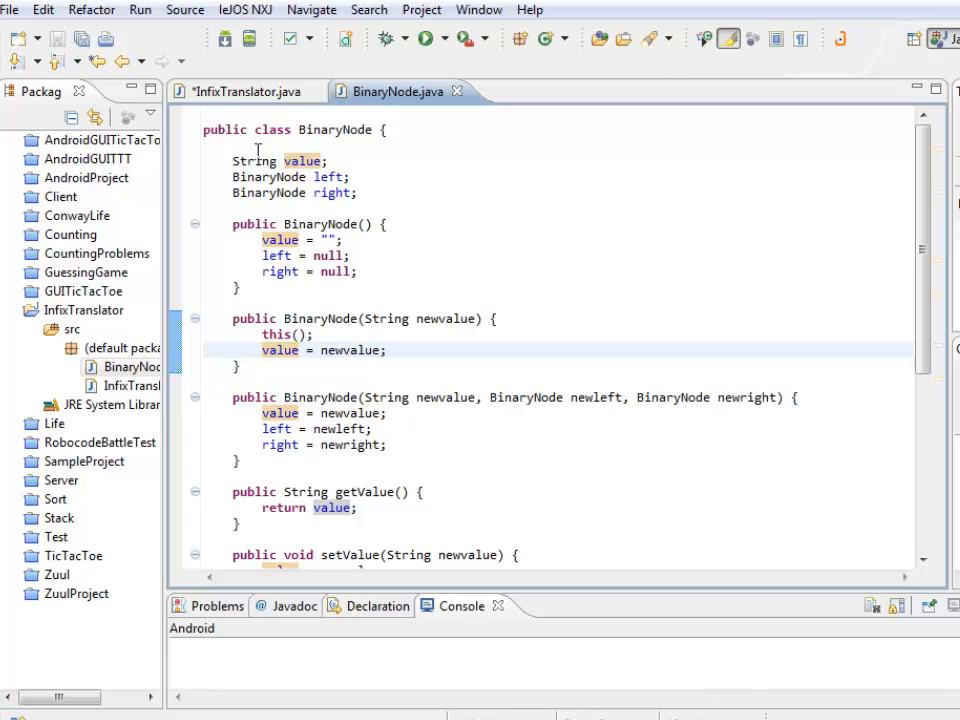
left_click(240, 91)
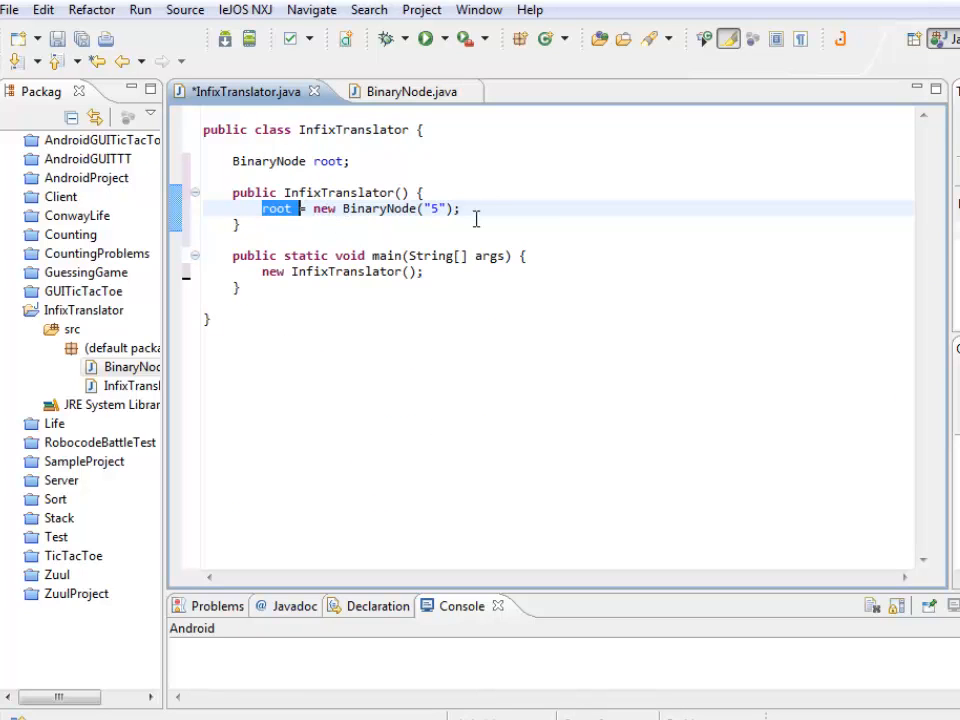
left_click(405, 91)
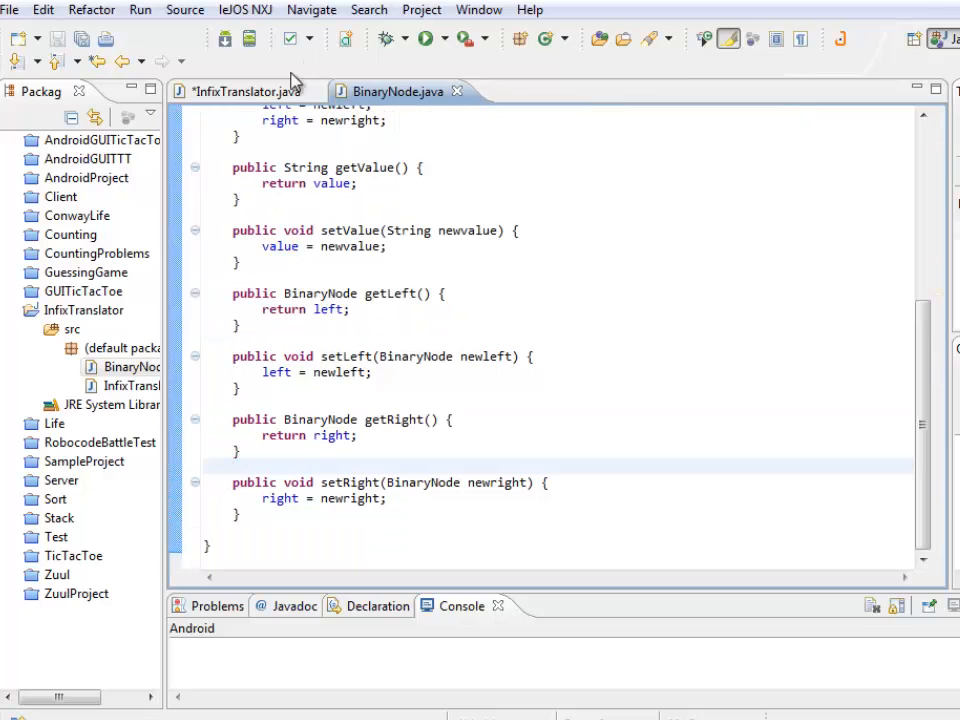
Add System.out.println(root.getValue()) to the constructor and run InfixTranslator, printing 5
left_click(243, 91)
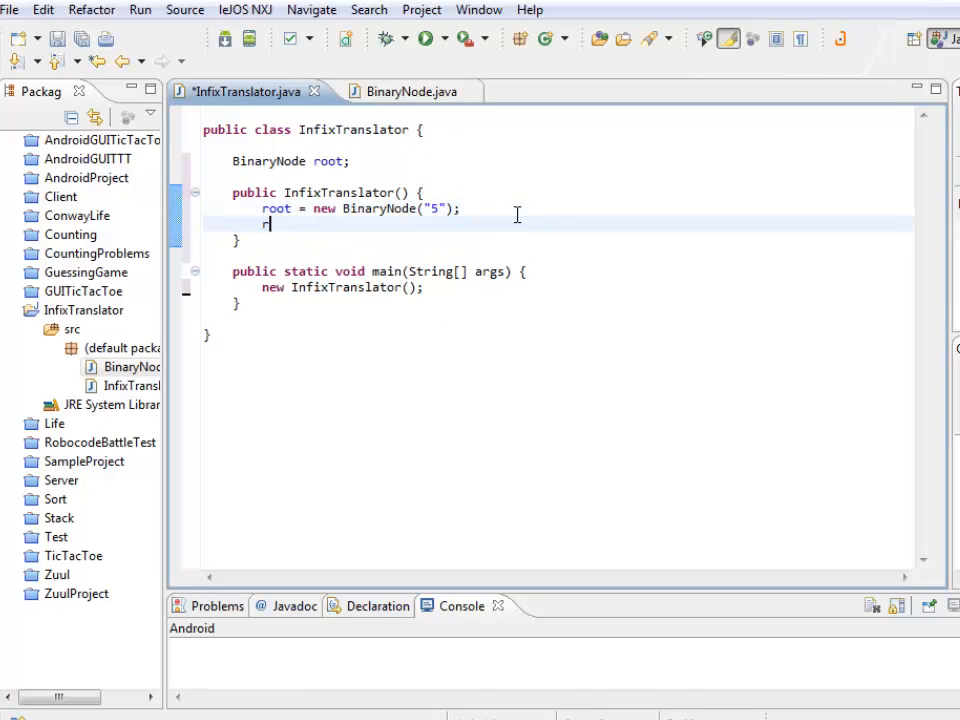
type("oot.get")
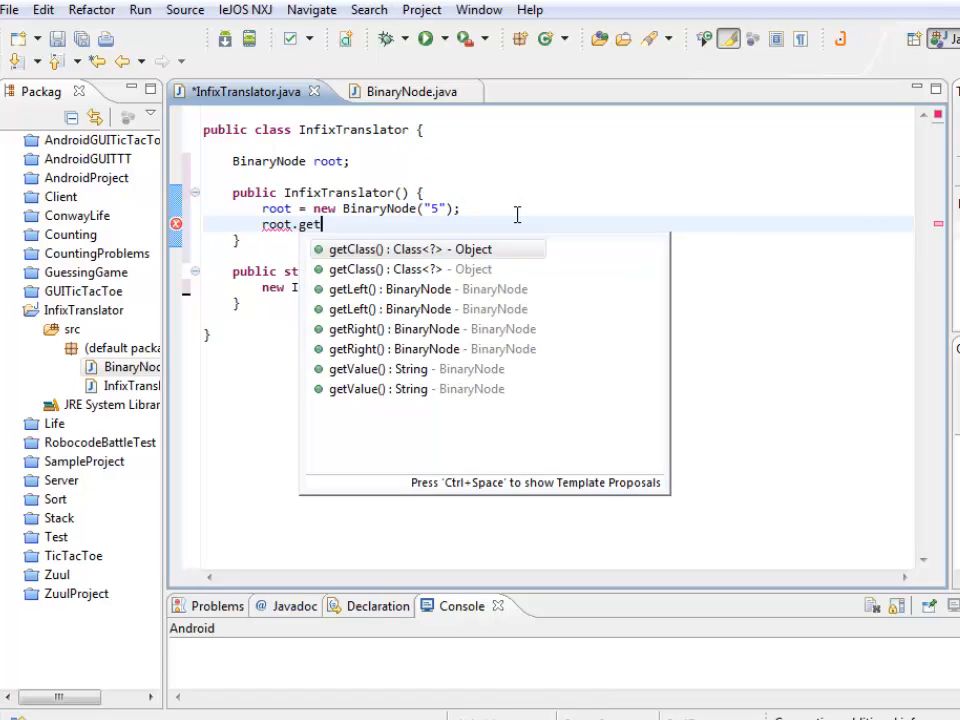
type("Value()")
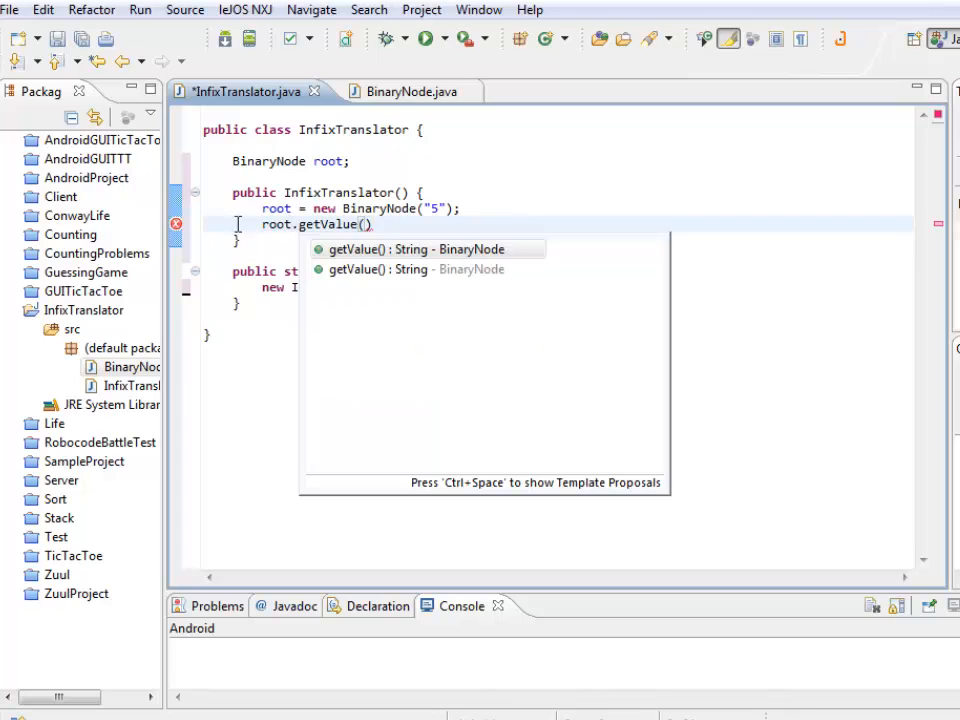
type("System.out.println(")
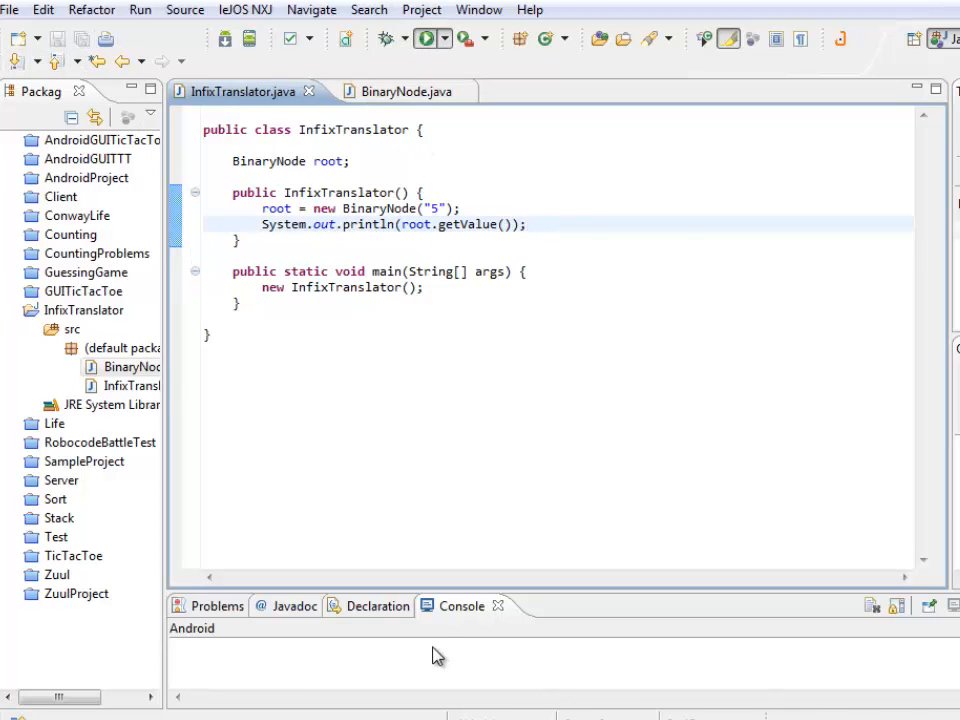
left_click(426, 38)
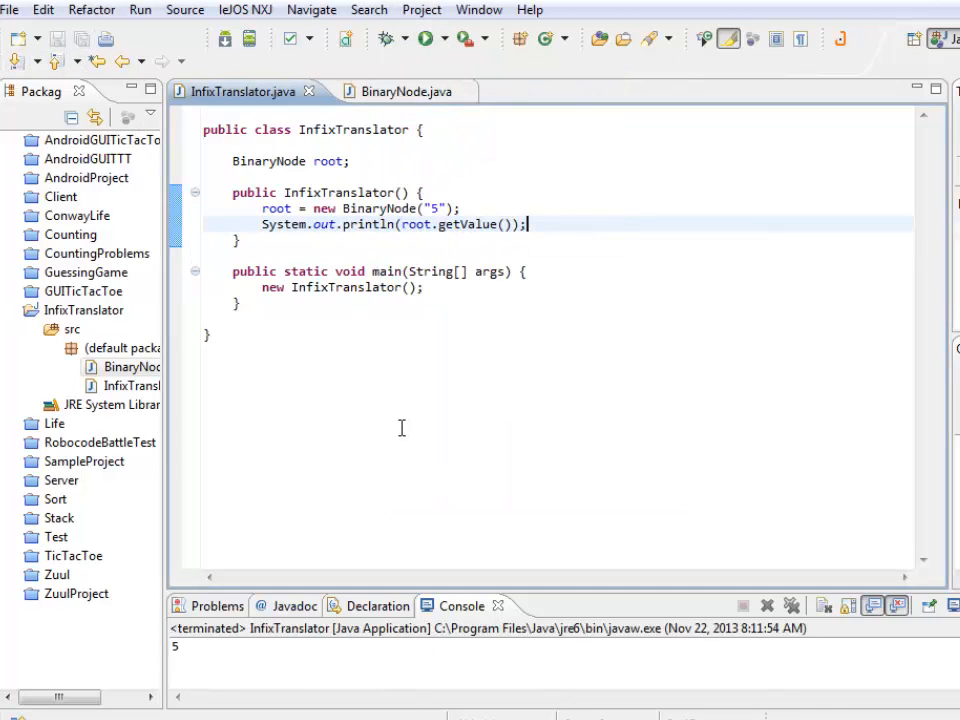